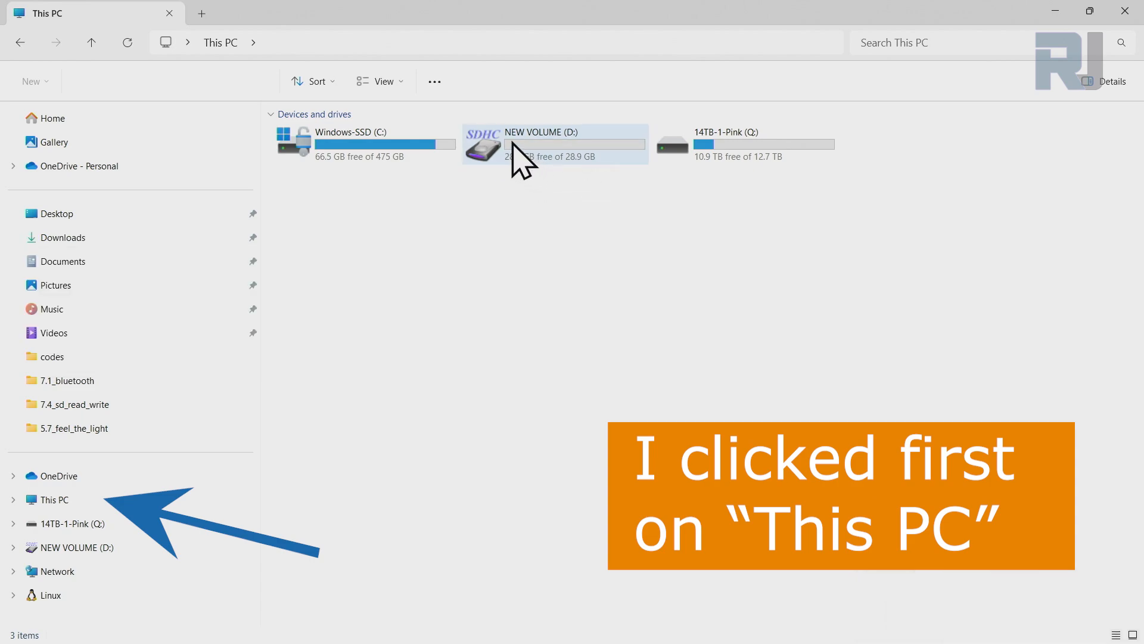
# - Check the NEW VOLUME (D:) drive's properties to confirm it uses FAT32
pyautogui.rightClick(555, 143)
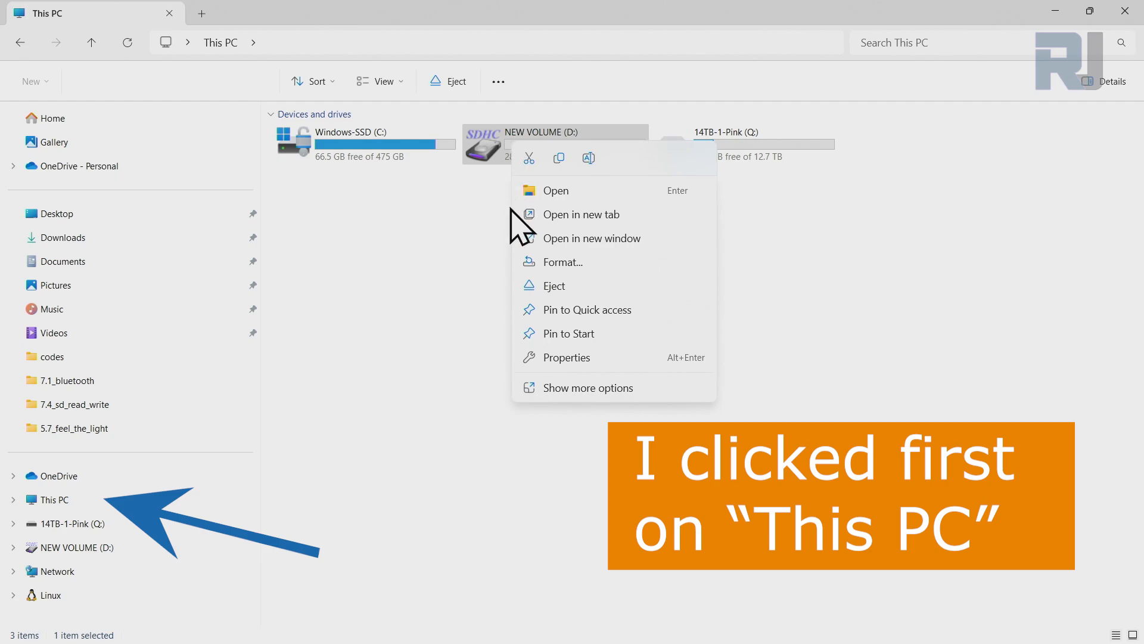
pyautogui.moveTo(580, 363)
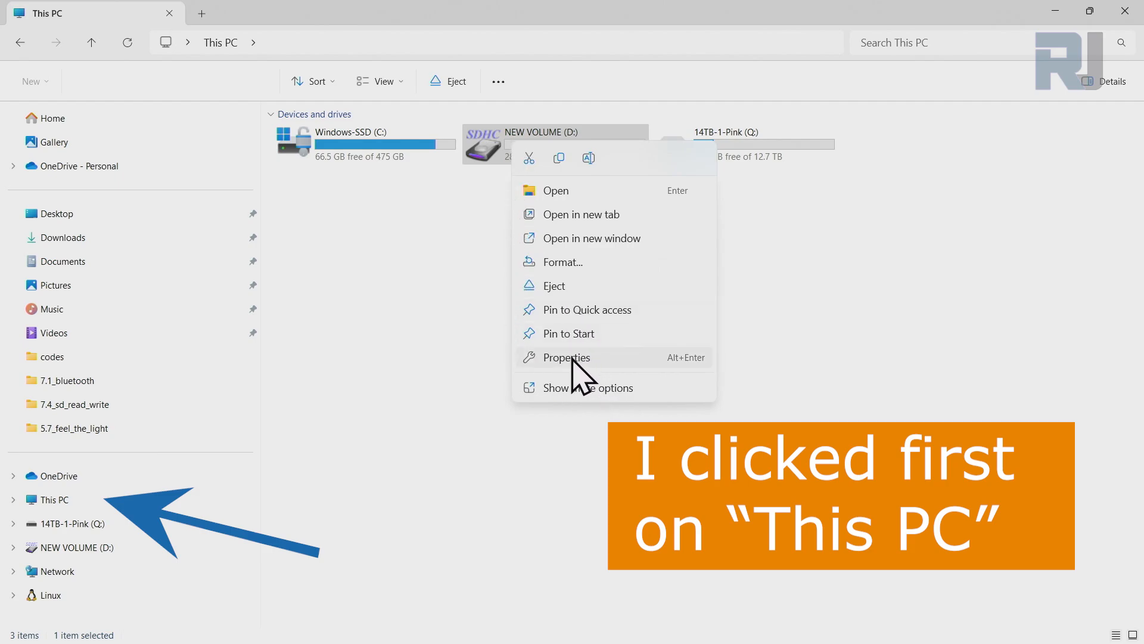
pyautogui.moveTo(580, 409)
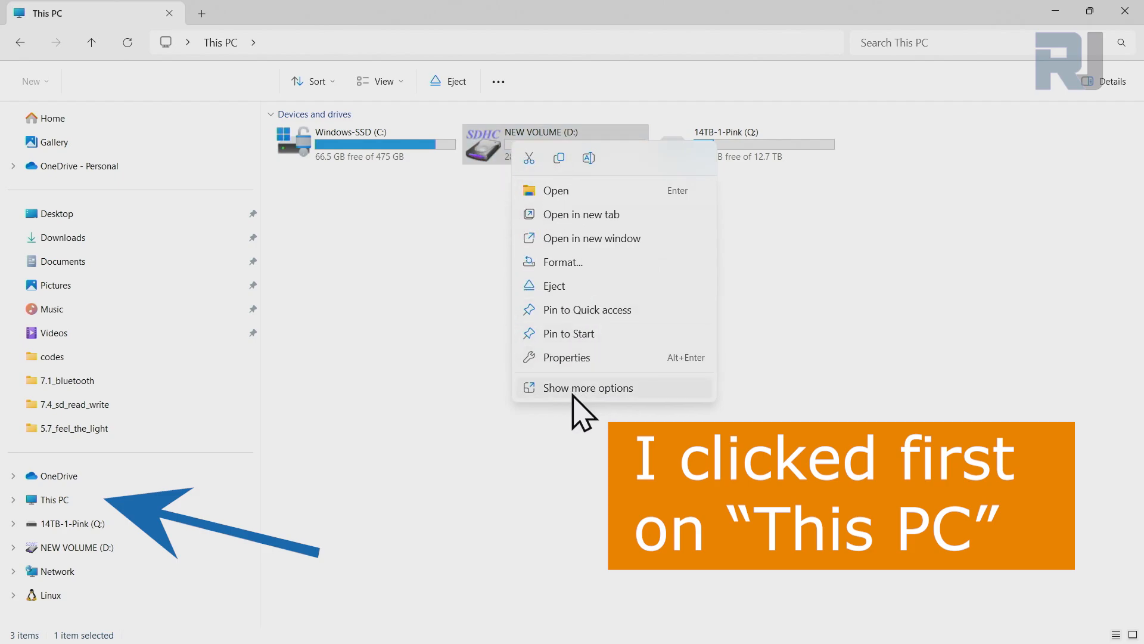
pyautogui.click(588, 387)
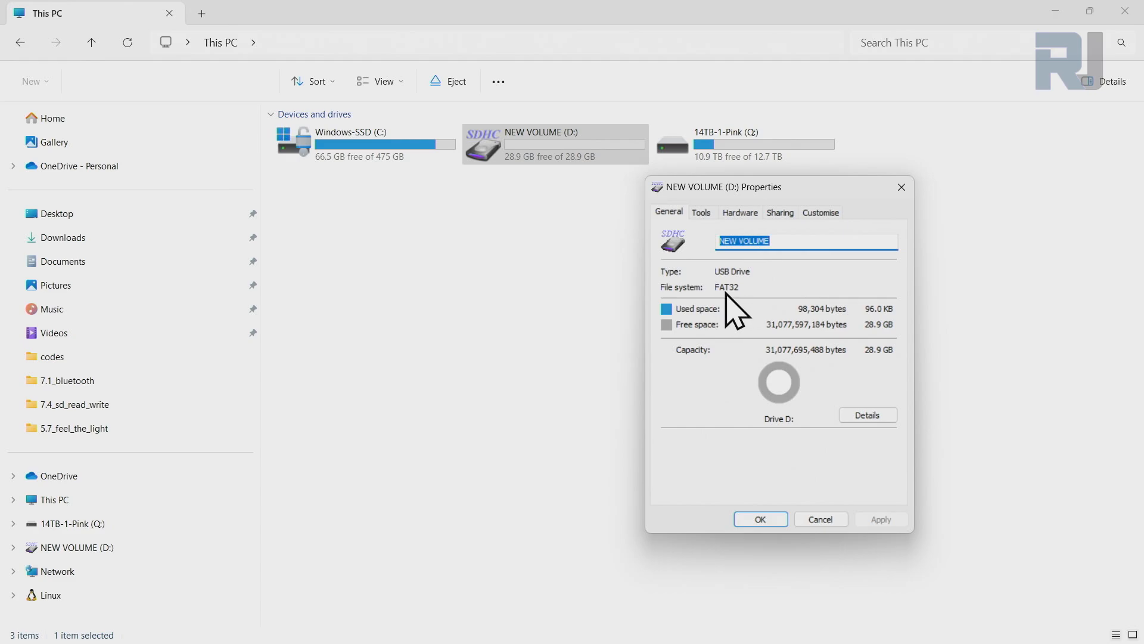
pyautogui.click(818, 519)
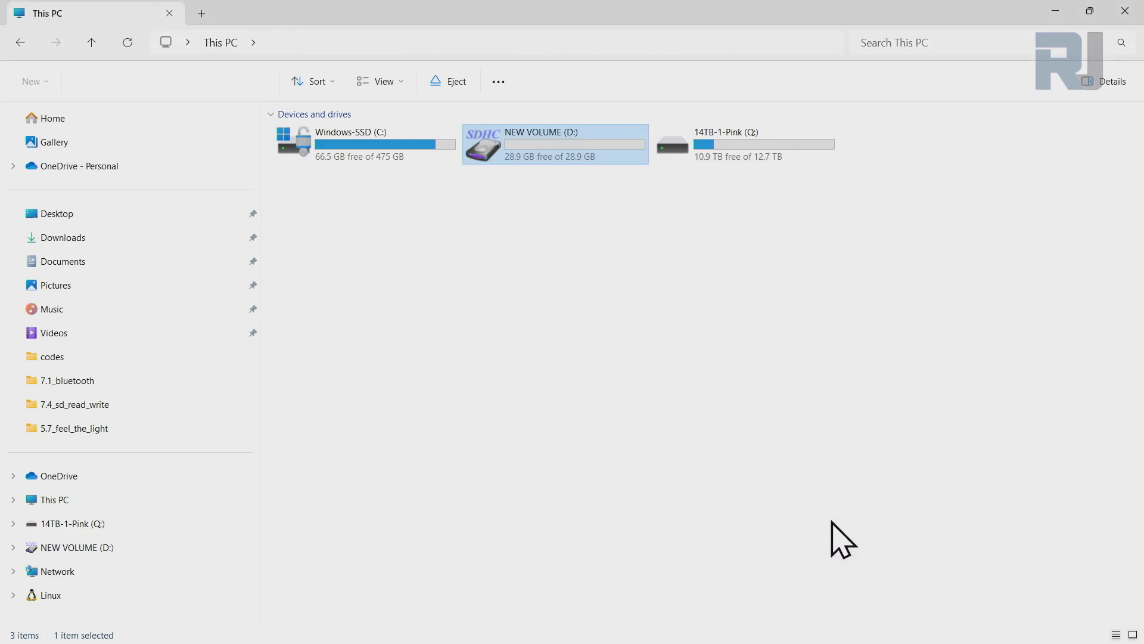
pyautogui.moveTo(525, 160)
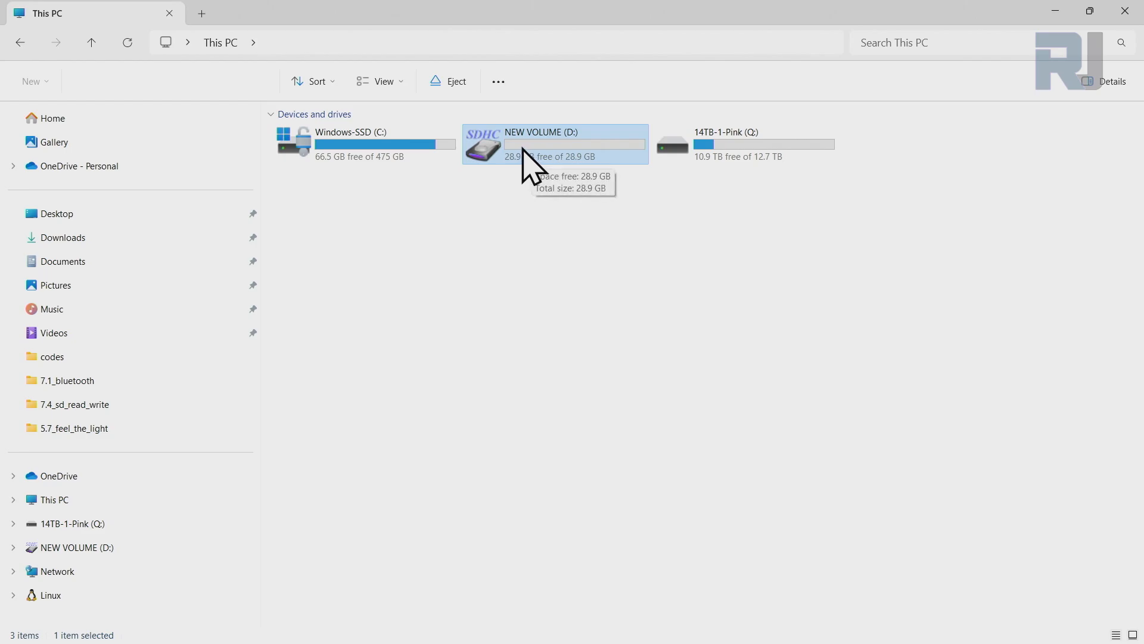
# - Quick-format D: as FAT32, accept the data-erase warning, and close the Format window
pyautogui.rightClick(573, 144)
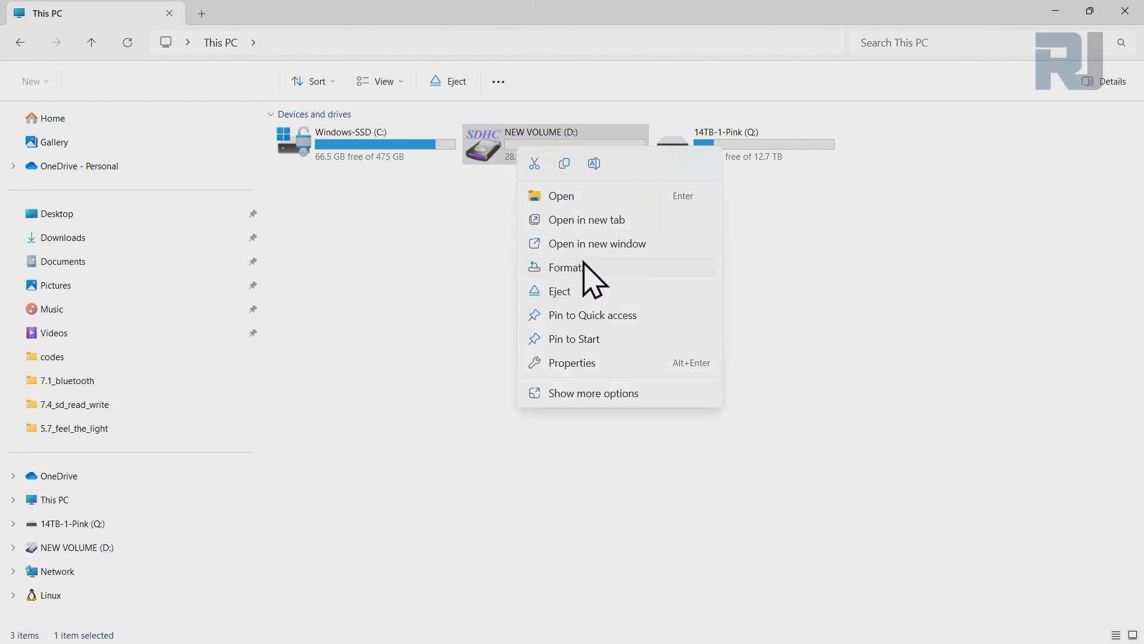
pyautogui.click(594, 393)
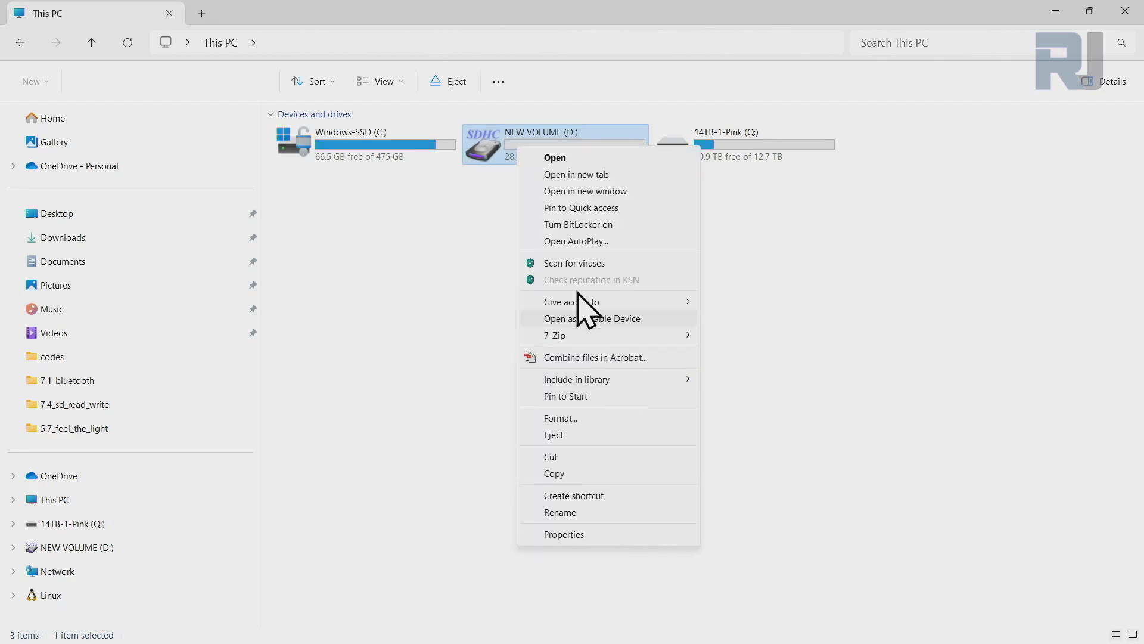
pyautogui.click(560, 419)
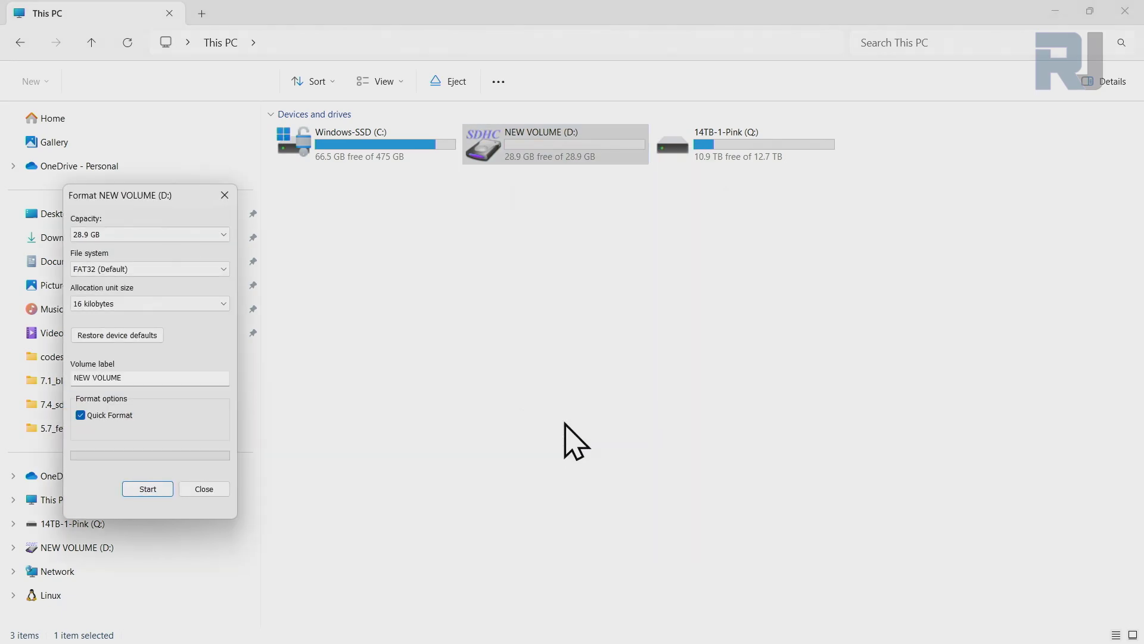
pyautogui.click(149, 269)
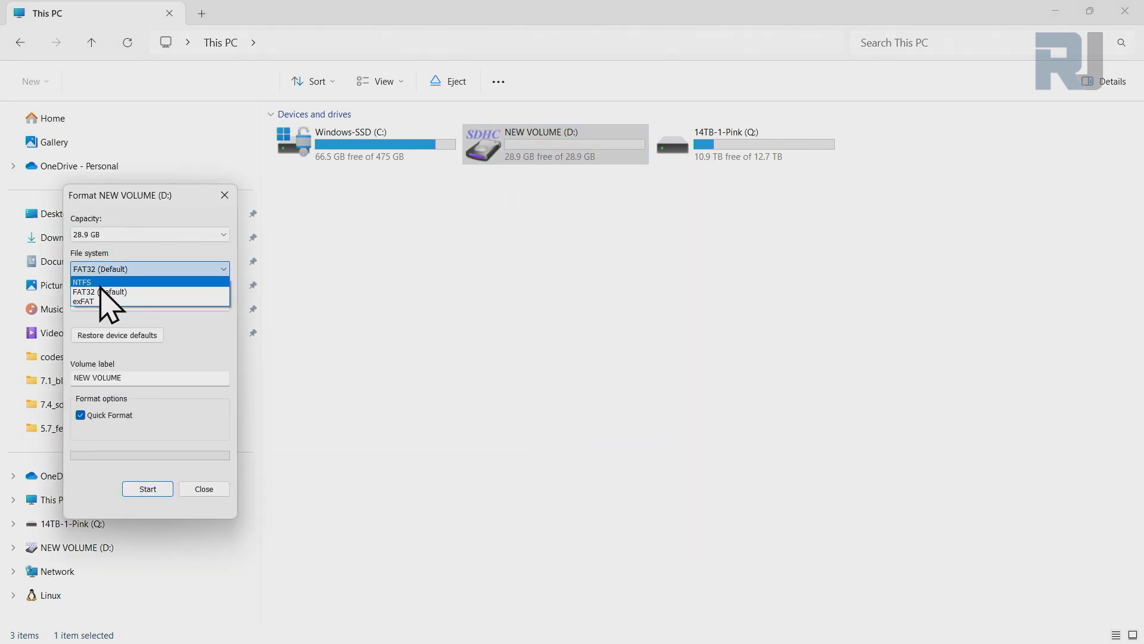
pyautogui.click(101, 291)
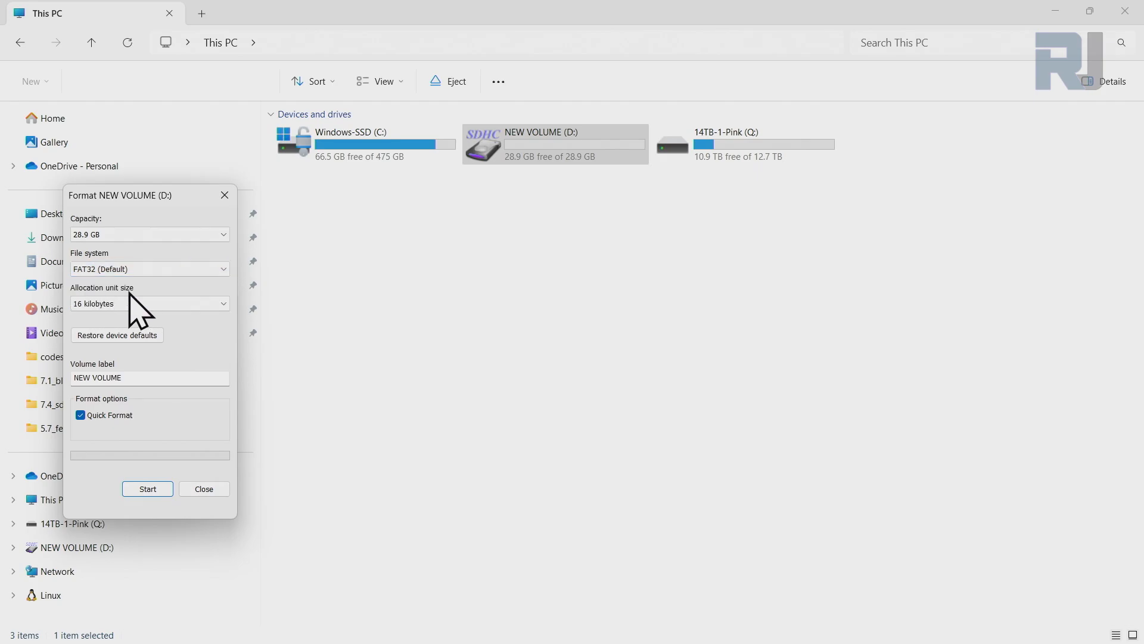
pyautogui.moveTo(104, 434)
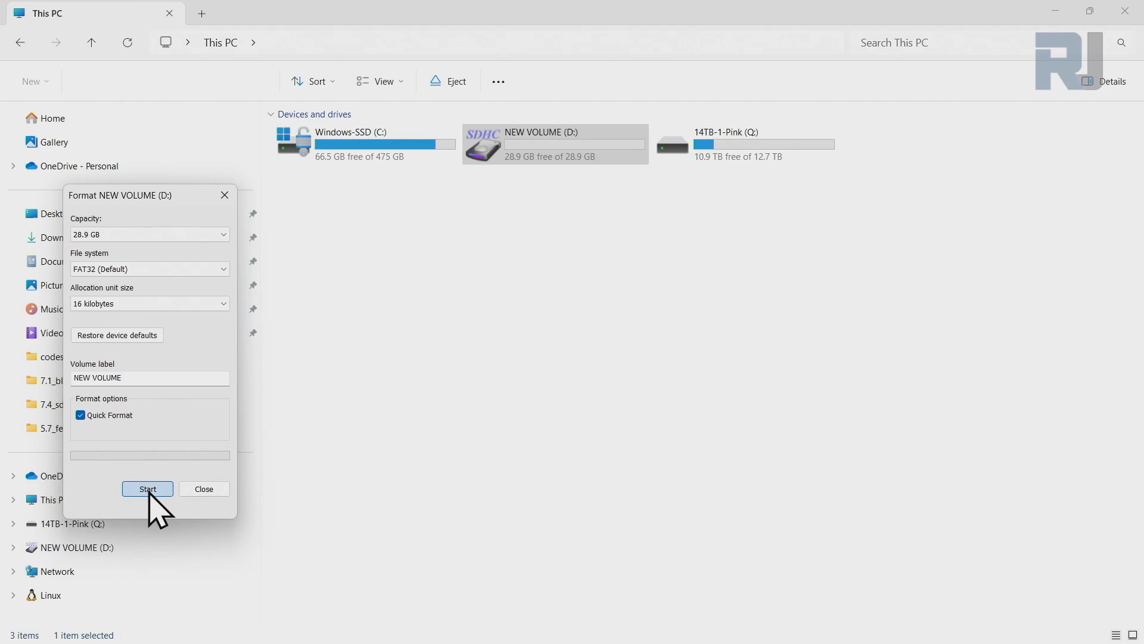
pyautogui.click(147, 488)
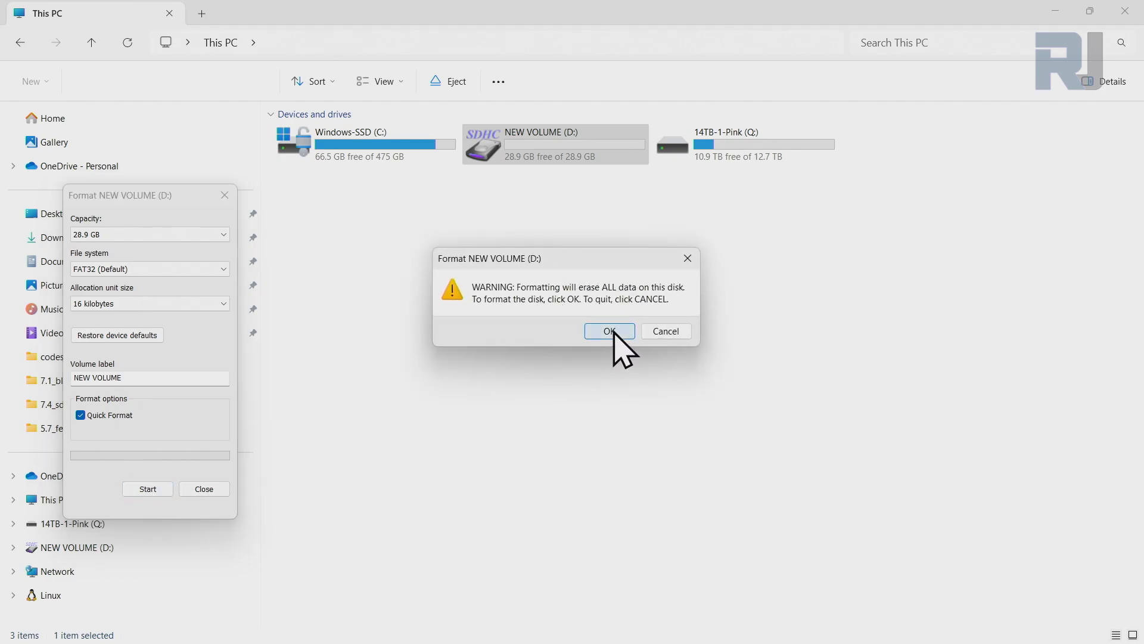
pyautogui.click(610, 331)
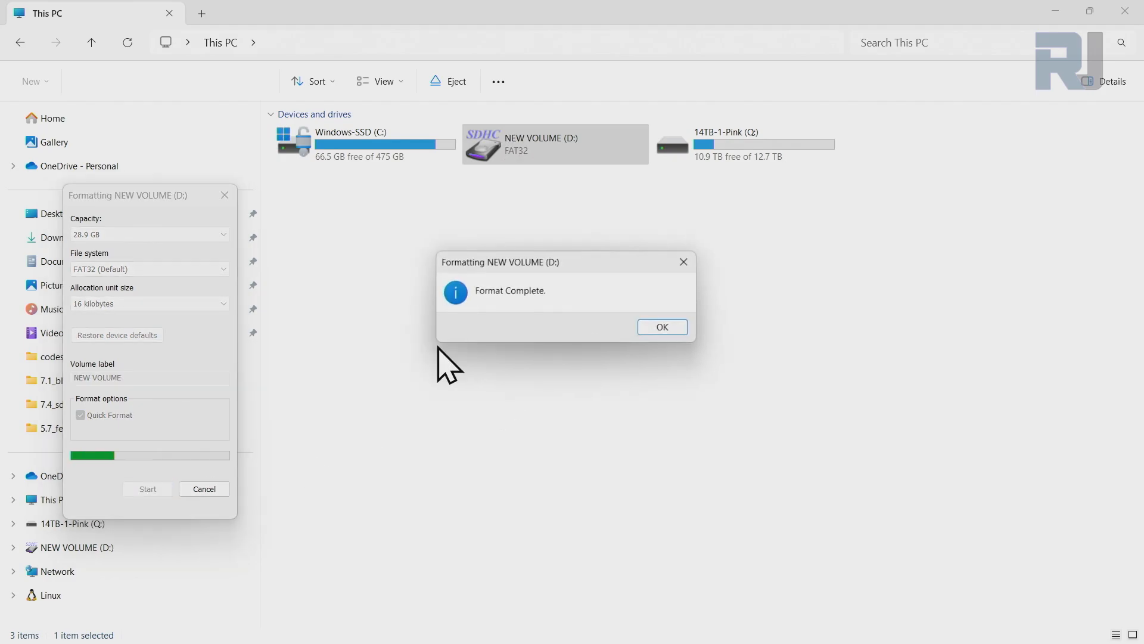
pyautogui.click(660, 326)
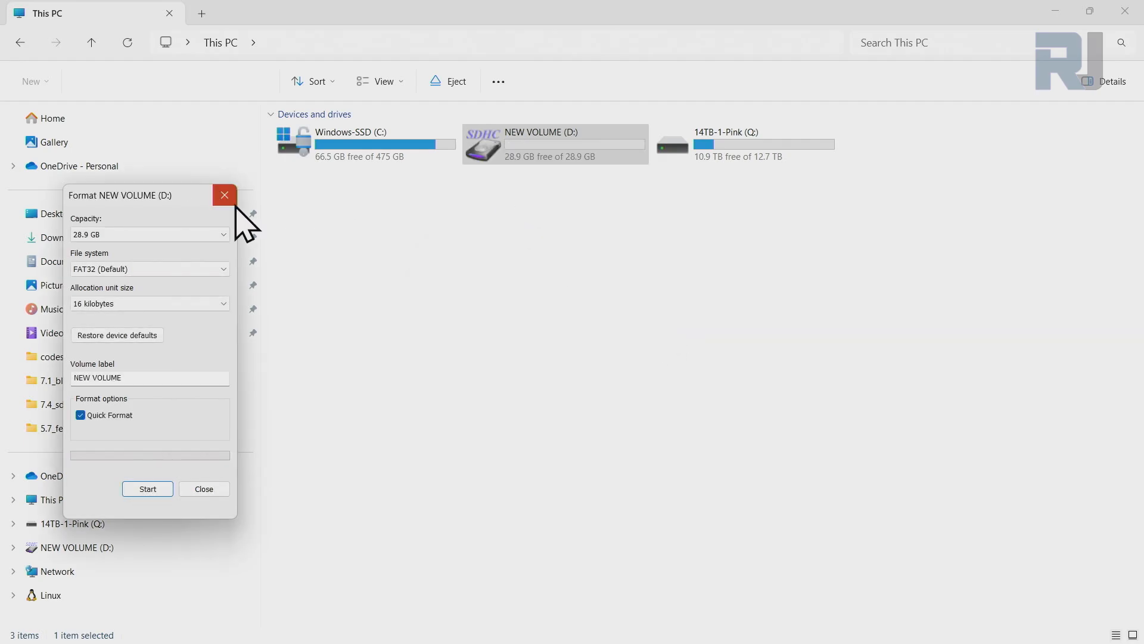
pyautogui.click(225, 194)
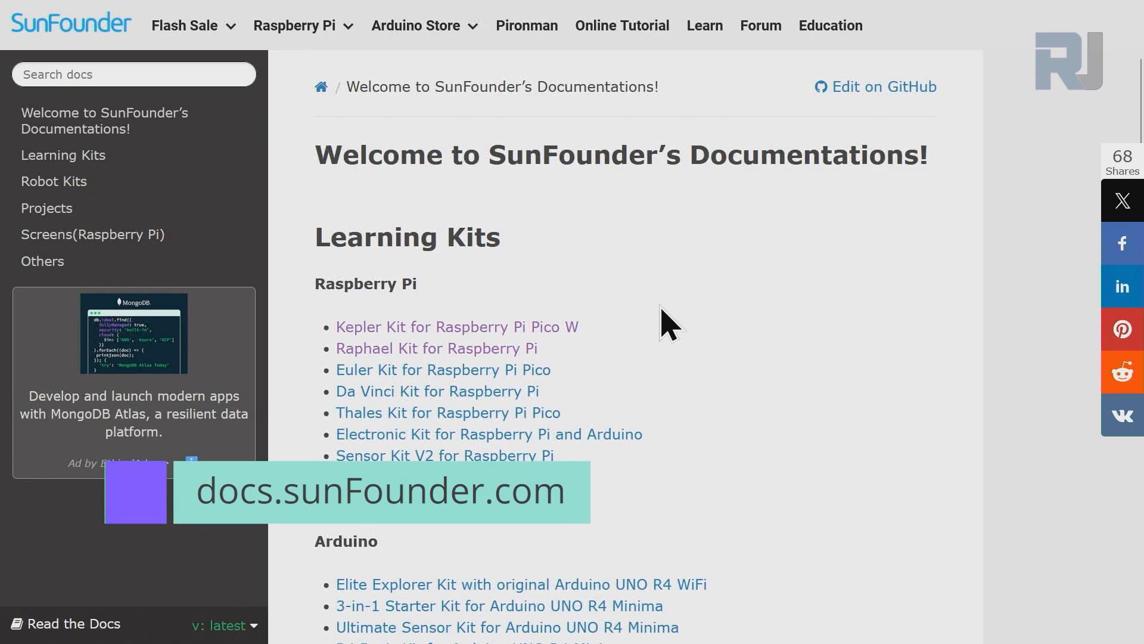
# - Go to ESP32 Starter Kit docs, open For Arduino User, and scroll to the SD card examples
pyautogui.scroll(-3)
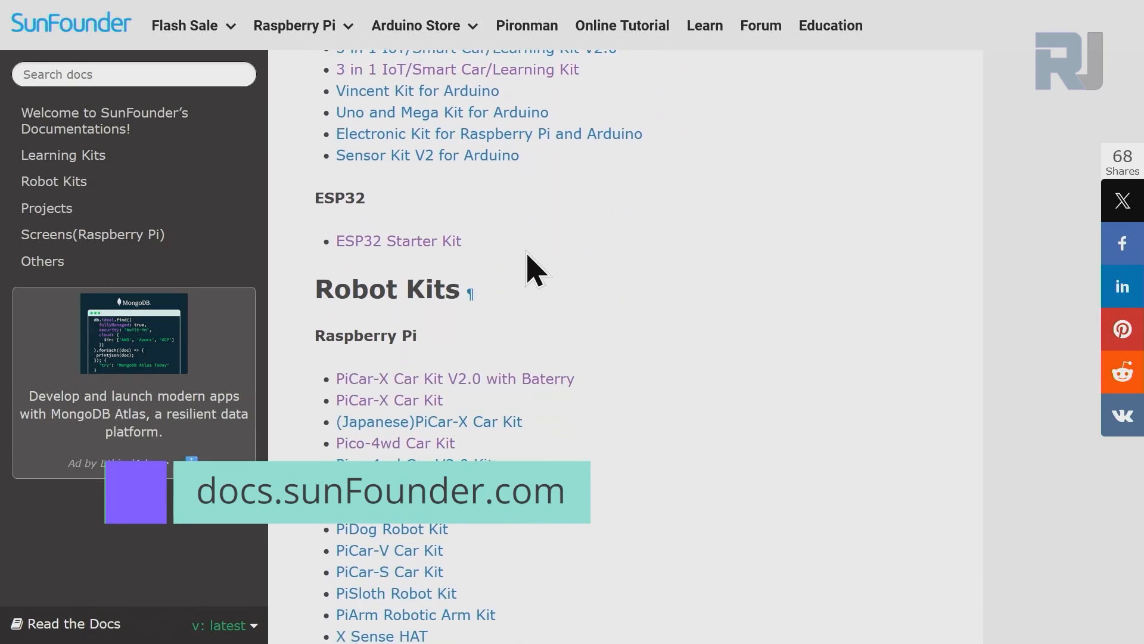
pyautogui.doubleClick(340, 198)
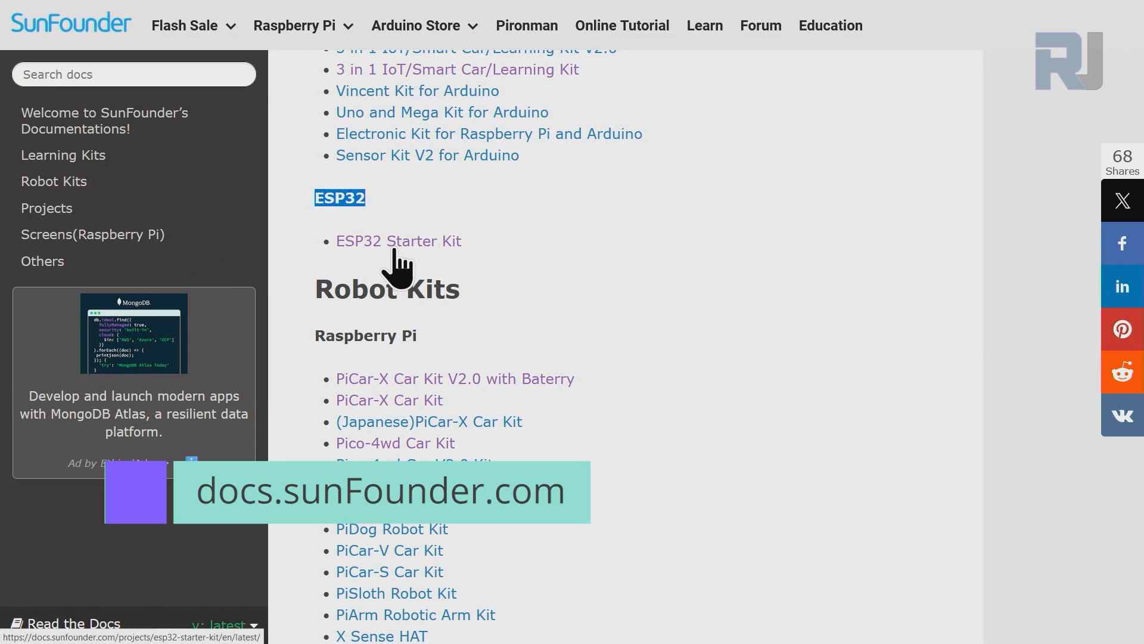
pyautogui.moveTo(412, 263)
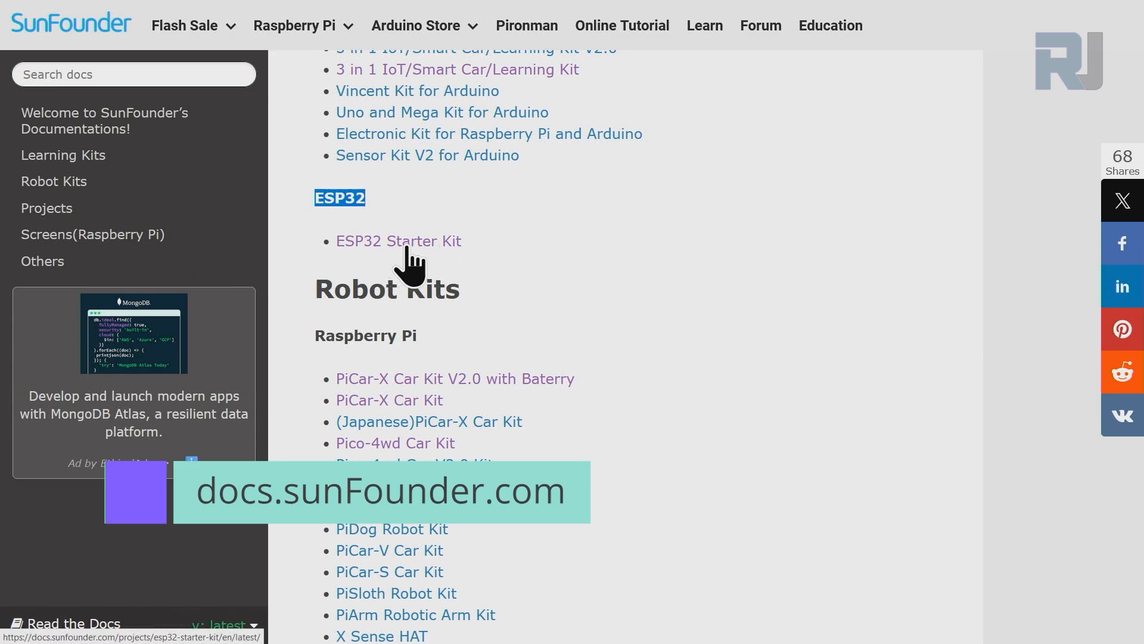
pyautogui.click(398, 241)
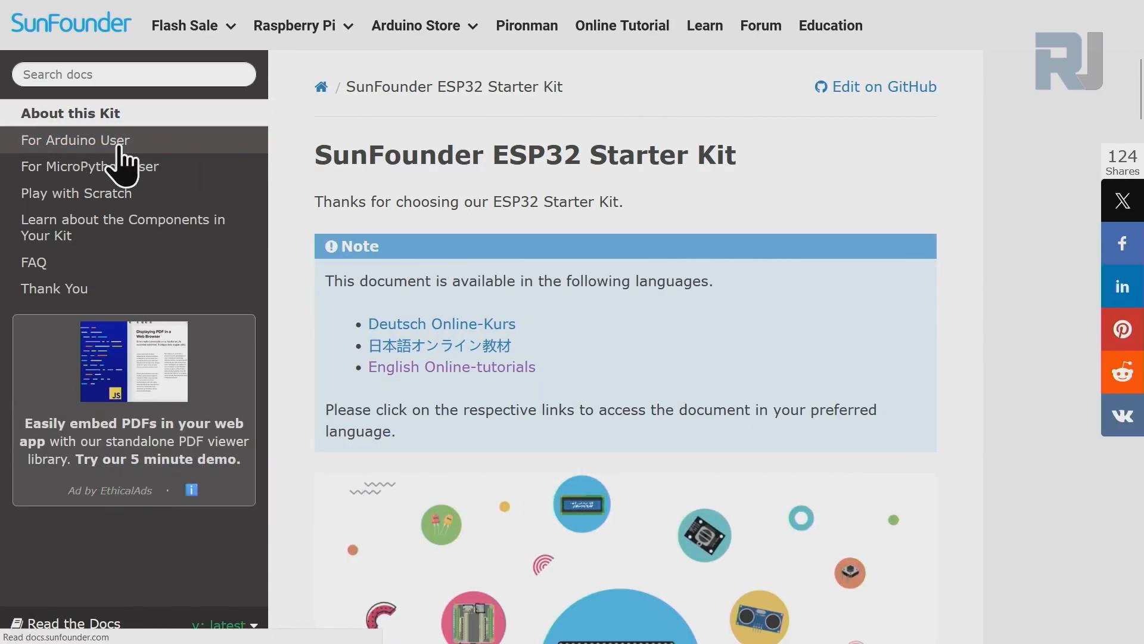
pyautogui.click(75, 140)
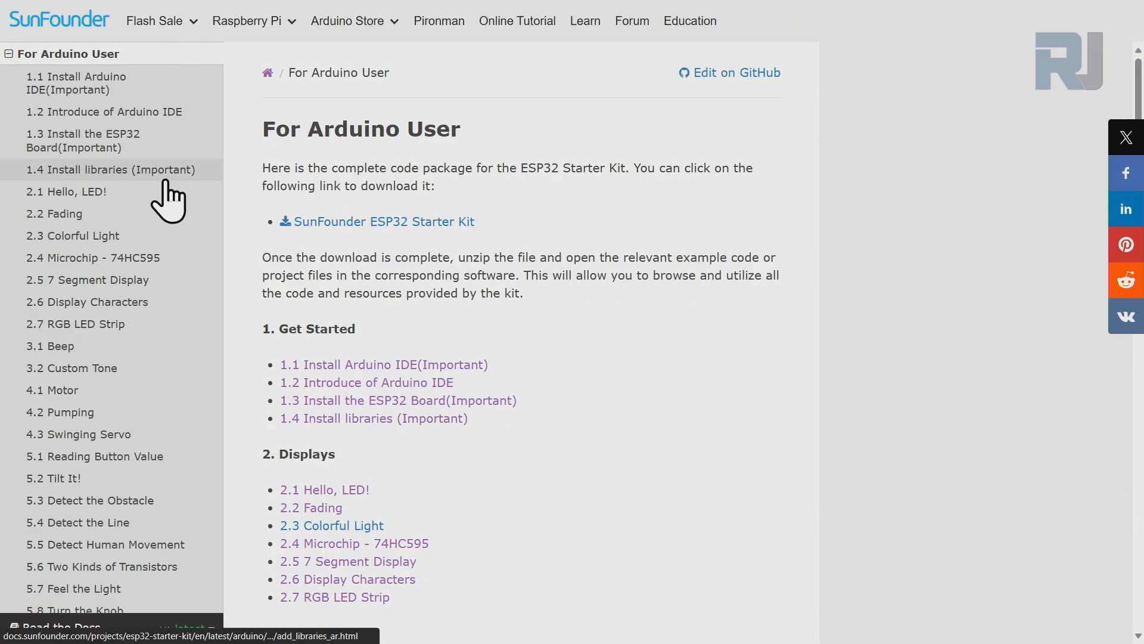
pyautogui.scroll(-3)
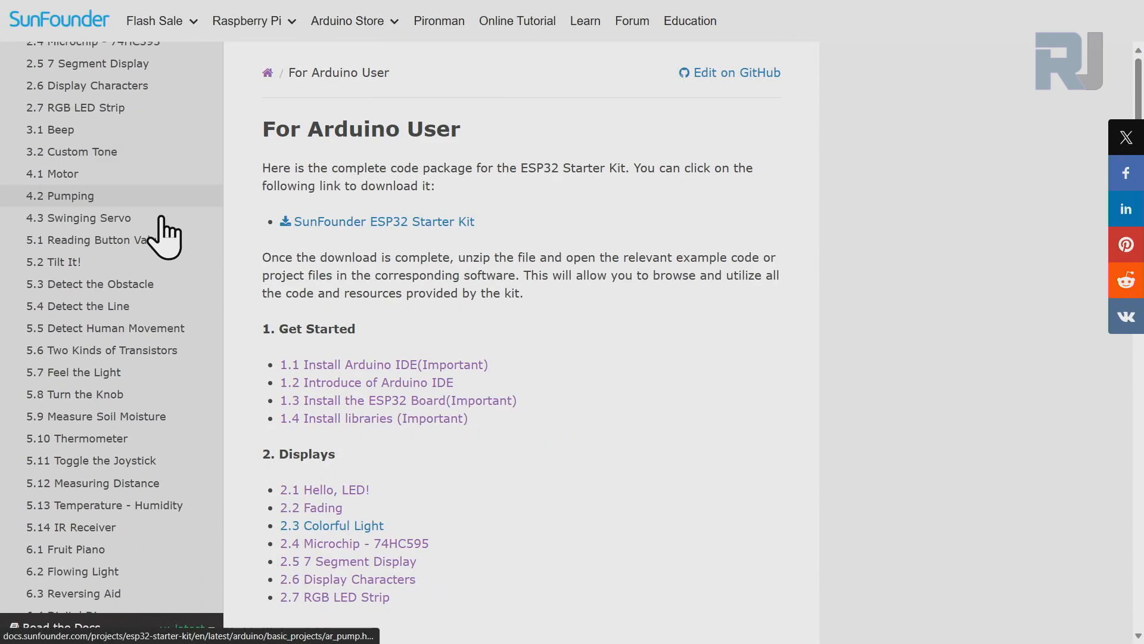
pyautogui.scroll(-3)
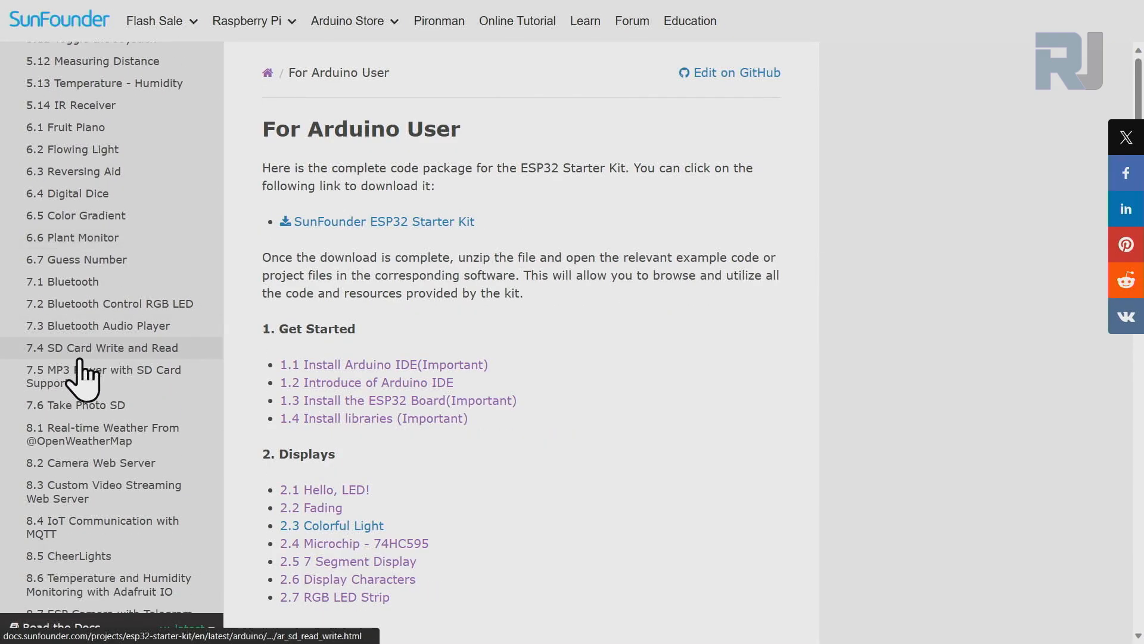
pyautogui.moveTo(106, 368)
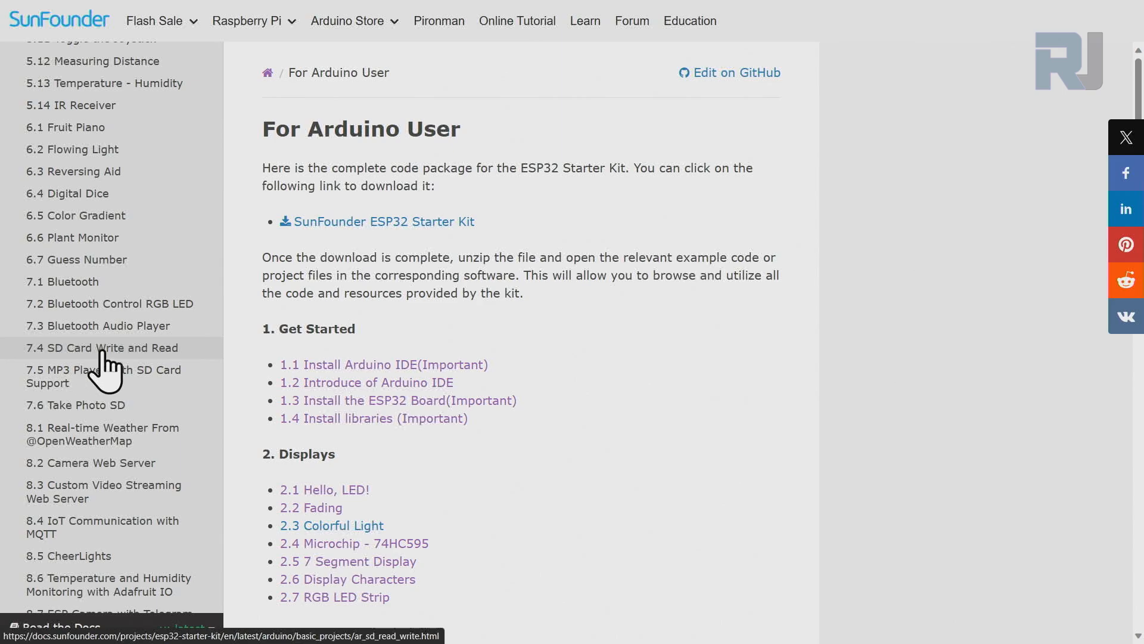
pyautogui.click(101, 347)
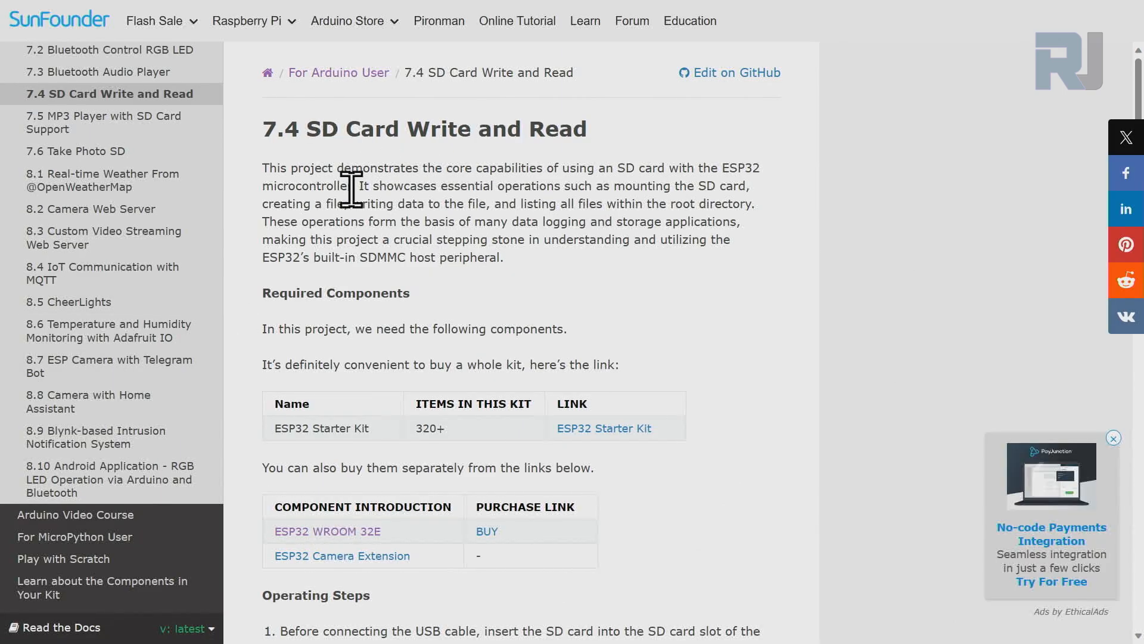
pyautogui.moveTo(497, 222)
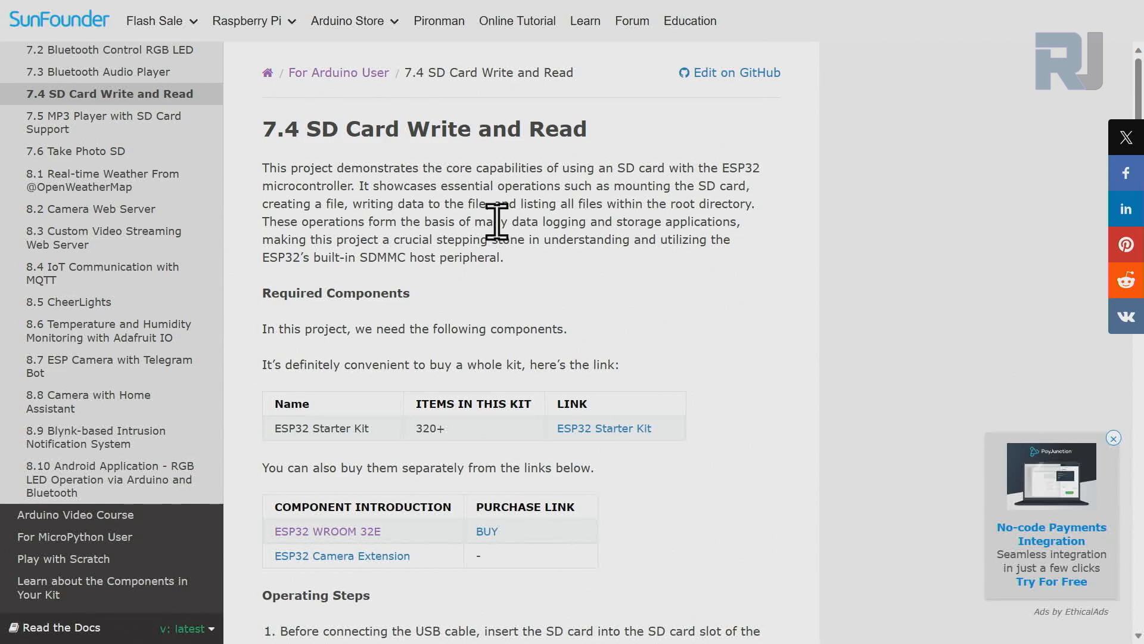
pyautogui.scroll(-3)
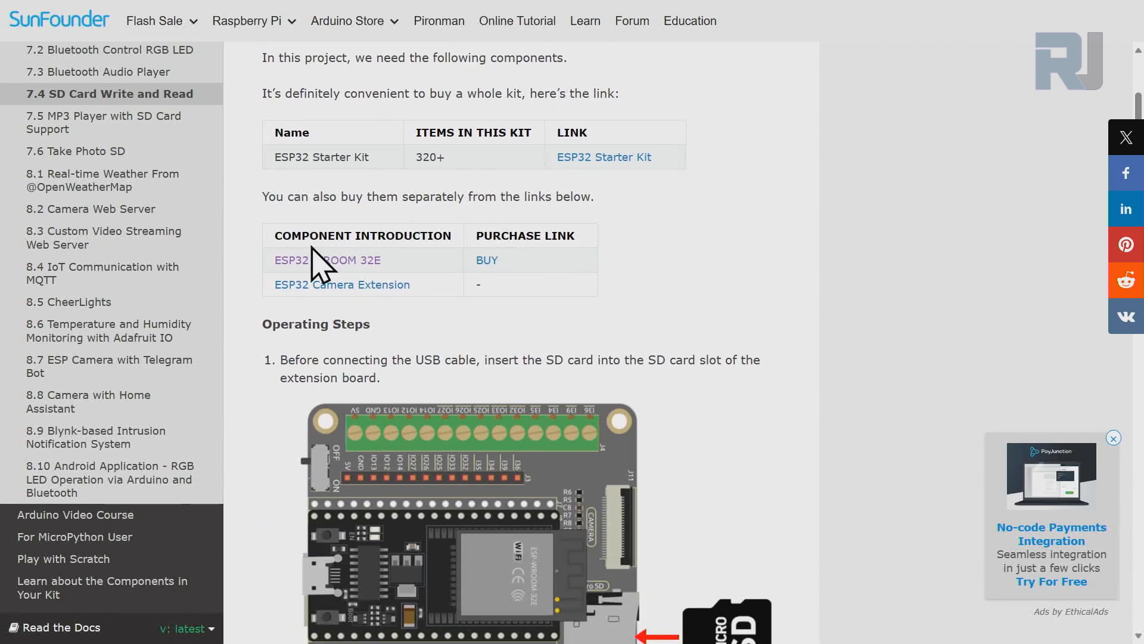
pyautogui.doubleClick(326, 260)
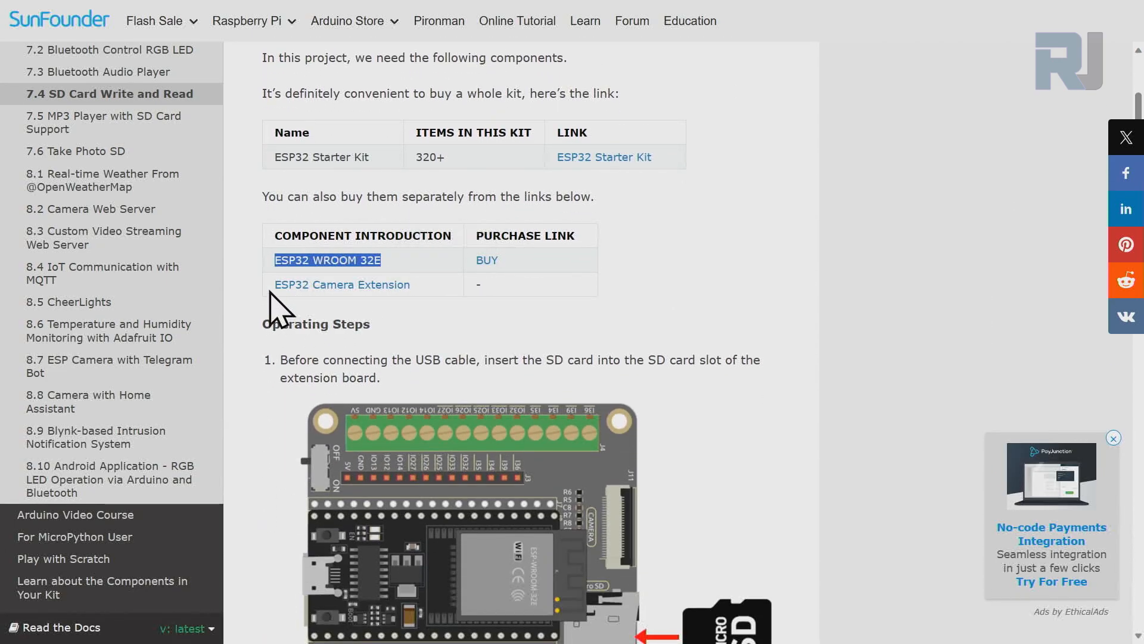
pyautogui.scroll(-3)
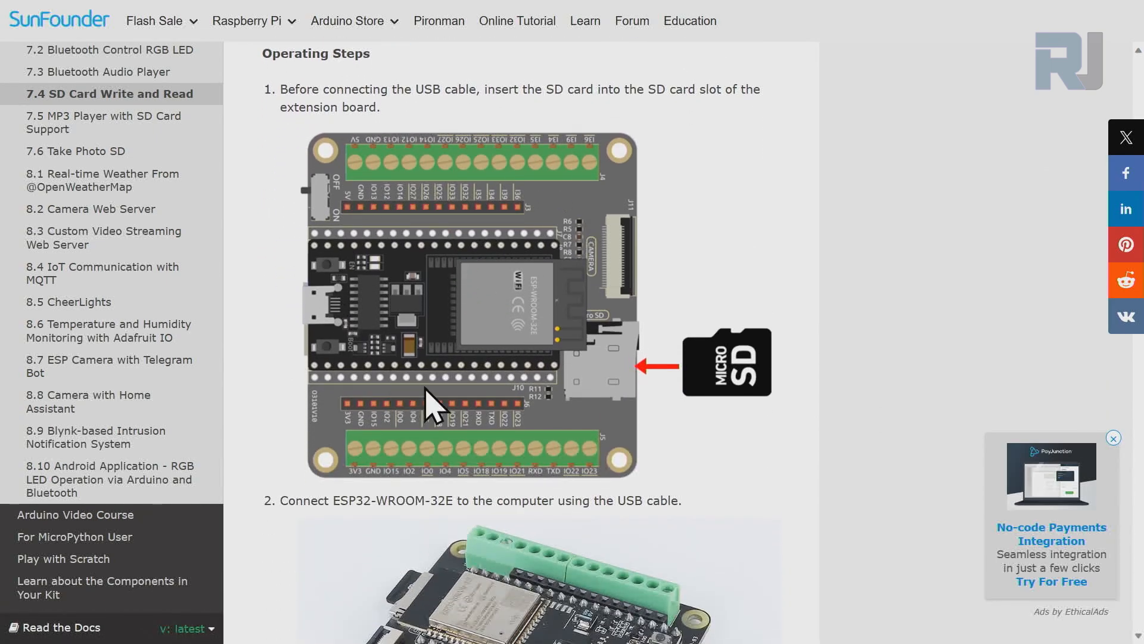
pyautogui.moveTo(481, 295)
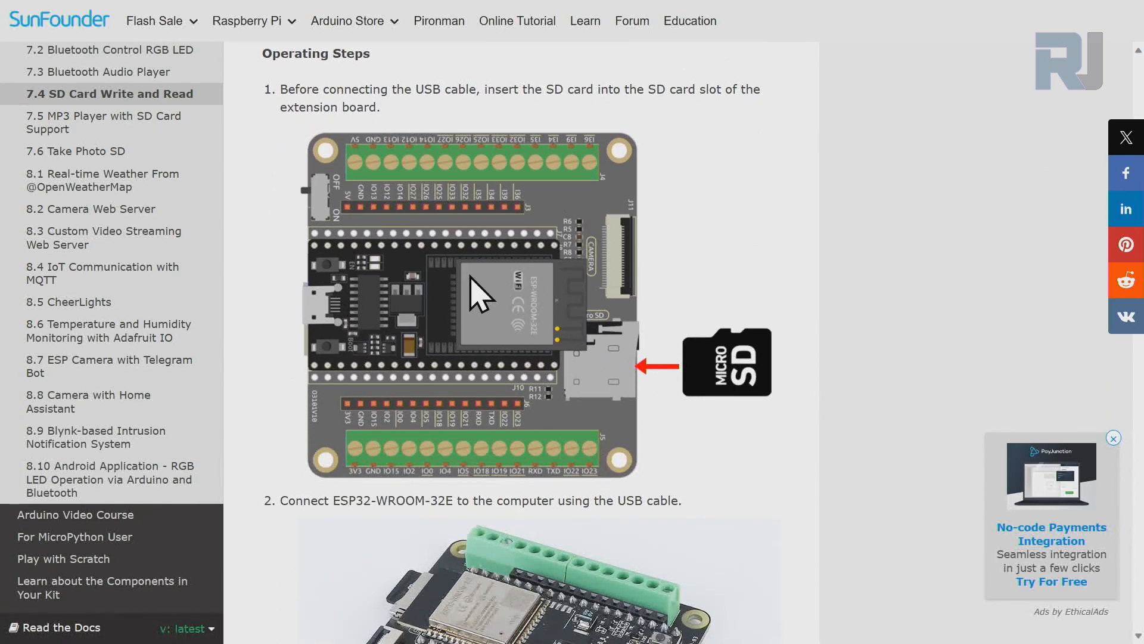
pyautogui.scroll(-3)
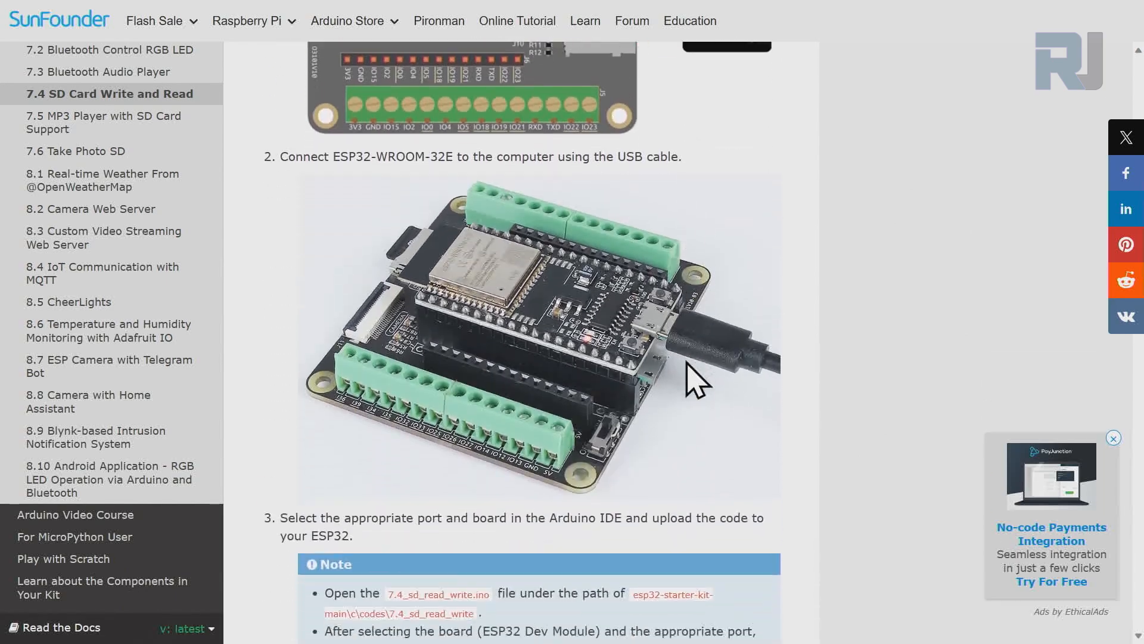
pyautogui.scroll(-3)
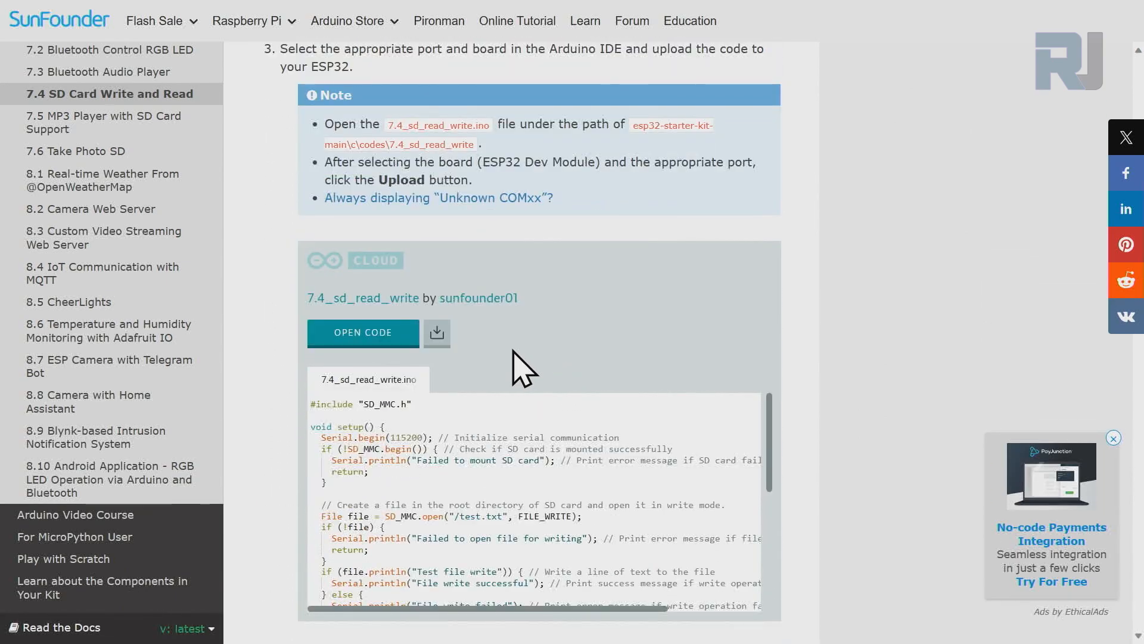
pyautogui.scroll(-3)
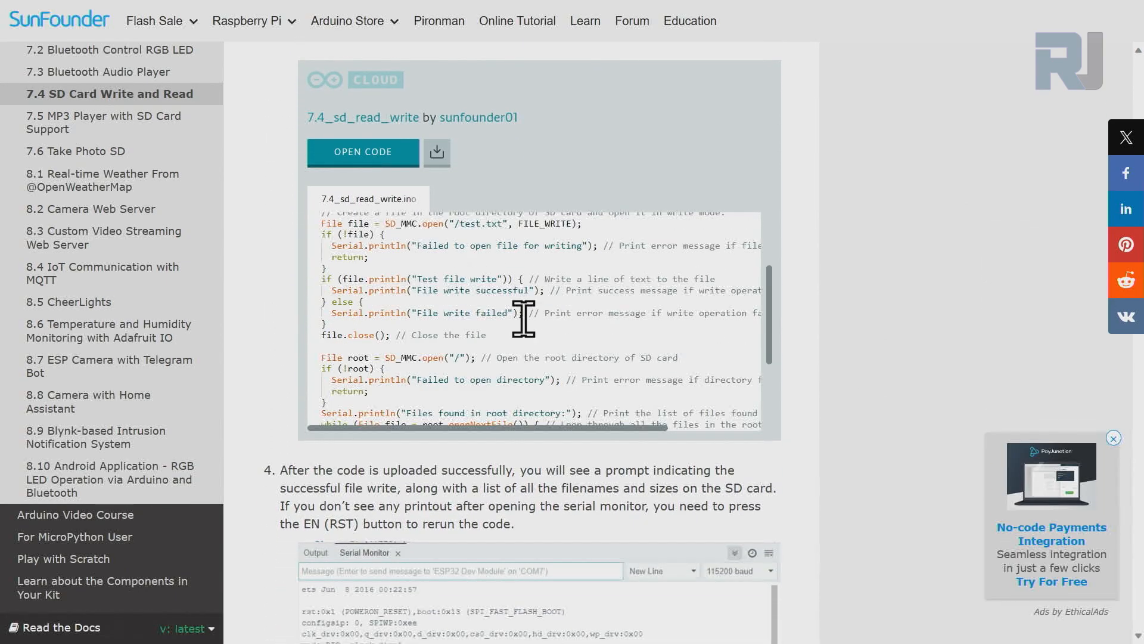
pyautogui.scroll(3)
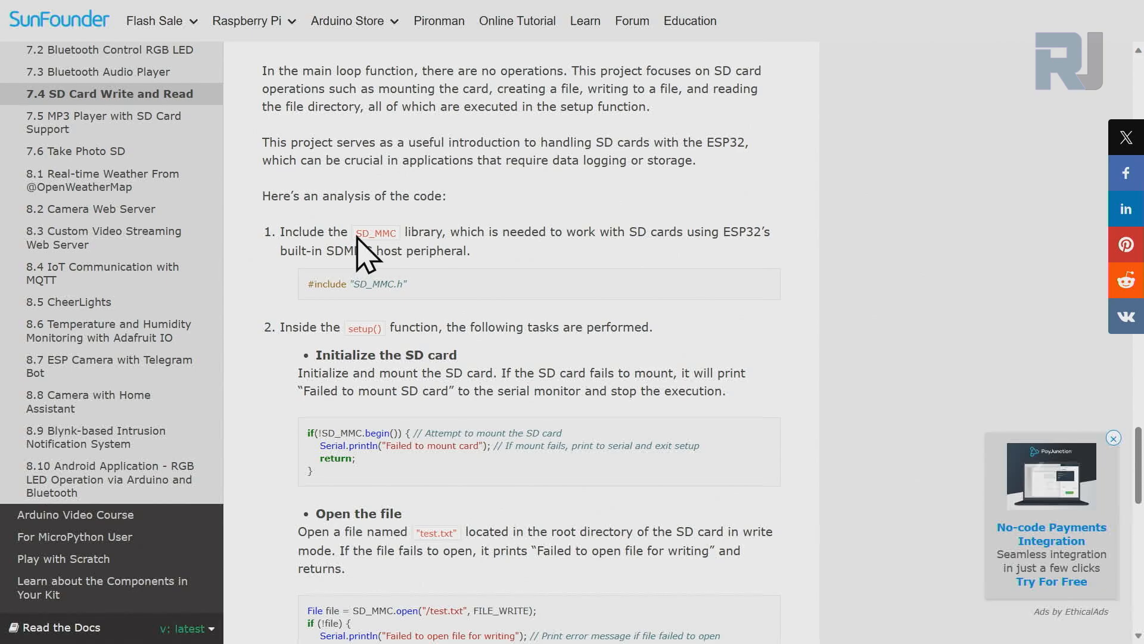
pyautogui.scroll(-3)
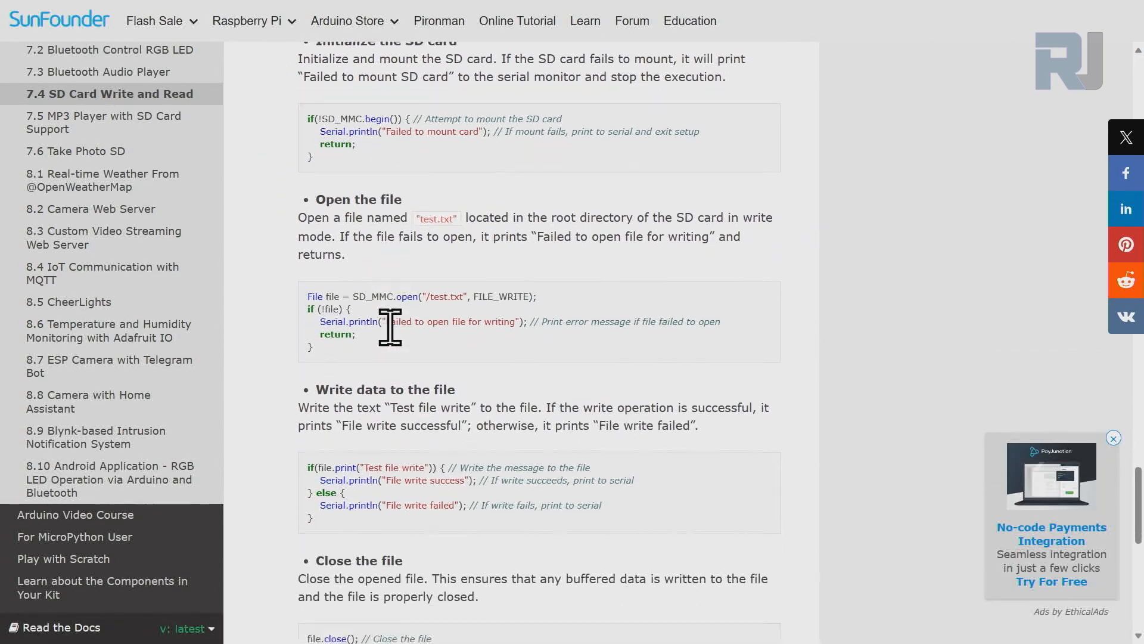
pyautogui.scroll(-3)
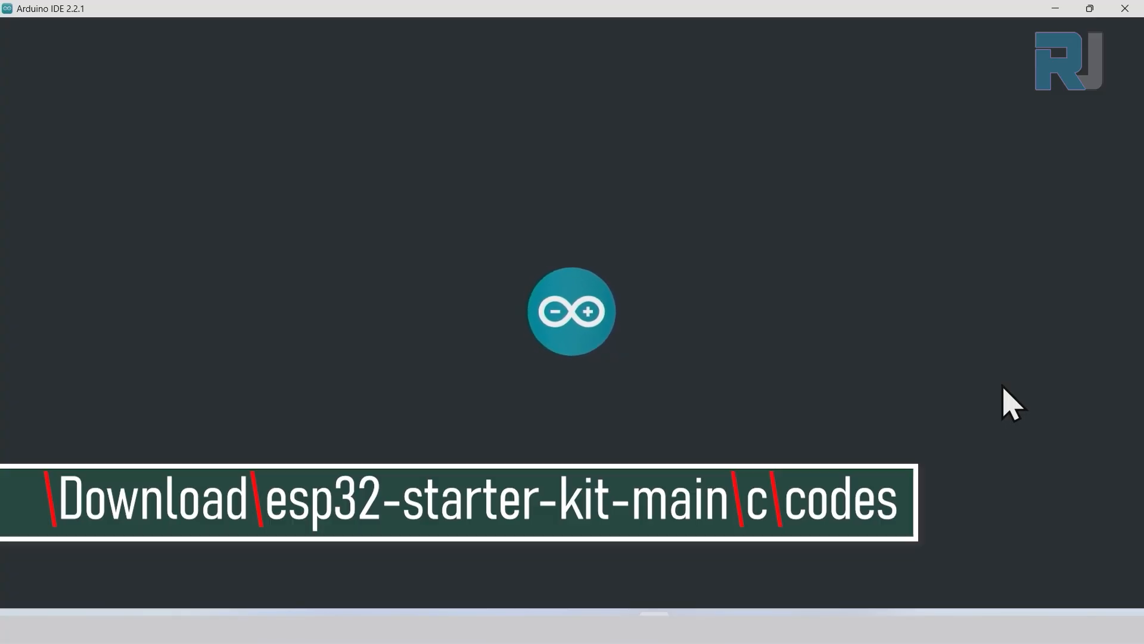
pyautogui.moveTo(449, 230)
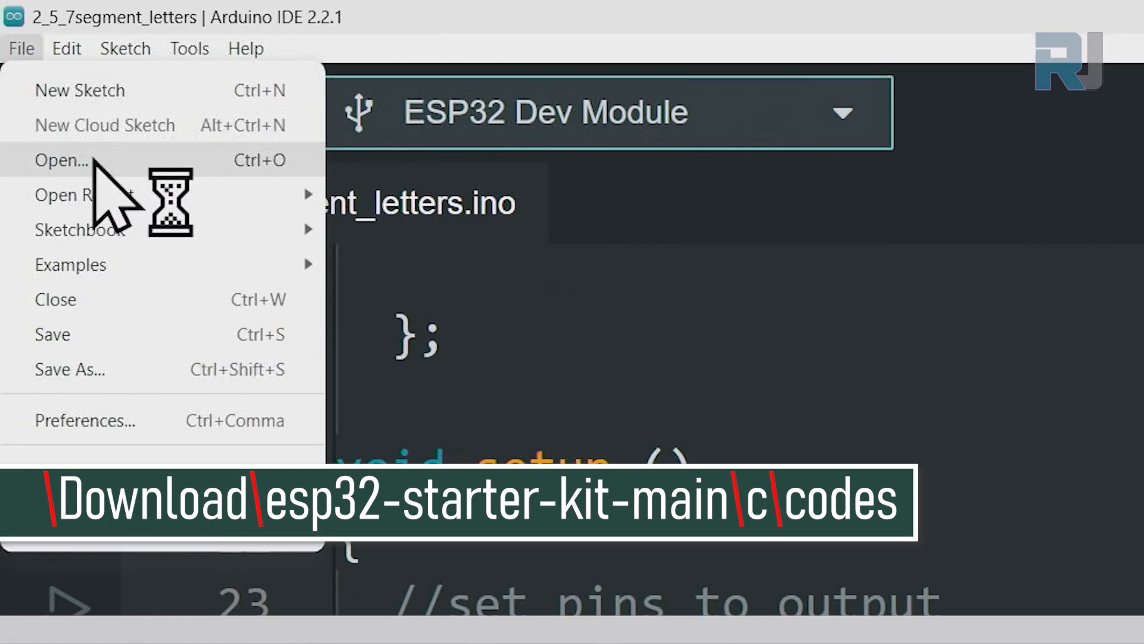
# - Open the 7.4_sd_read_write sketch from Downloads > esp32-starter-kit-main > c > codes
pyautogui.click(61, 160)
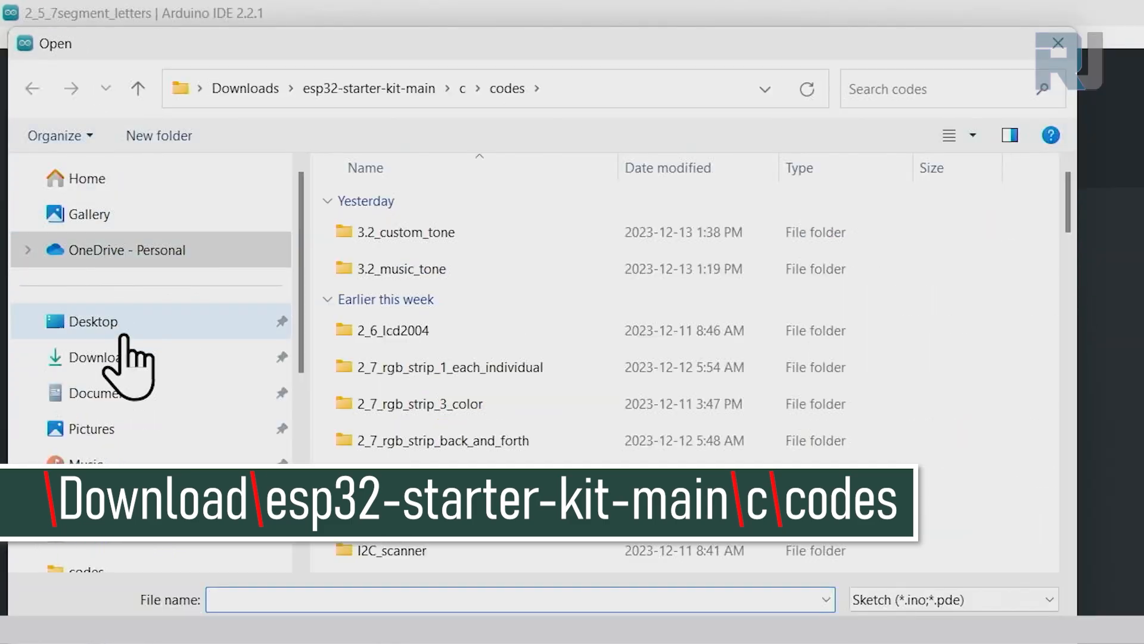
pyautogui.click(101, 357)
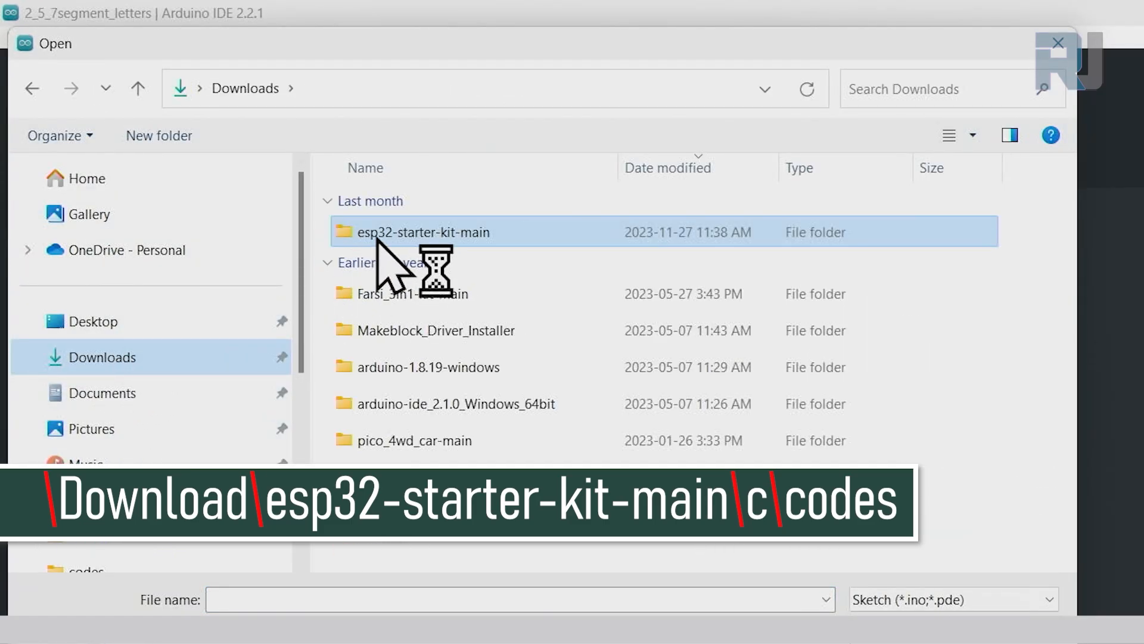
pyautogui.moveTo(468, 277)
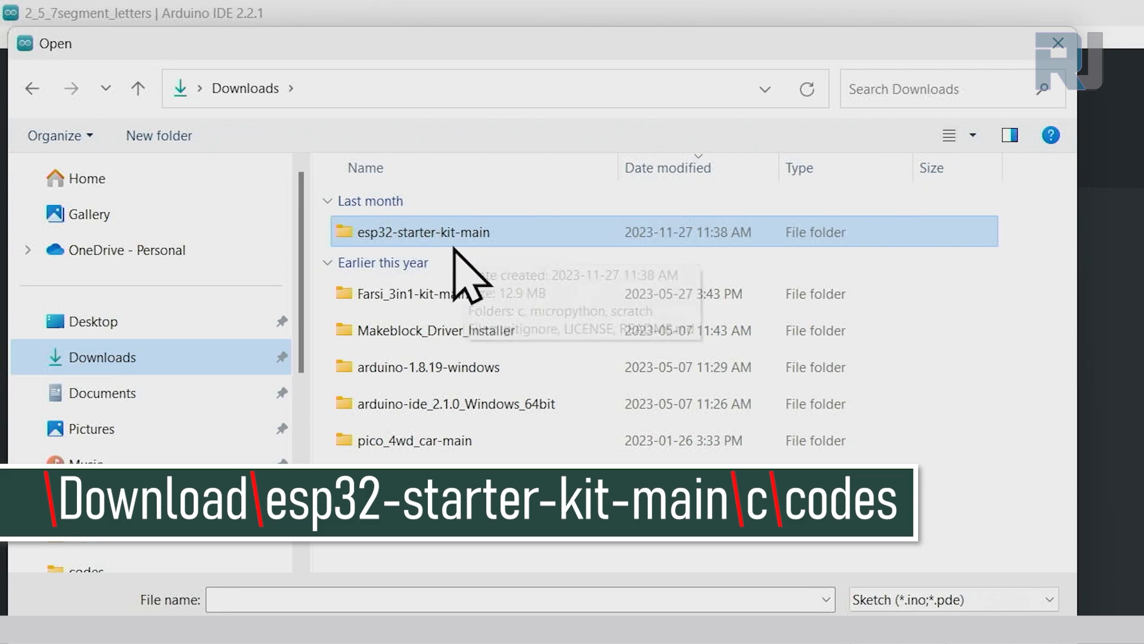
pyautogui.doubleClick(425, 232)
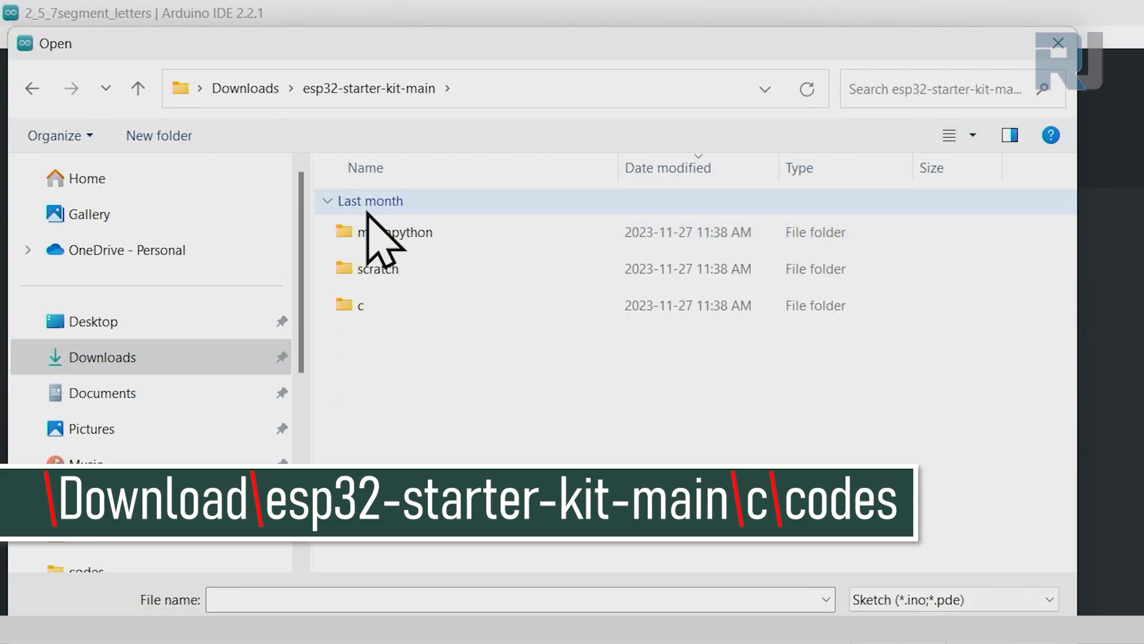
pyautogui.click(363, 305)
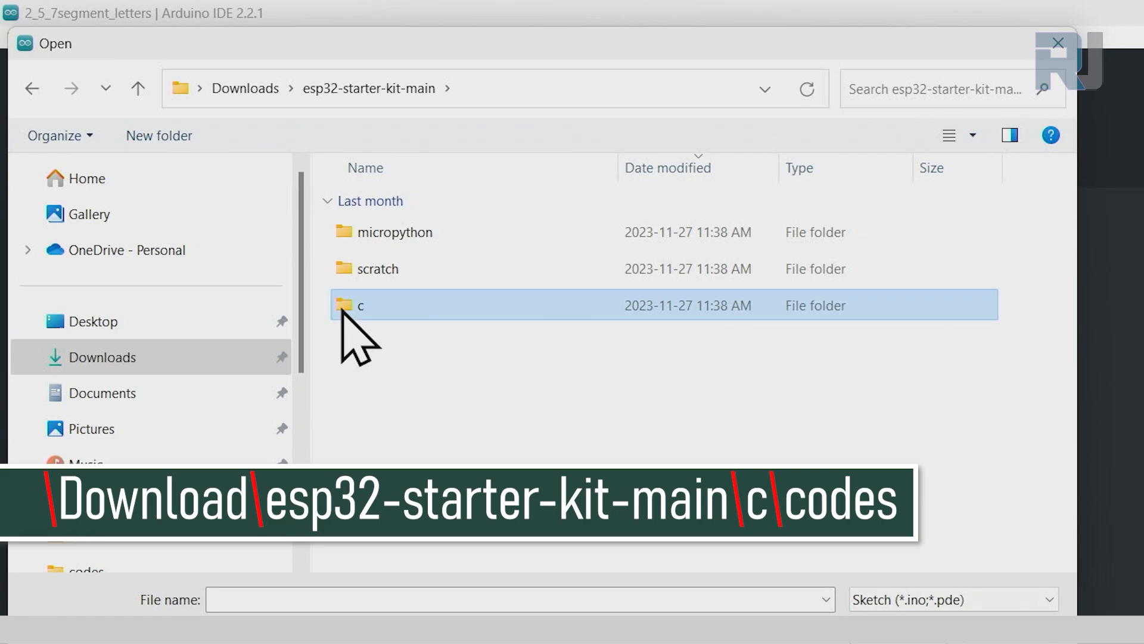
pyautogui.doubleClick(360, 305)
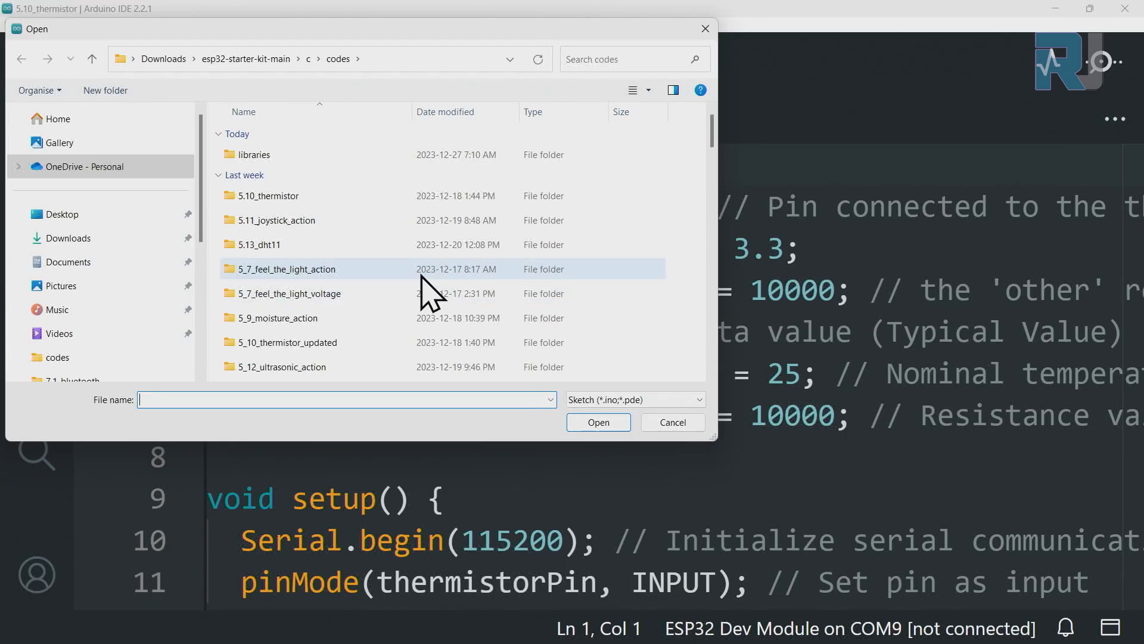
pyautogui.scroll(3)
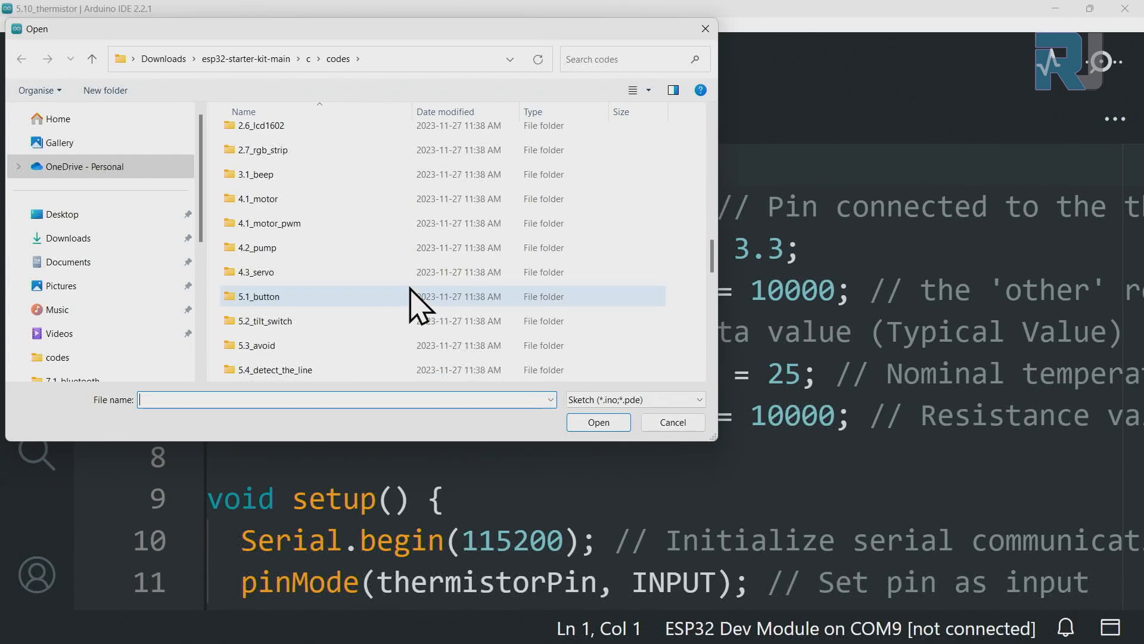
pyautogui.scroll(-3)
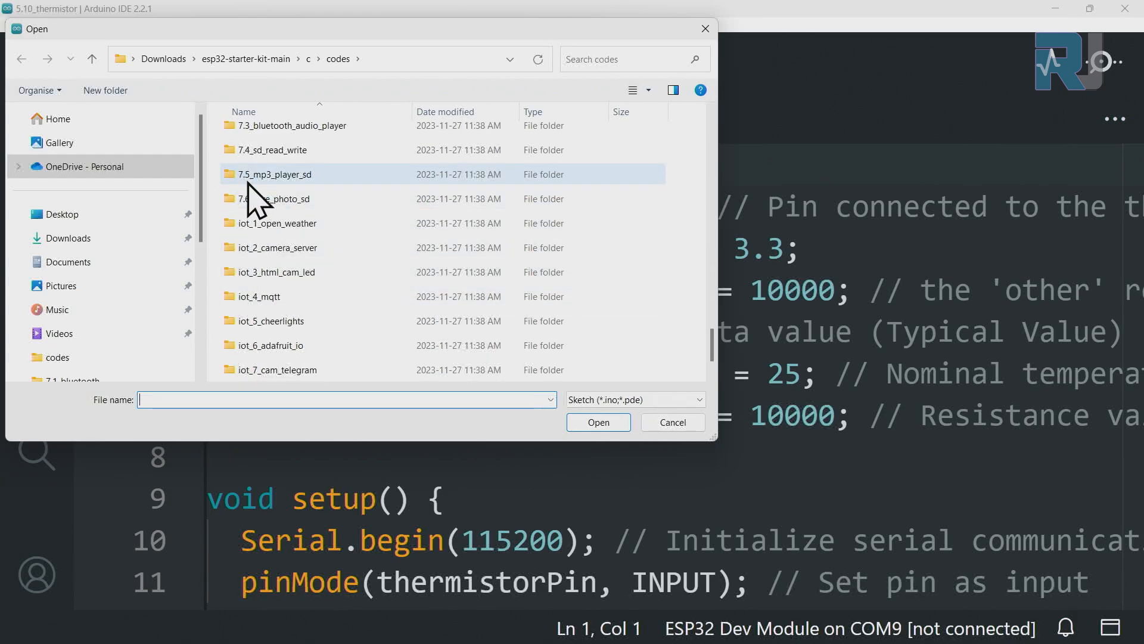
pyautogui.moveTo(274, 150)
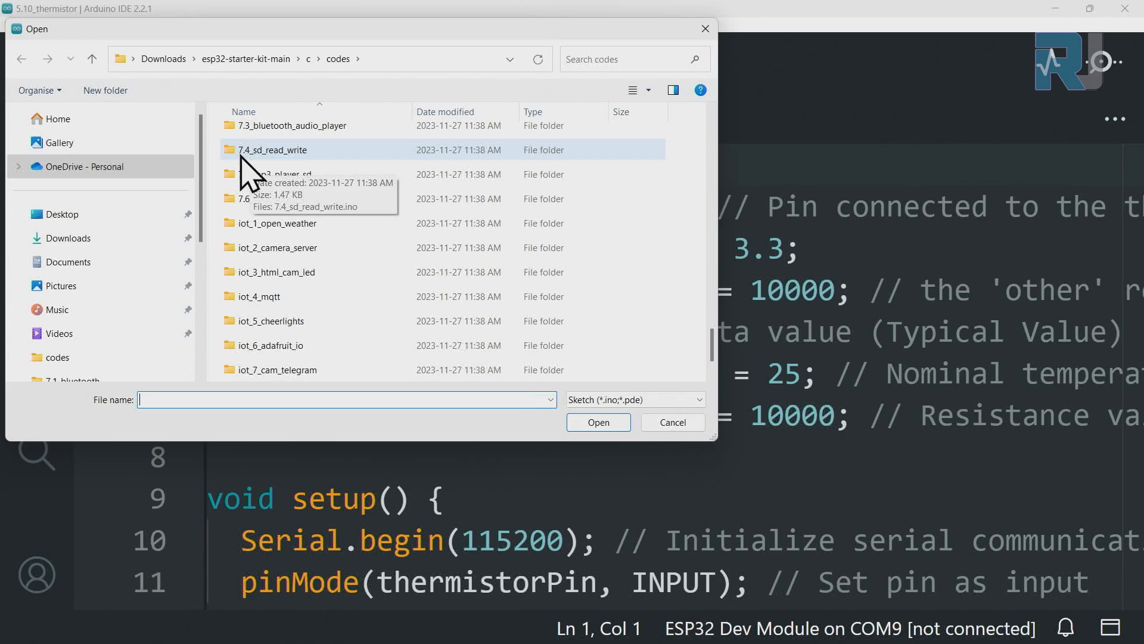
pyautogui.doubleClick(273, 149)
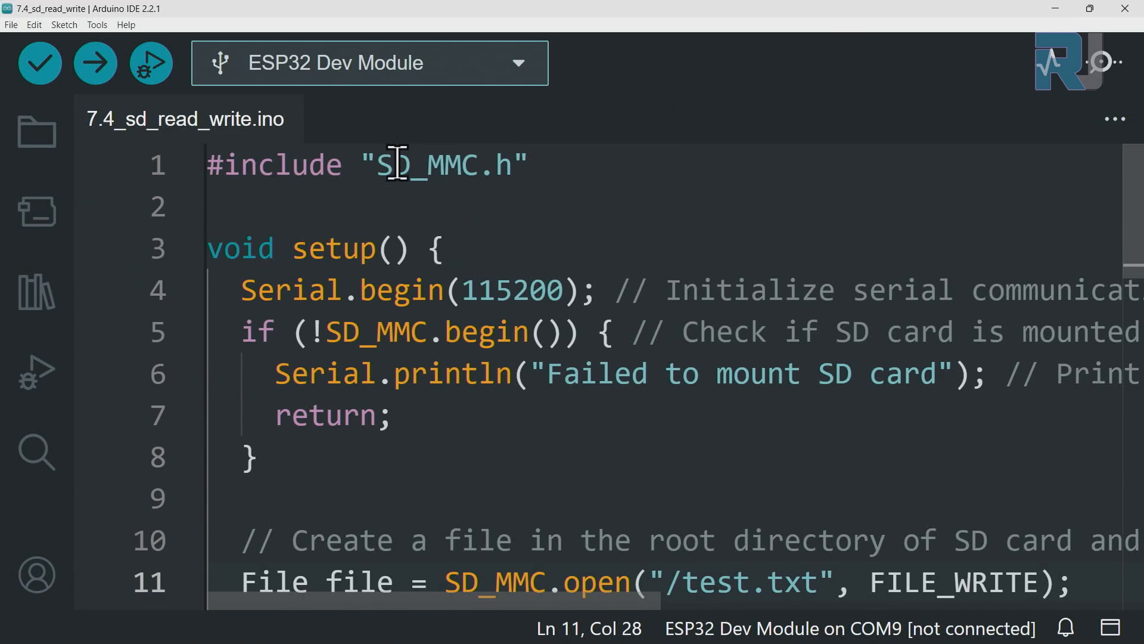
pyautogui.doubleClick(427, 164)
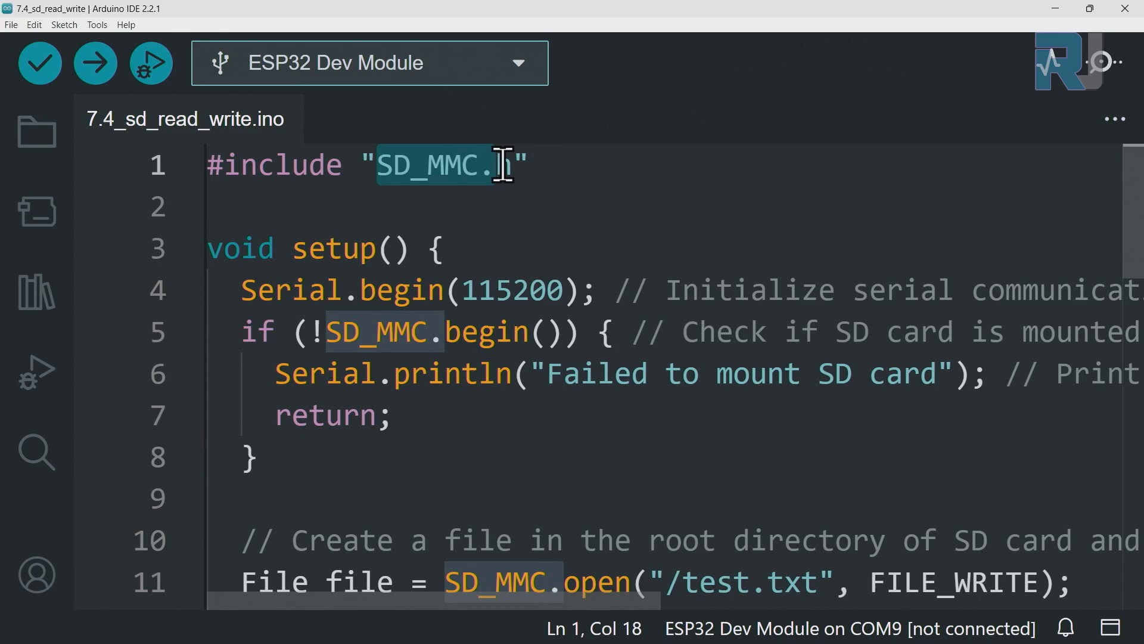
pyautogui.click(436, 247)
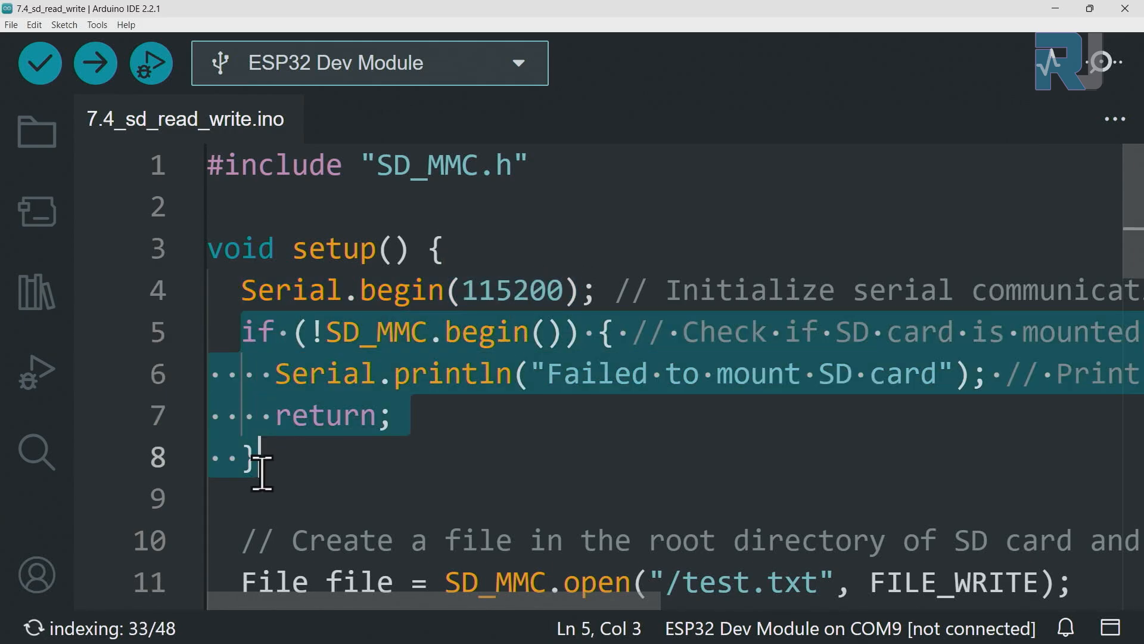
pyautogui.click(344, 331)
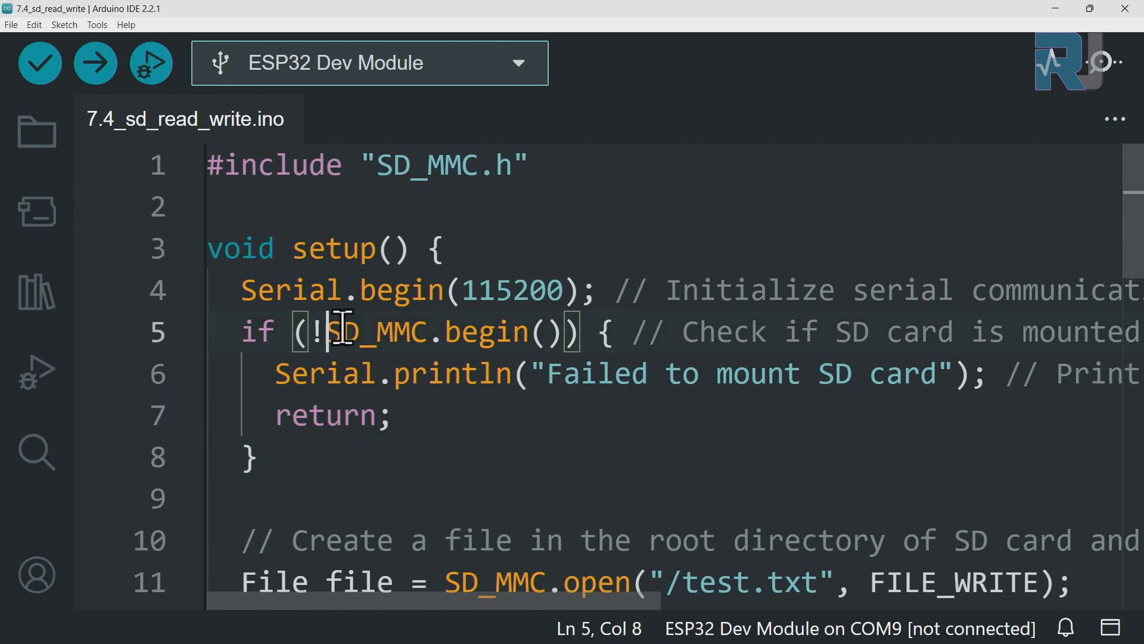
pyautogui.doubleClick(376, 332)
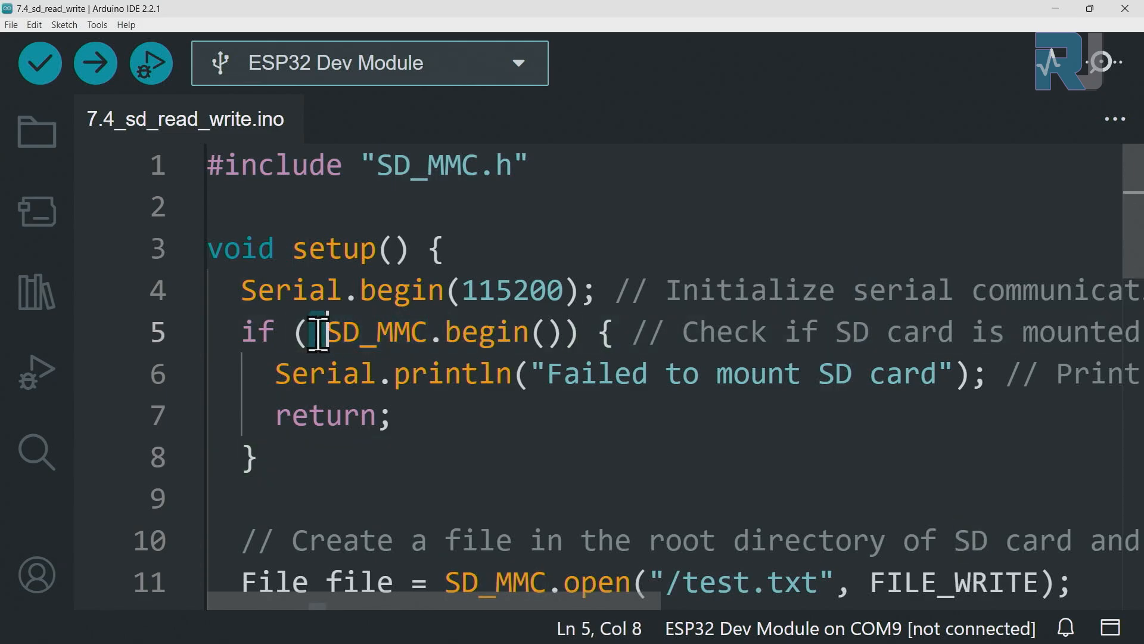
pyautogui.write('!')
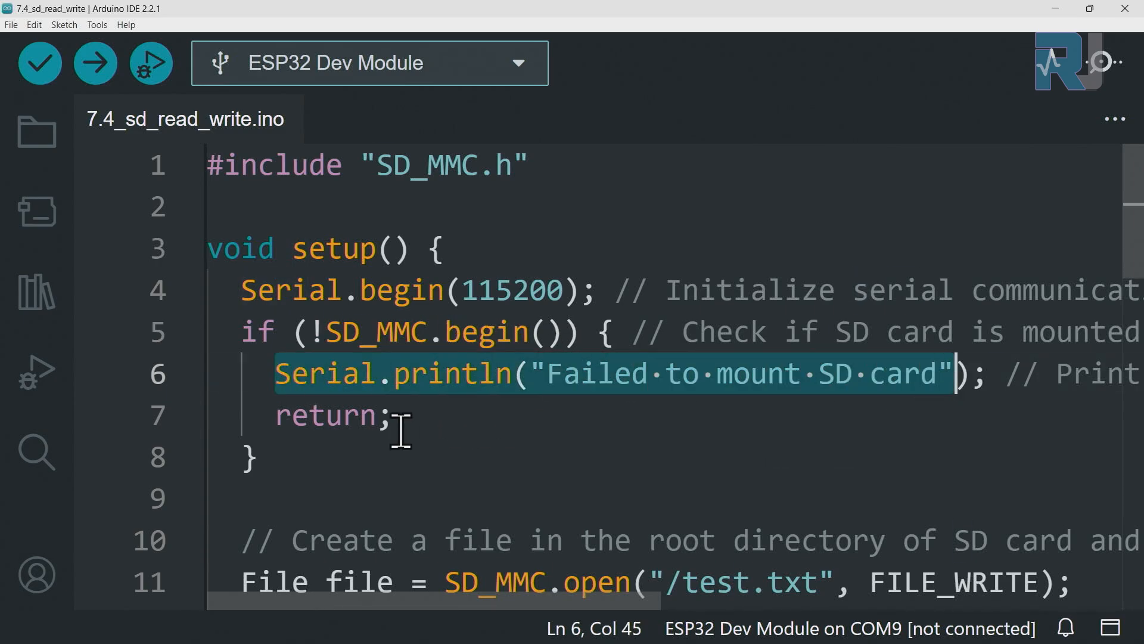
pyautogui.doubleClick(325, 415)
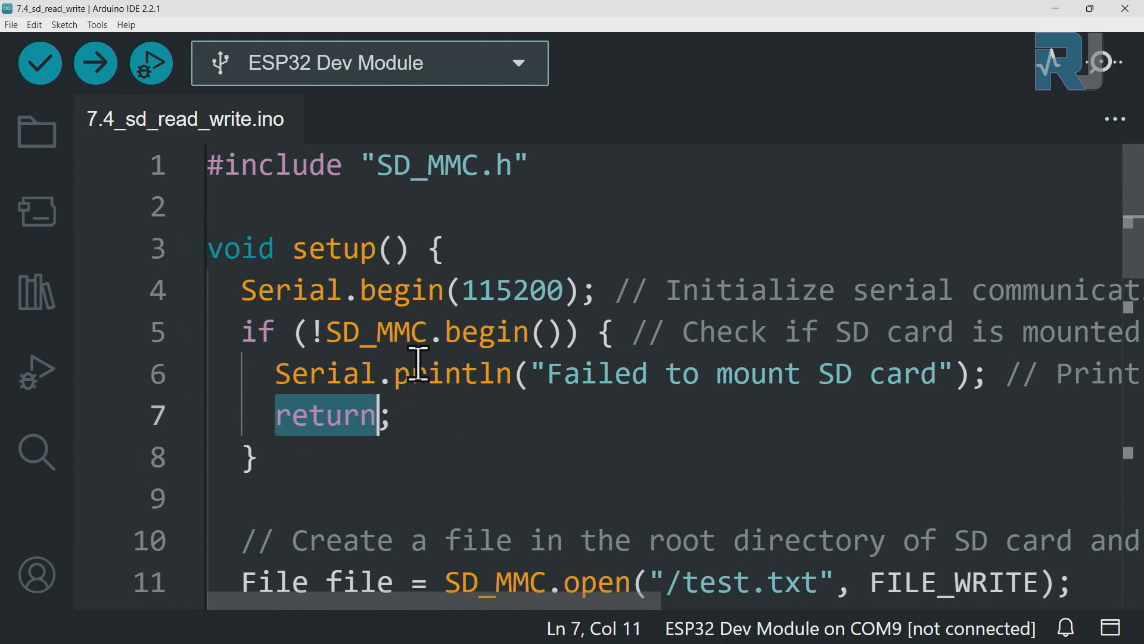
pyautogui.scroll(-3)
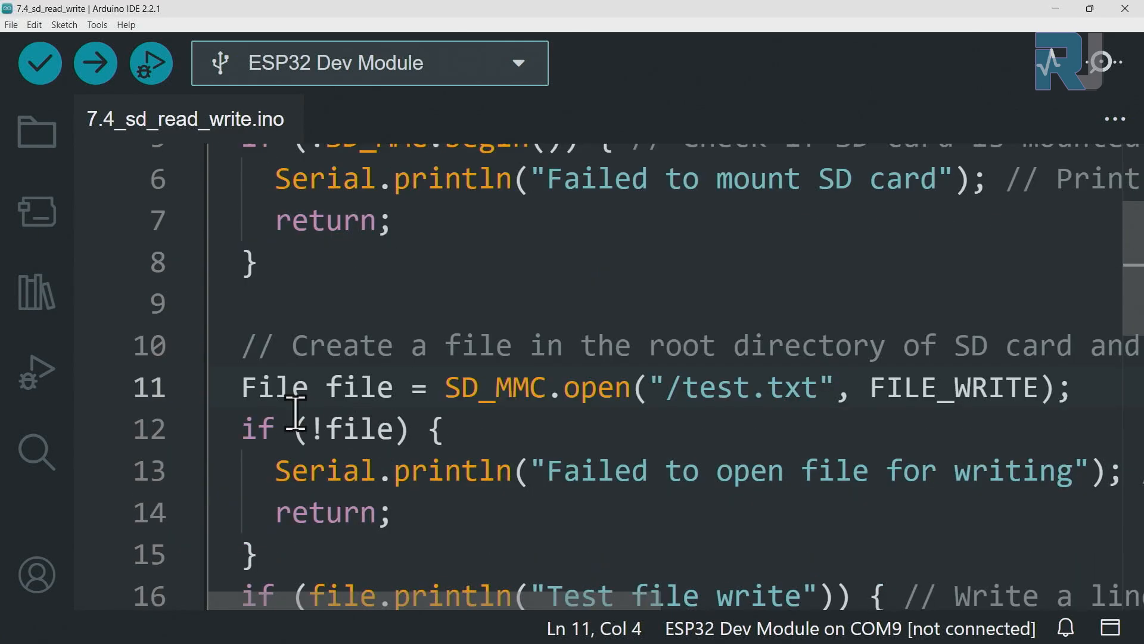
pyautogui.doubleClick(495, 387)
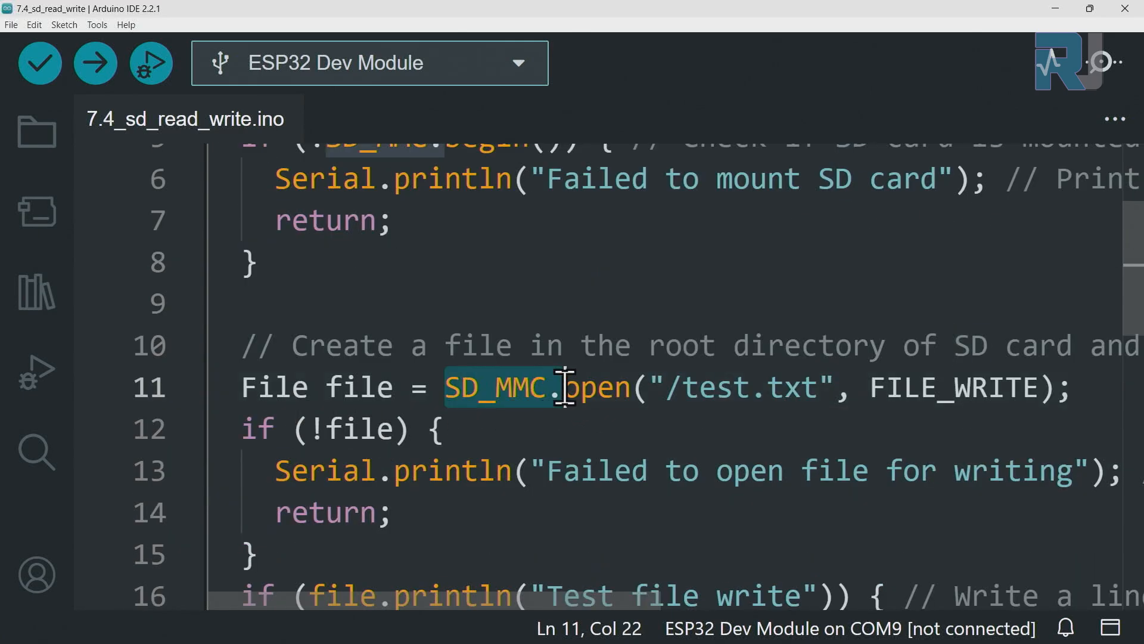
pyautogui.moveTo(690, 409)
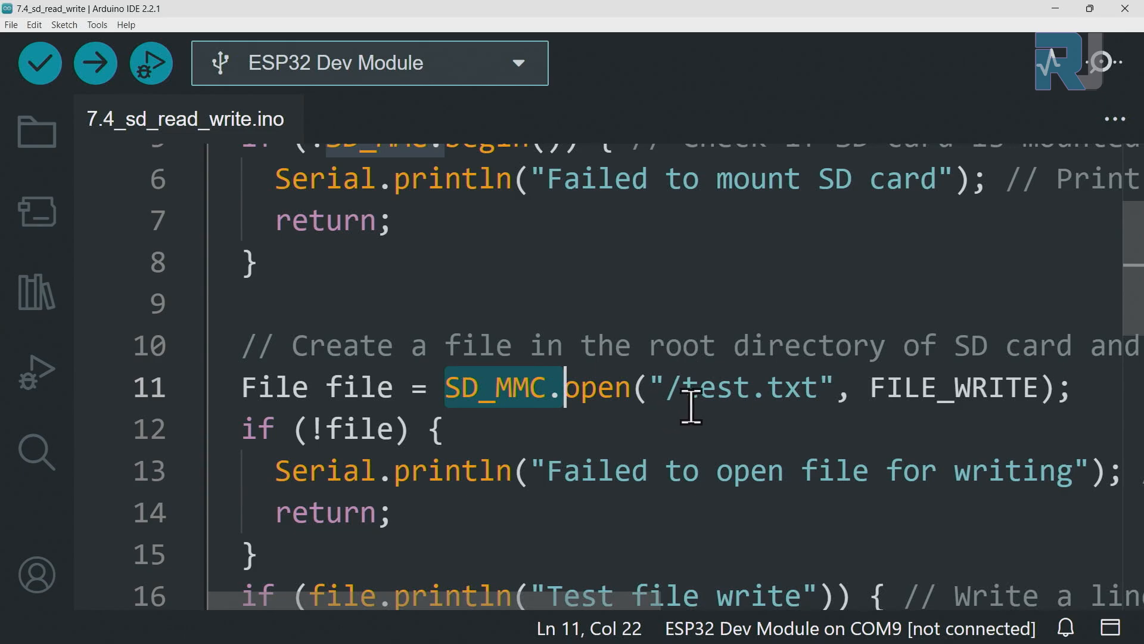
pyautogui.moveTo(803, 387)
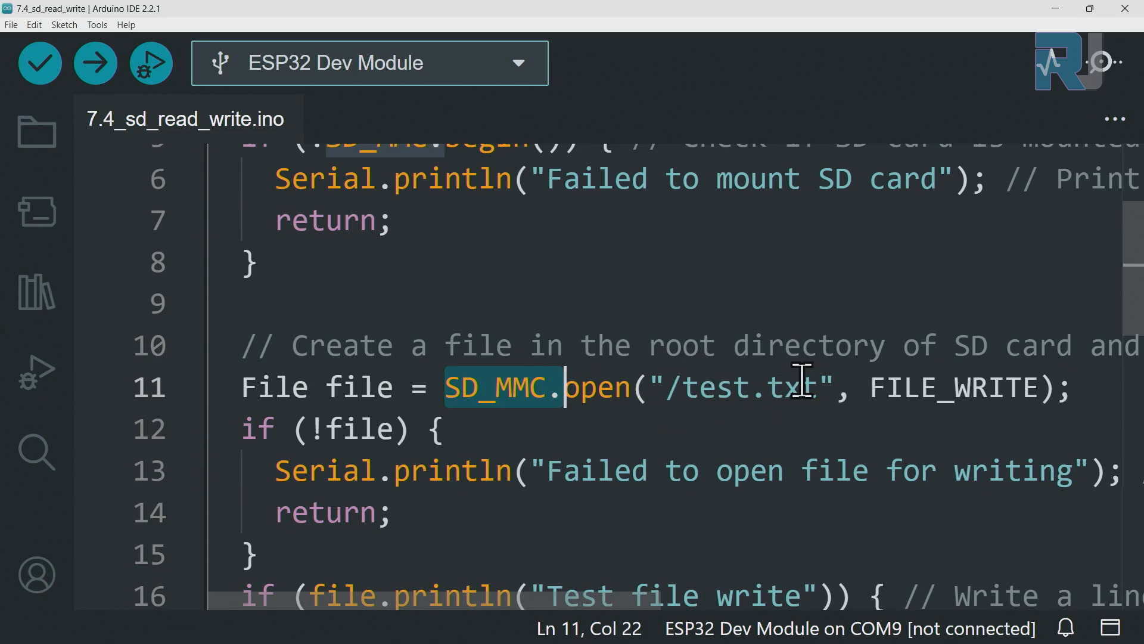
pyautogui.click(715, 388)
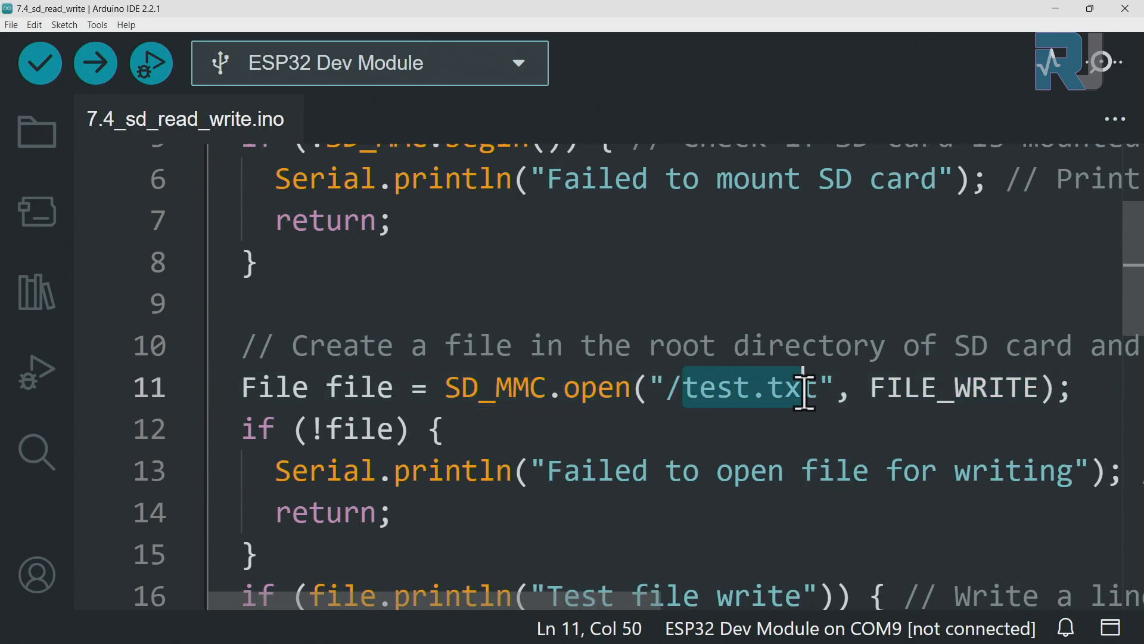
pyautogui.doubleClick(358, 387)
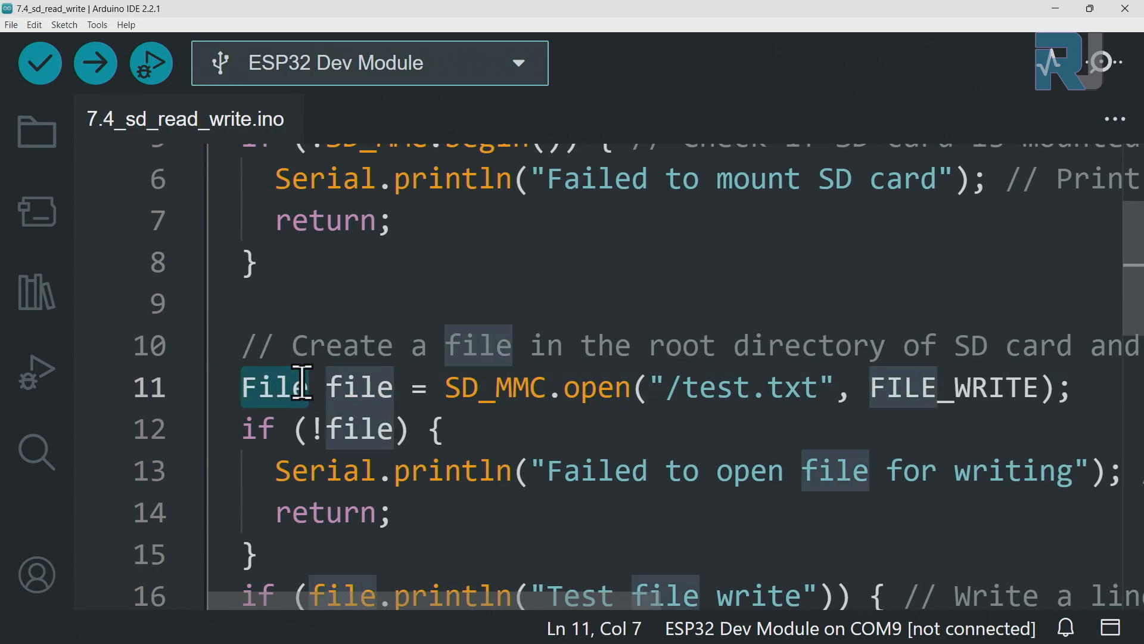
pyautogui.click(256, 429)
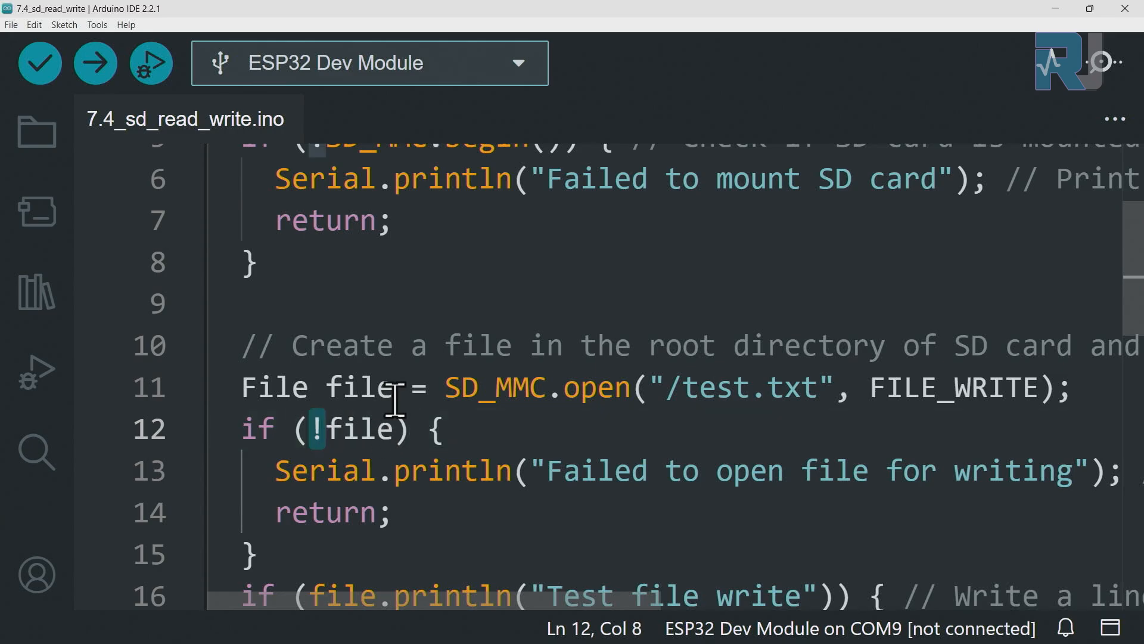
pyautogui.tripleClick(343, 387)
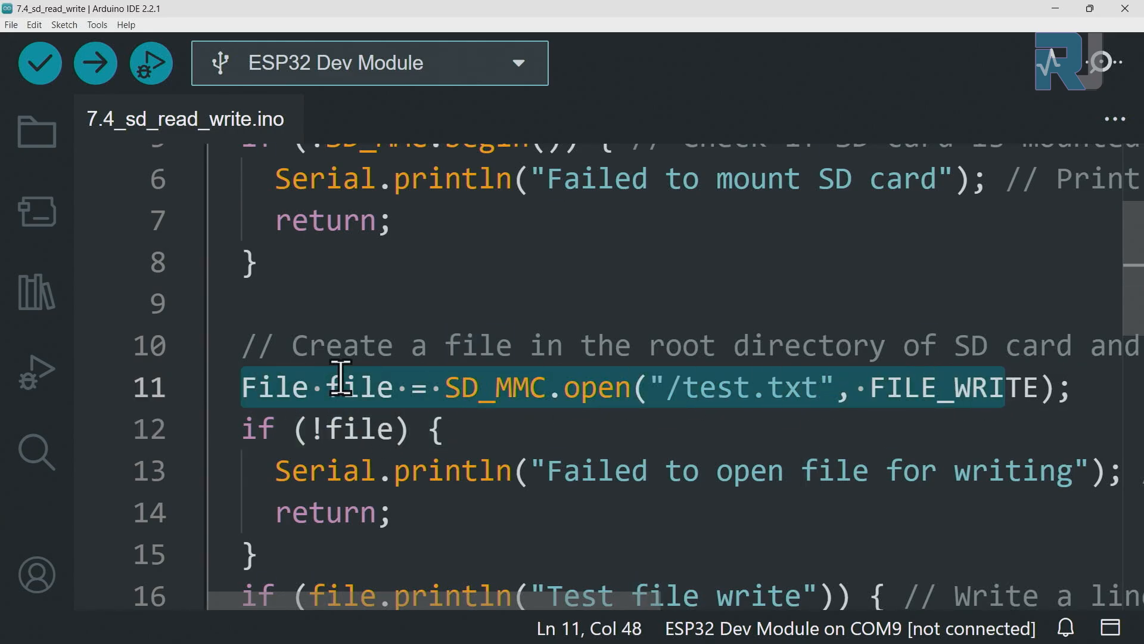
pyautogui.click(1007, 471)
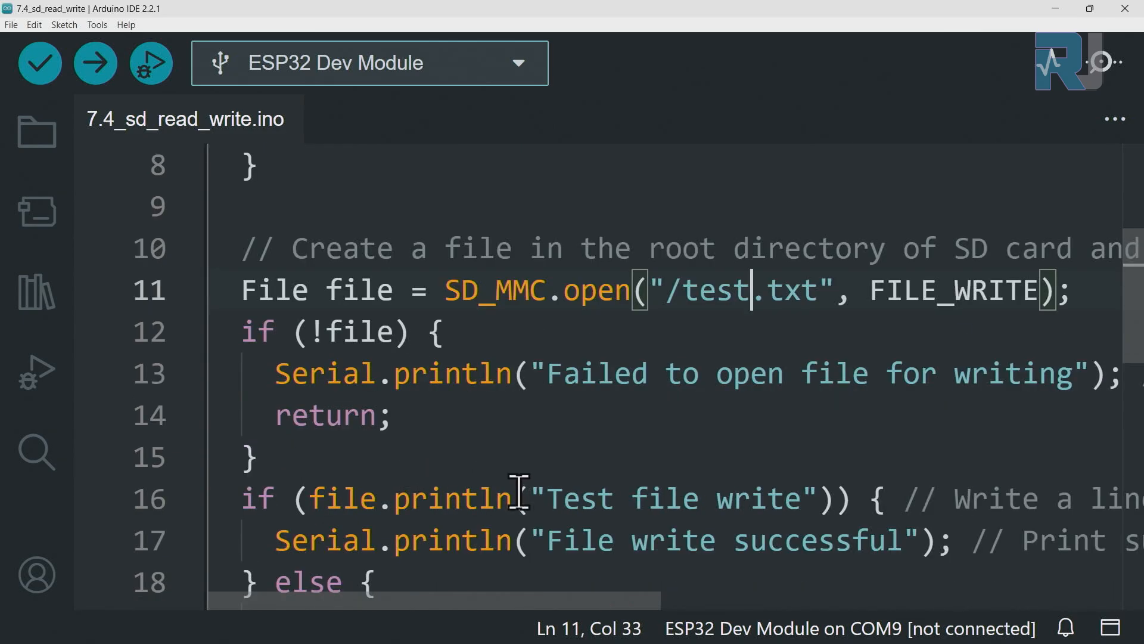
pyautogui.scroll(-3)
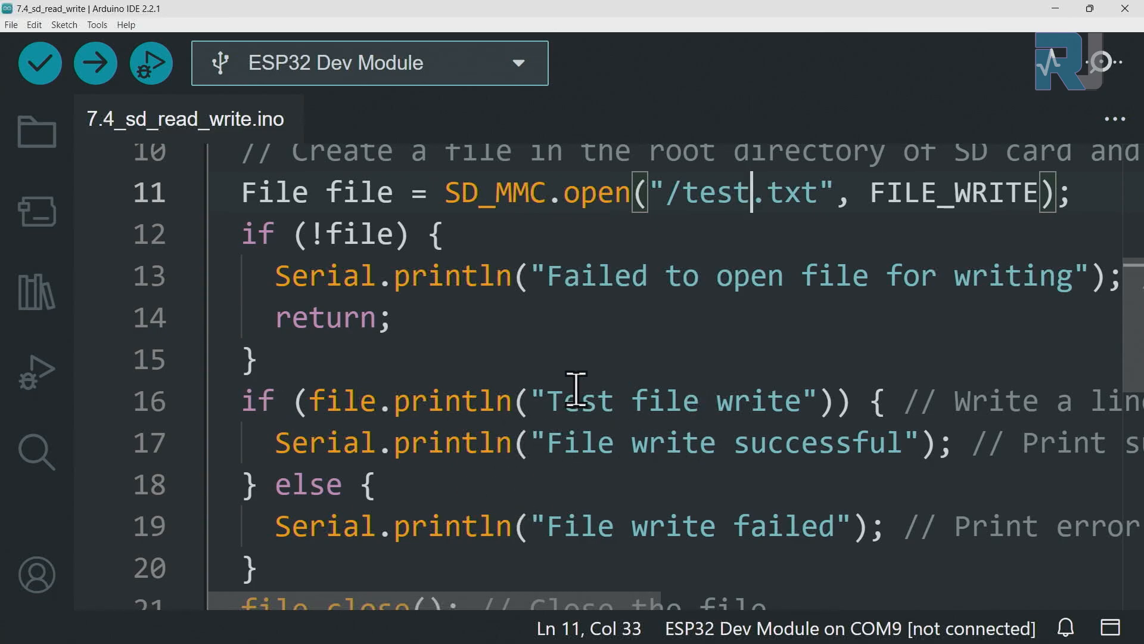
pyautogui.moveTo(402, 401)
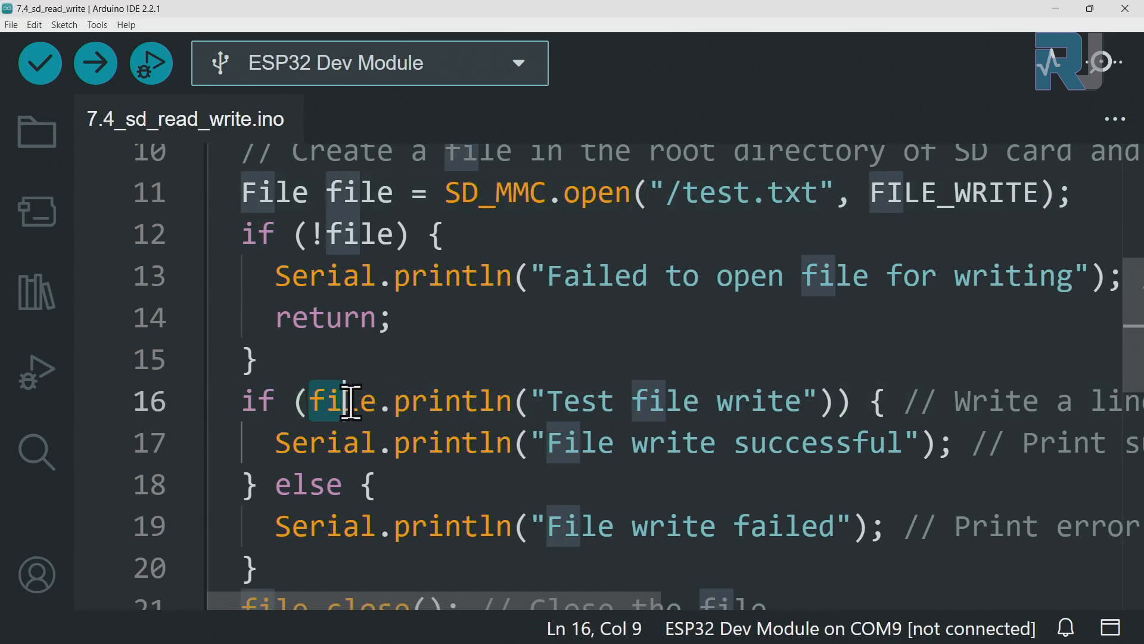
pyautogui.doubleClick(357, 192)
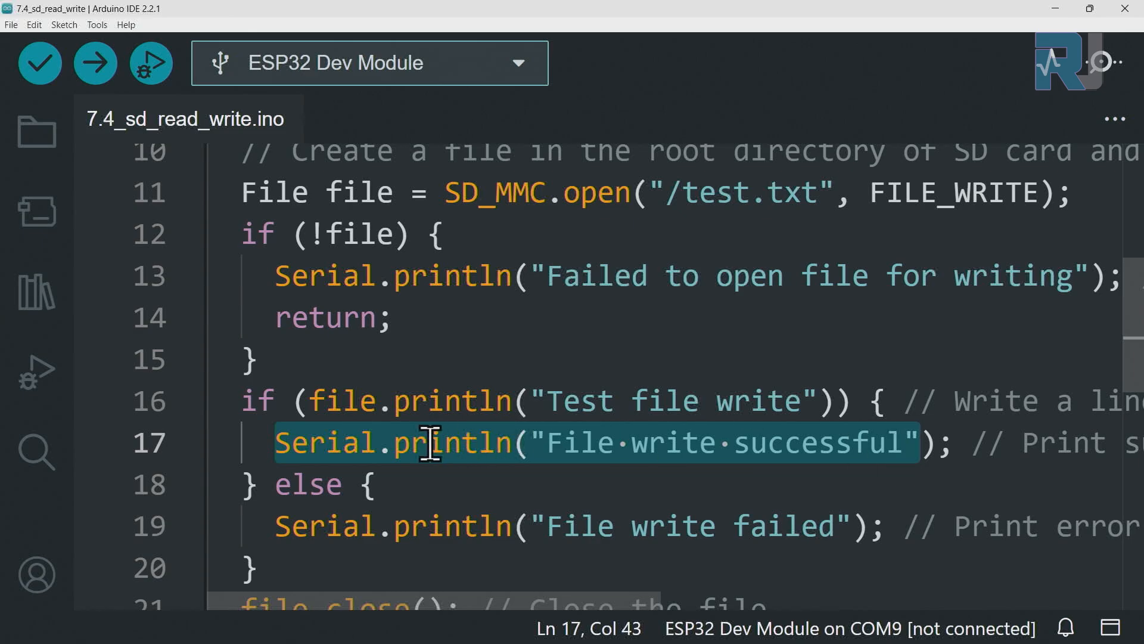
pyautogui.doubleClick(341, 401)
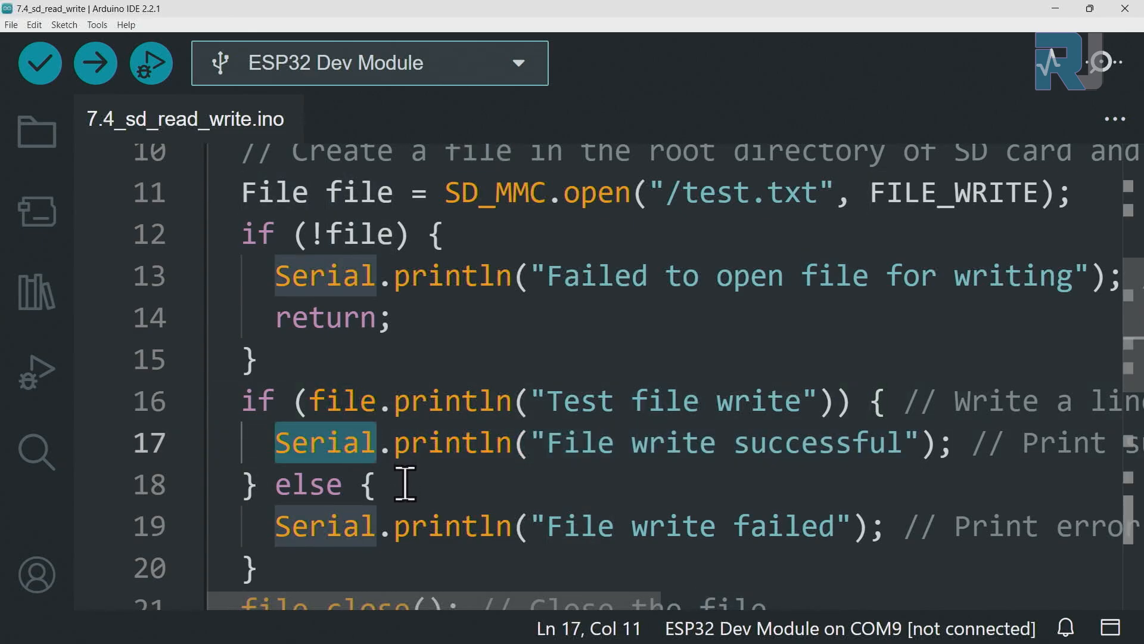
pyautogui.click(310, 484)
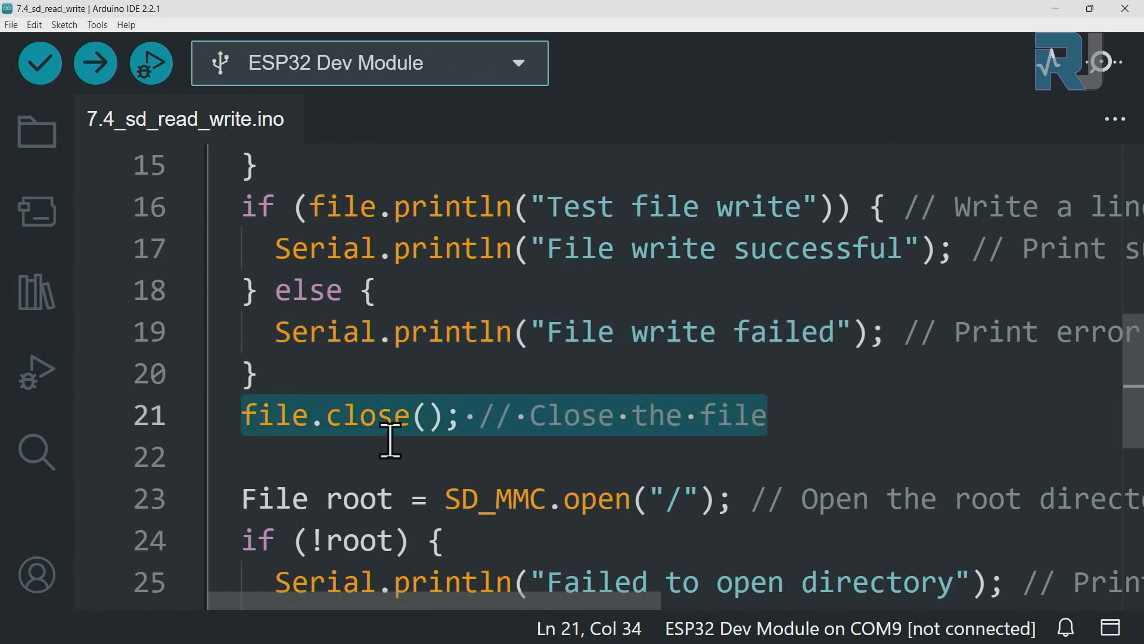
pyautogui.moveTo(376, 435)
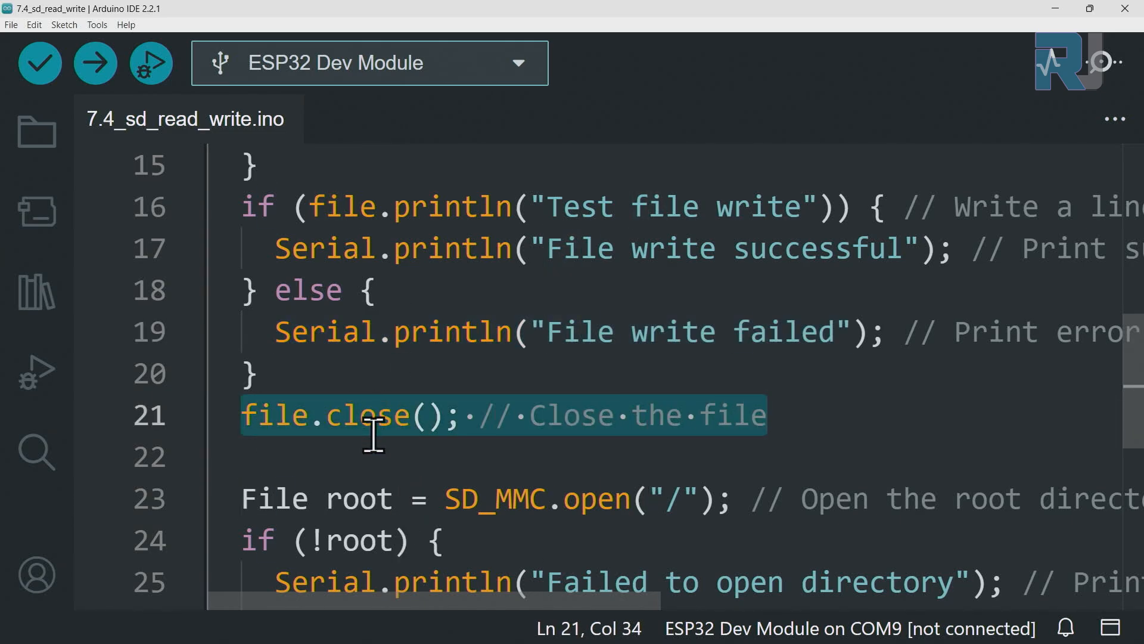
pyautogui.scroll(-3)
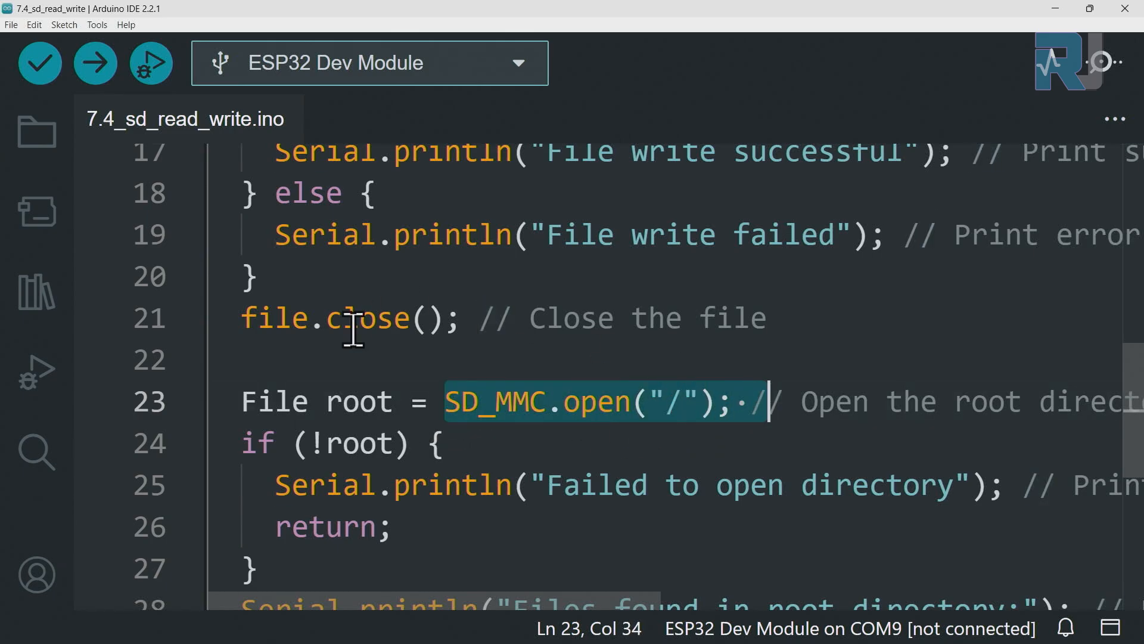
pyautogui.doubleClick(358, 401)
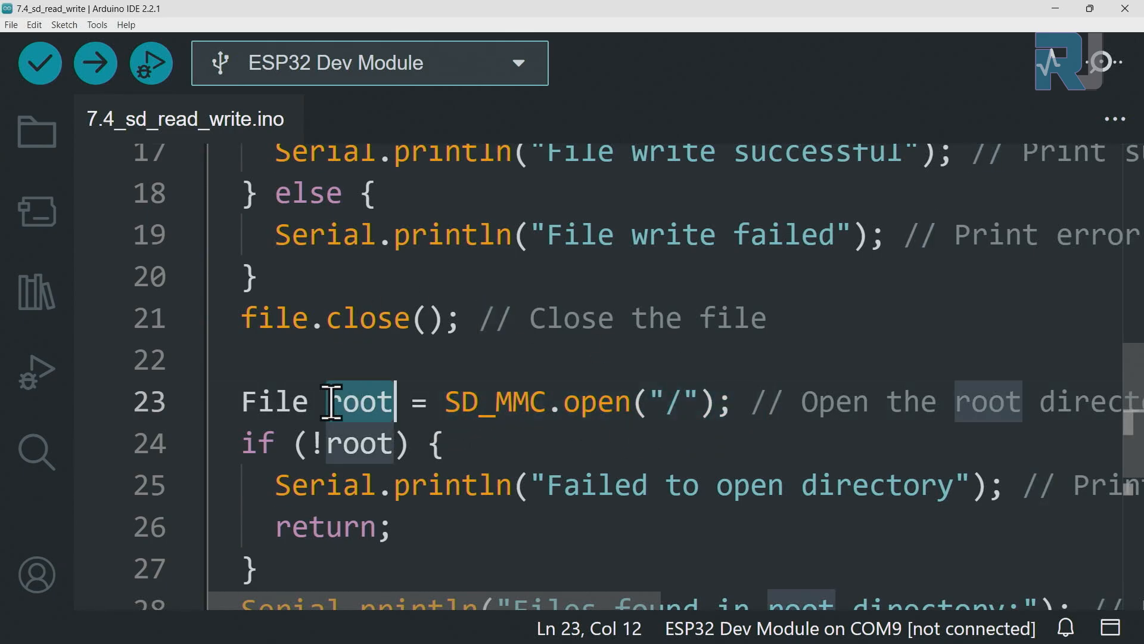
pyautogui.click(255, 443)
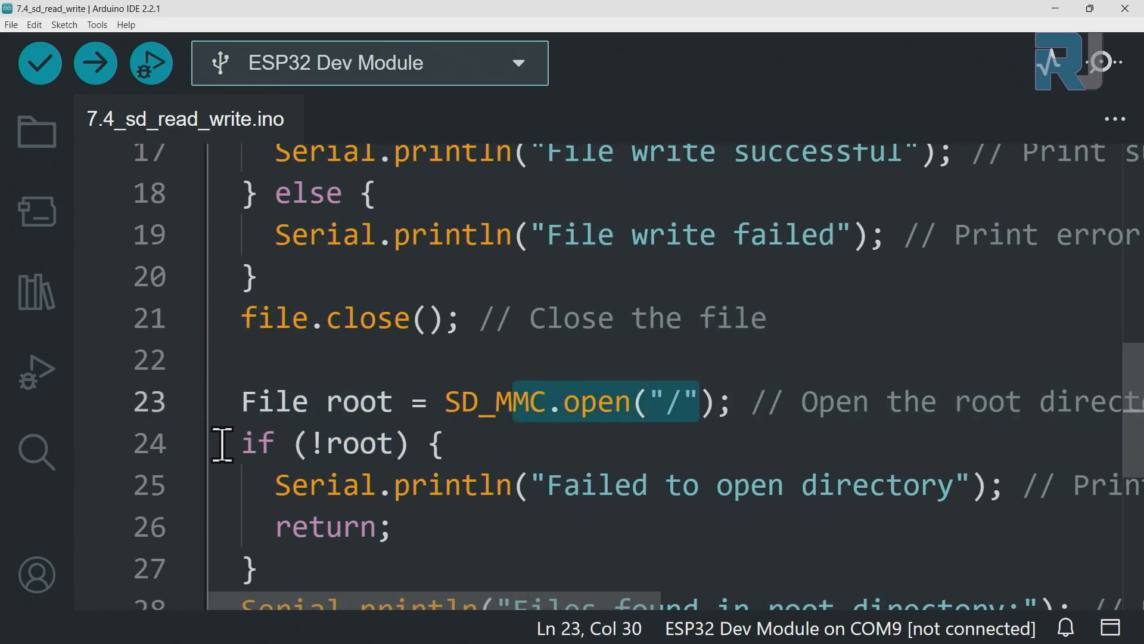
pyautogui.scroll(-3)
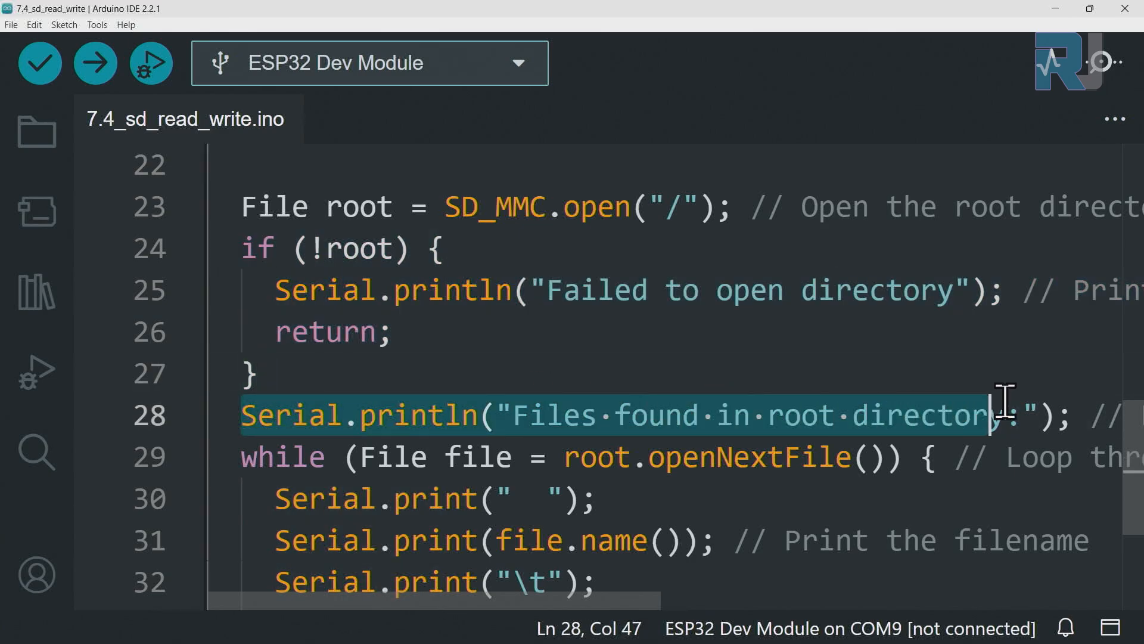
pyautogui.click(872, 416)
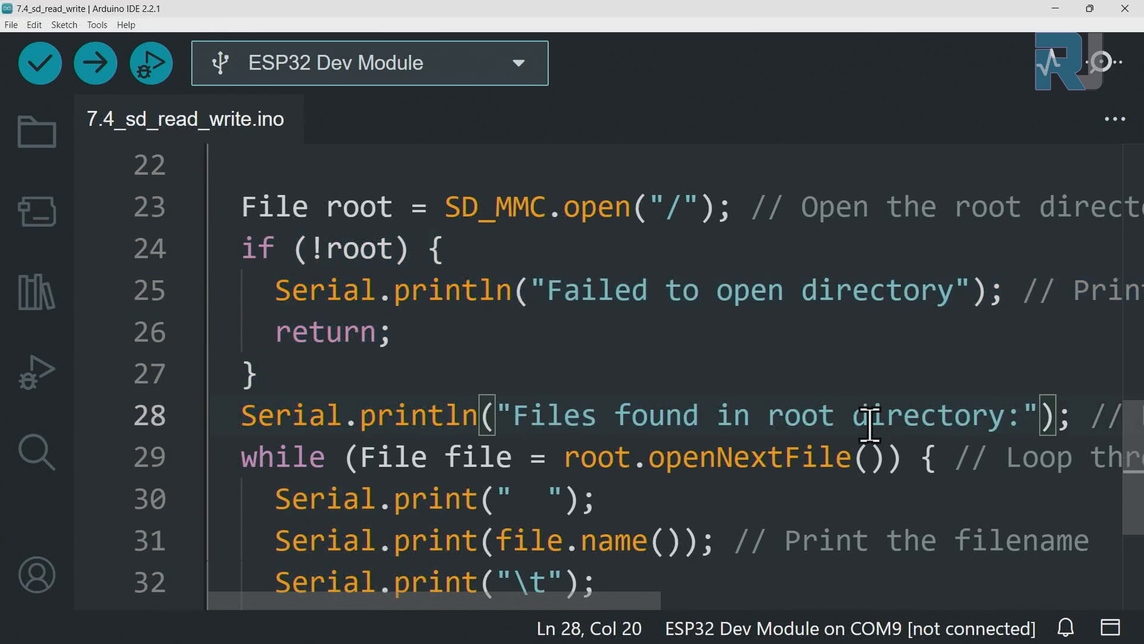
pyautogui.scroll(-3)
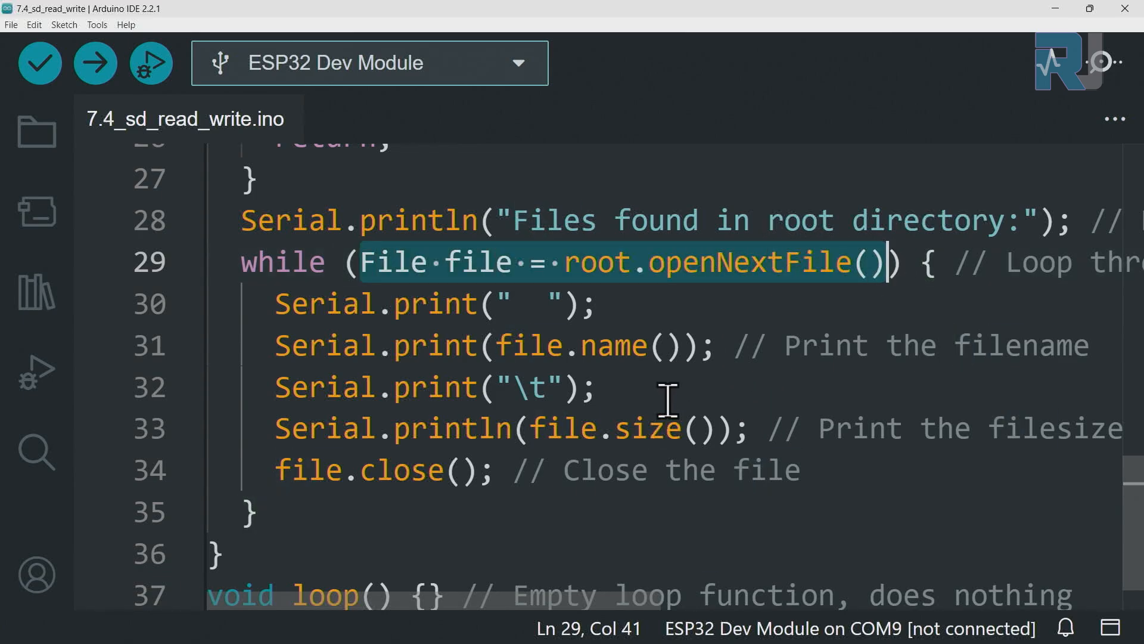
pyautogui.doubleClick(598, 262)
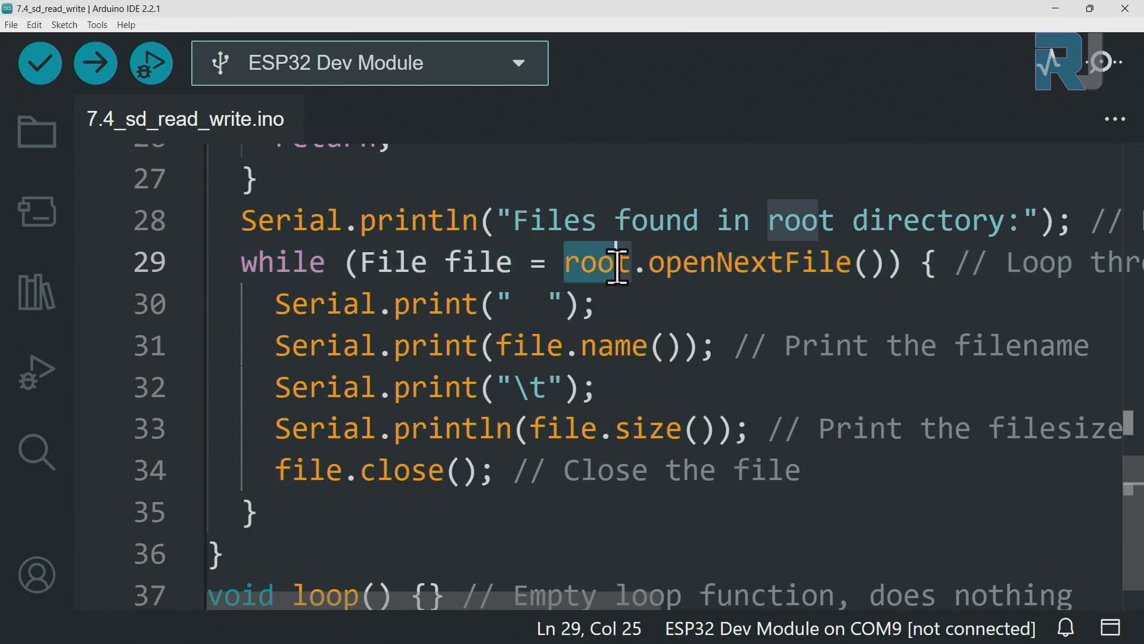
pyautogui.click(576, 263)
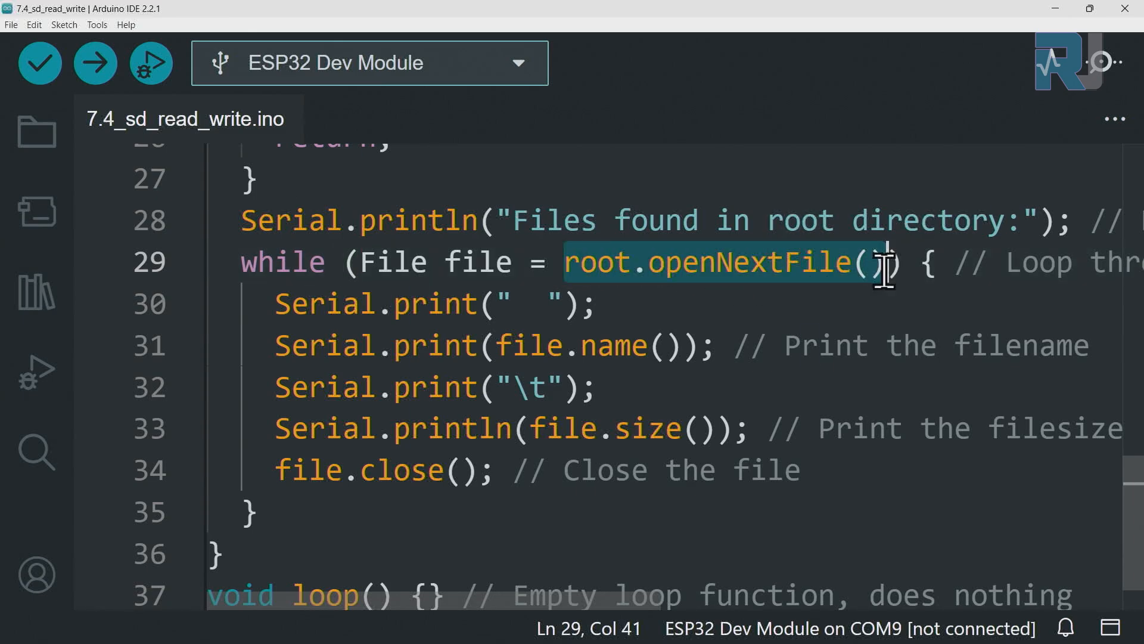
pyautogui.click(478, 263)
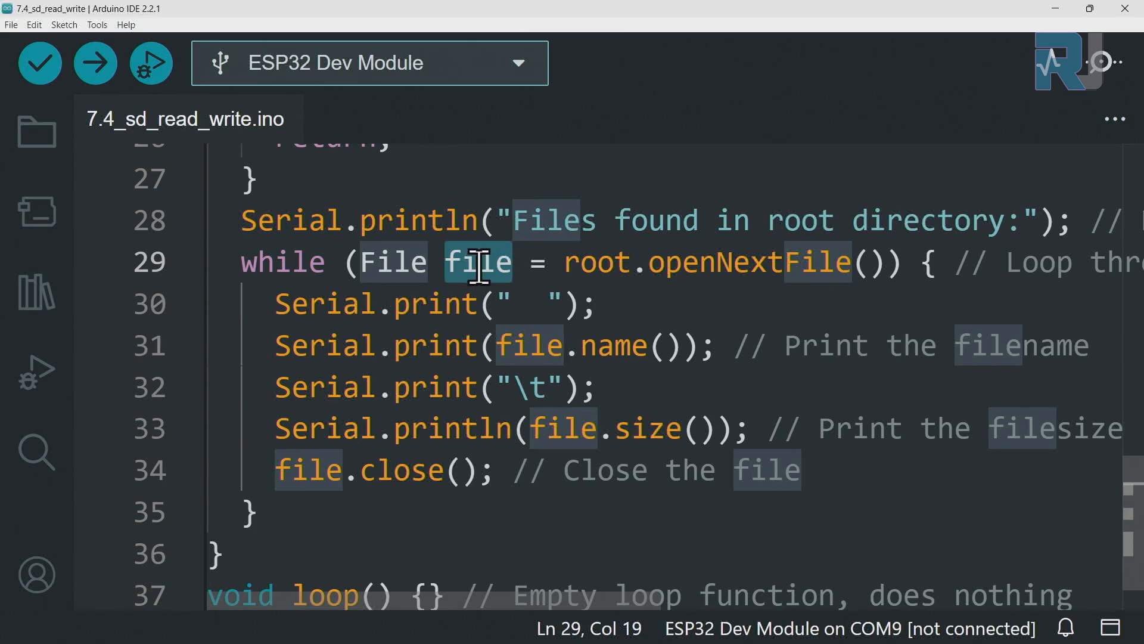
pyautogui.click(383, 263)
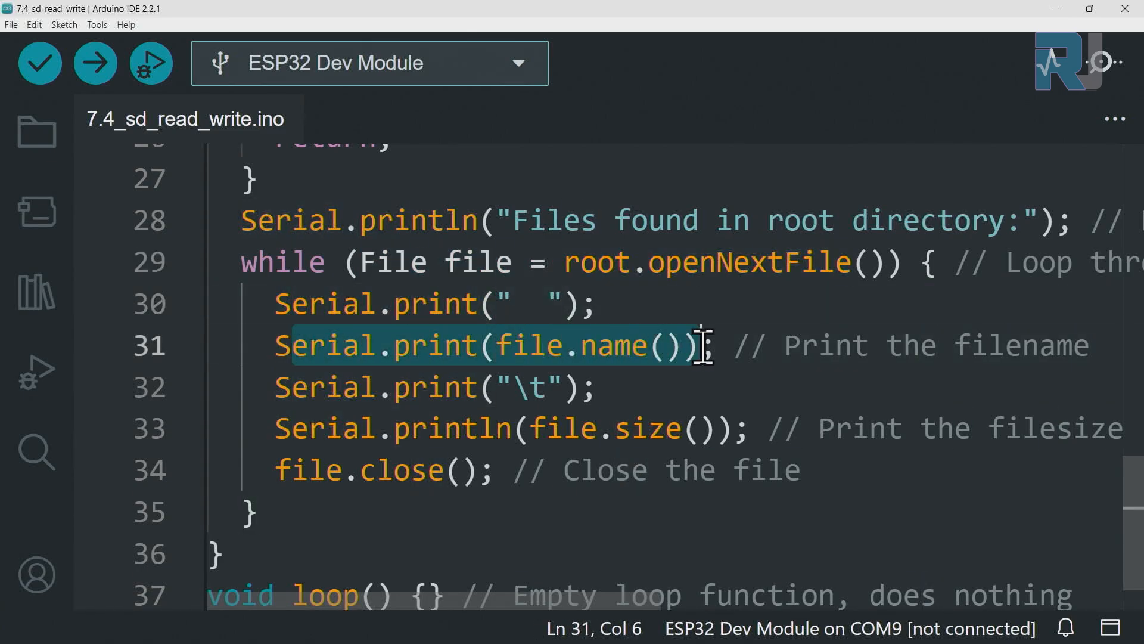
pyautogui.click(518, 345)
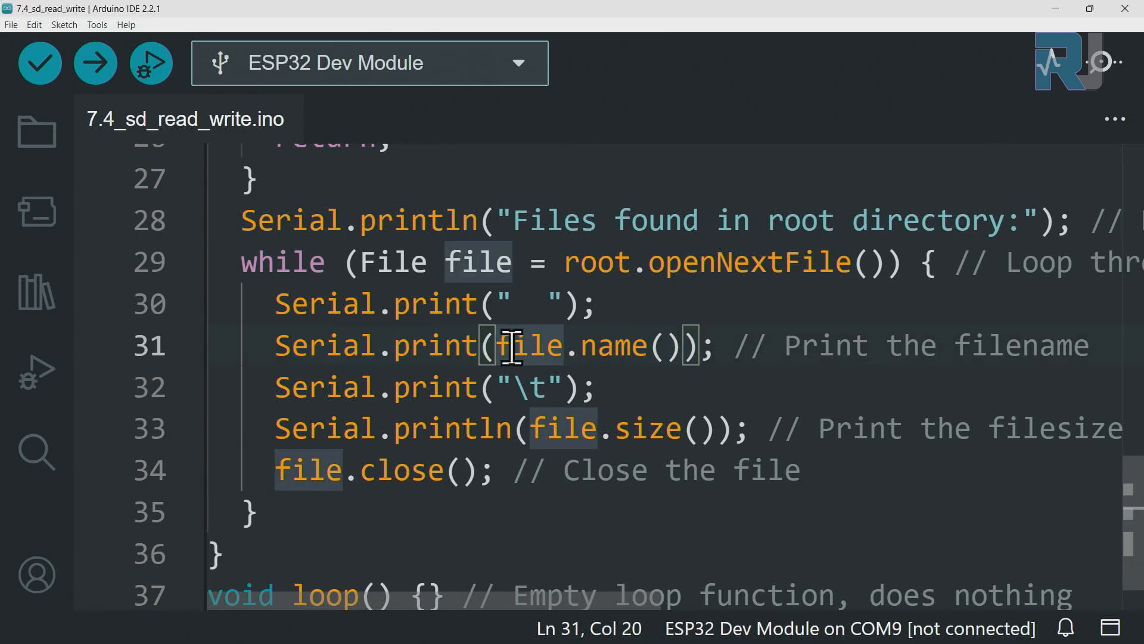
pyautogui.moveTo(374, 387)
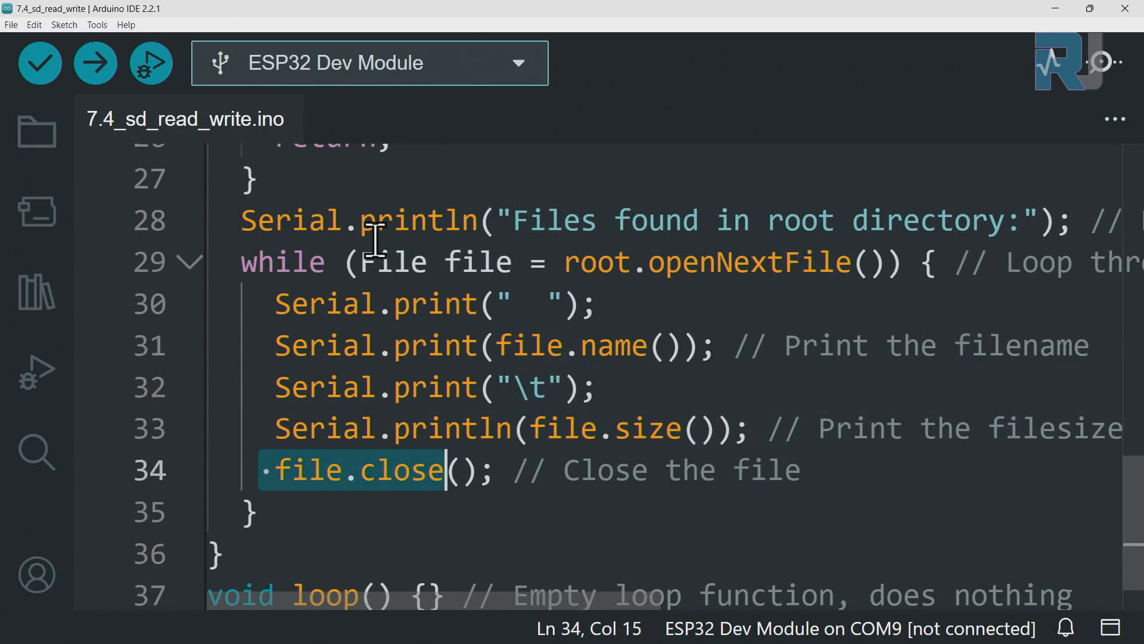
pyautogui.moveTo(569, 369)
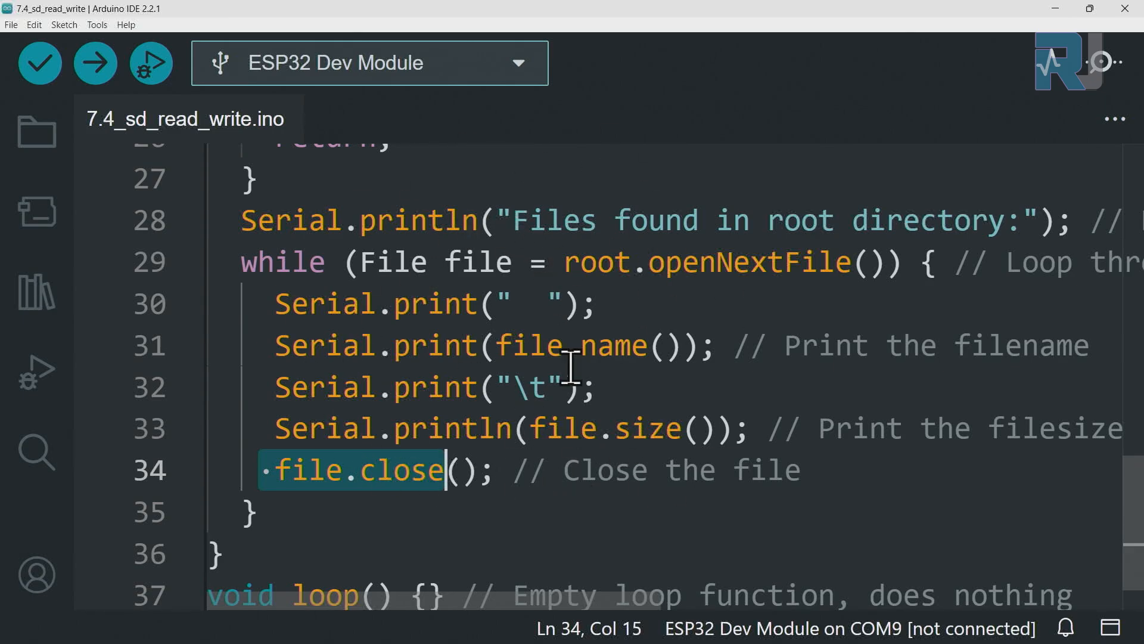
pyautogui.moveTo(387, 262)
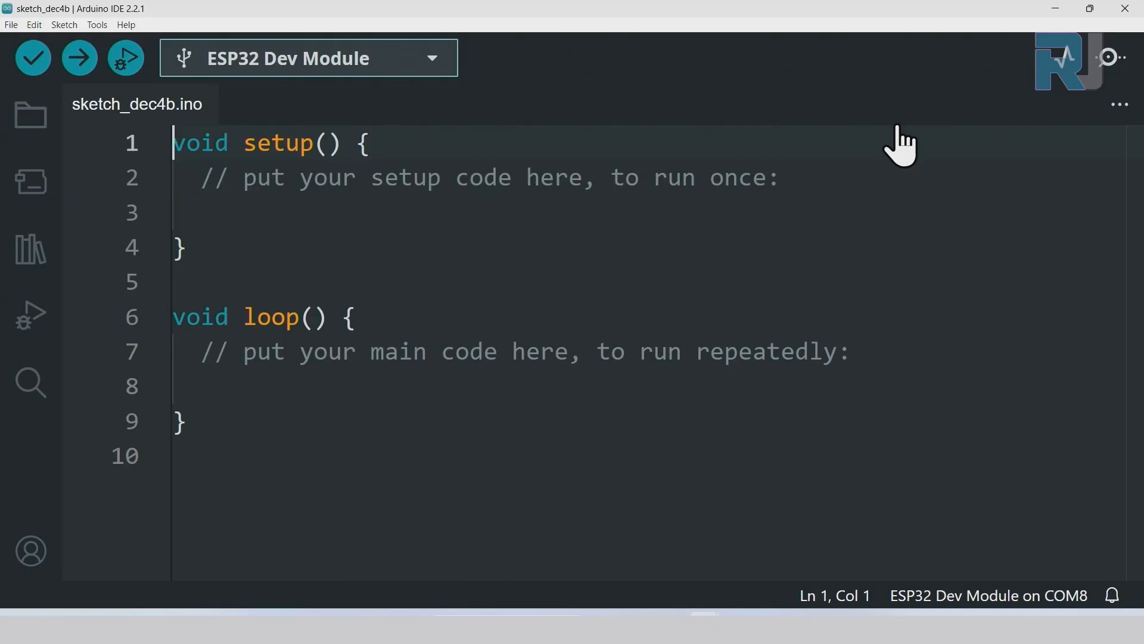
pyautogui.moveTo(292, 136)
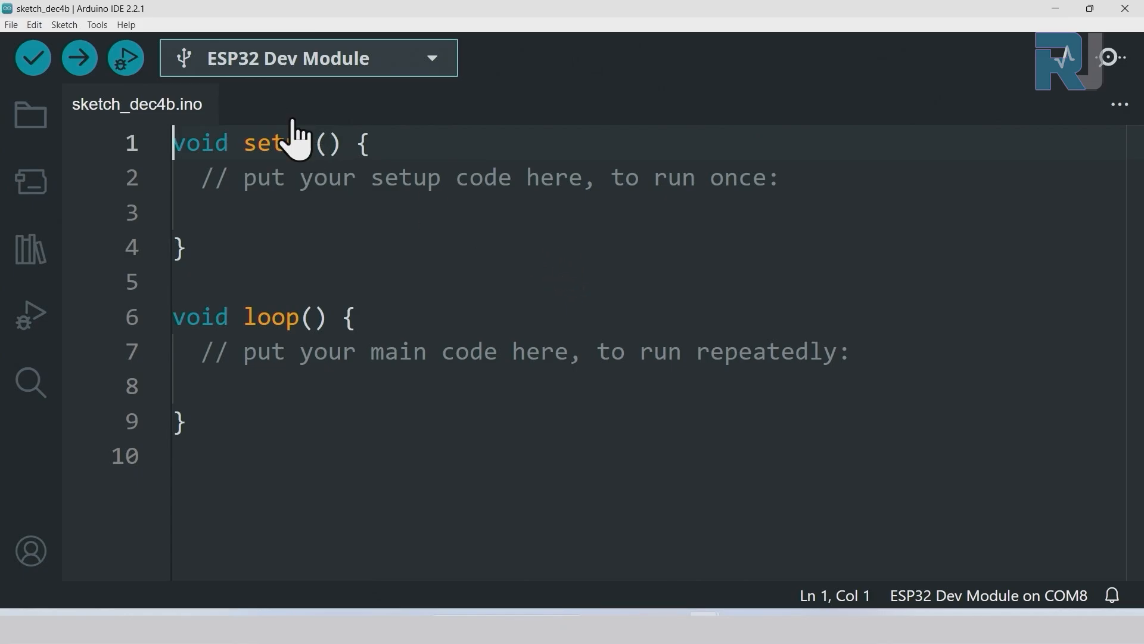
# - Search 'esp32 dev' to select ESP32 Dev Module, then confirm it under Tools > Board > esp32
pyautogui.click(432, 57)
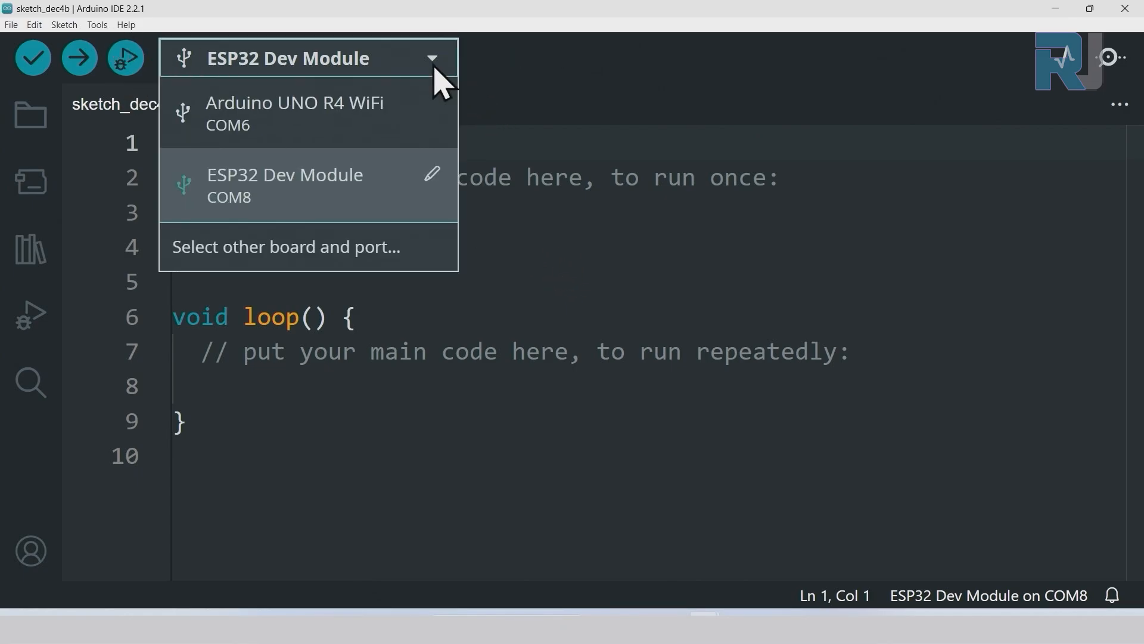
pyautogui.click(286, 246)
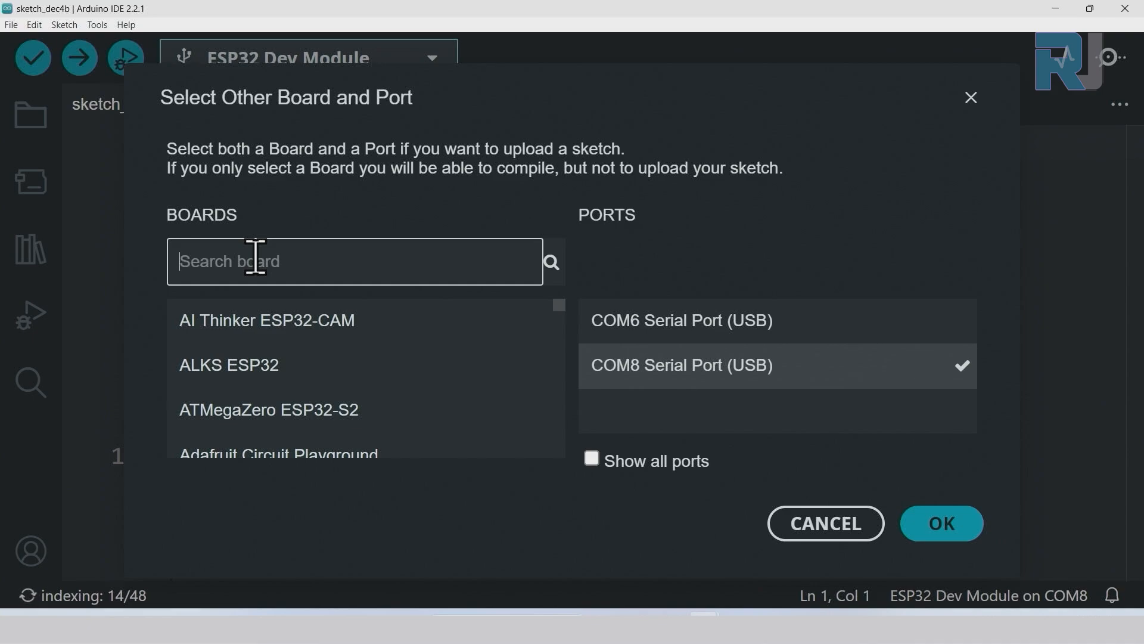
pyautogui.write('esp32')
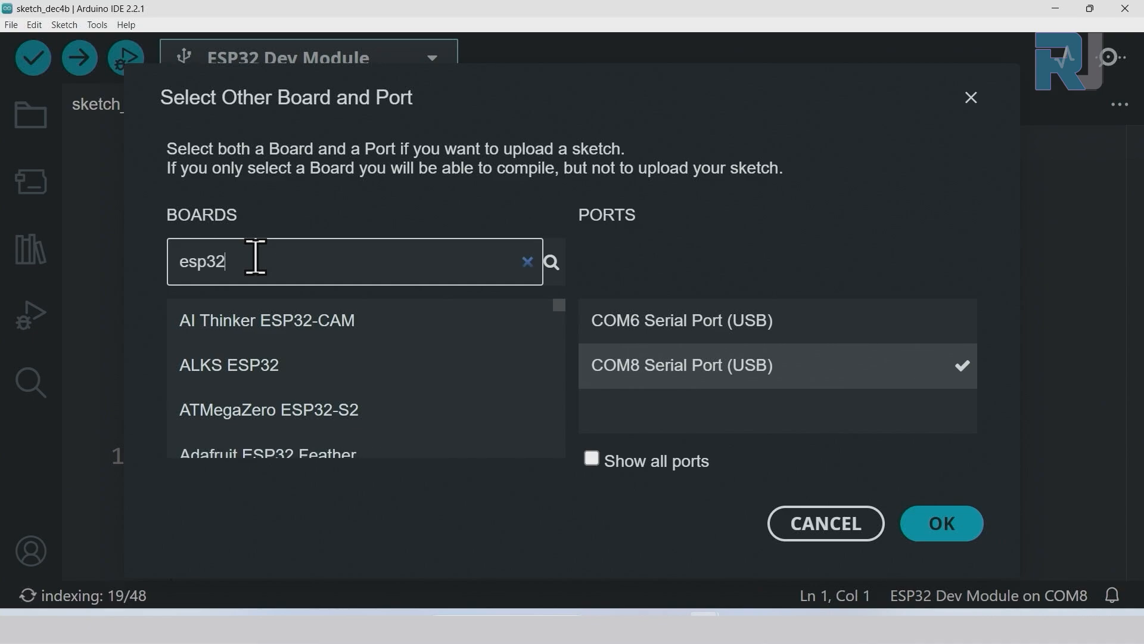
pyautogui.write('dev')
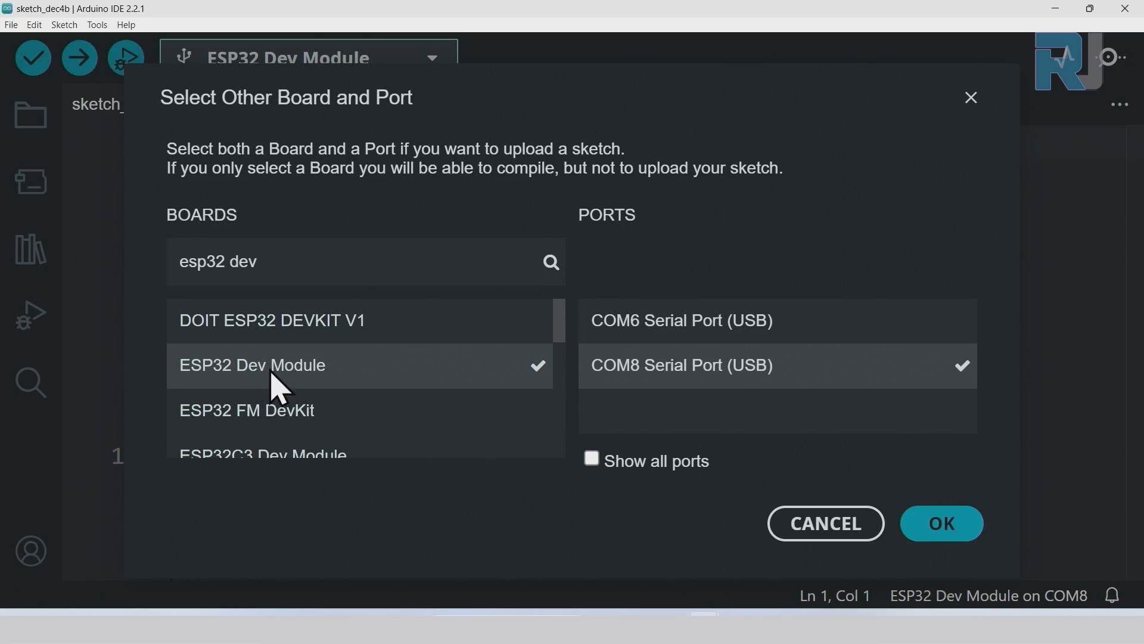
pyautogui.click(940, 523)
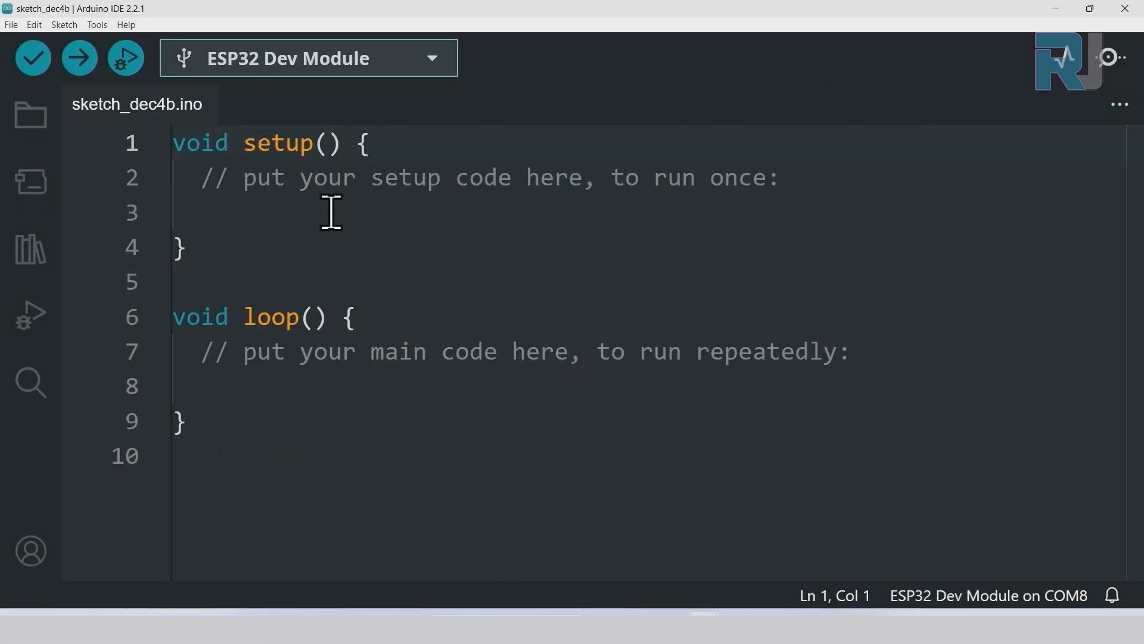
pyautogui.moveTo(161, 91)
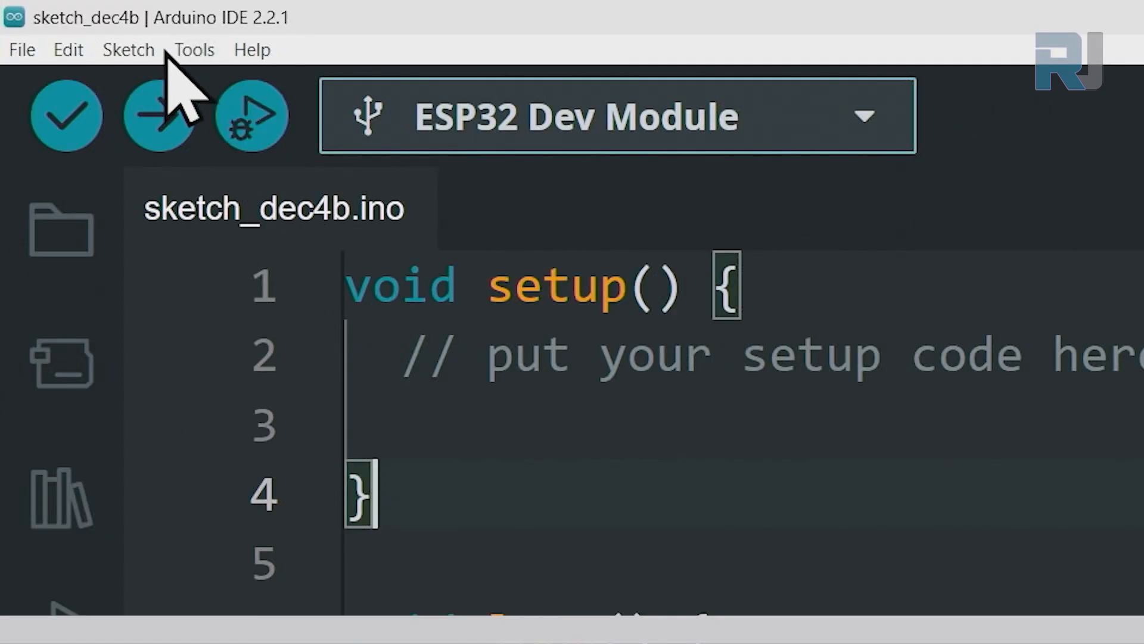
pyautogui.click(194, 49)
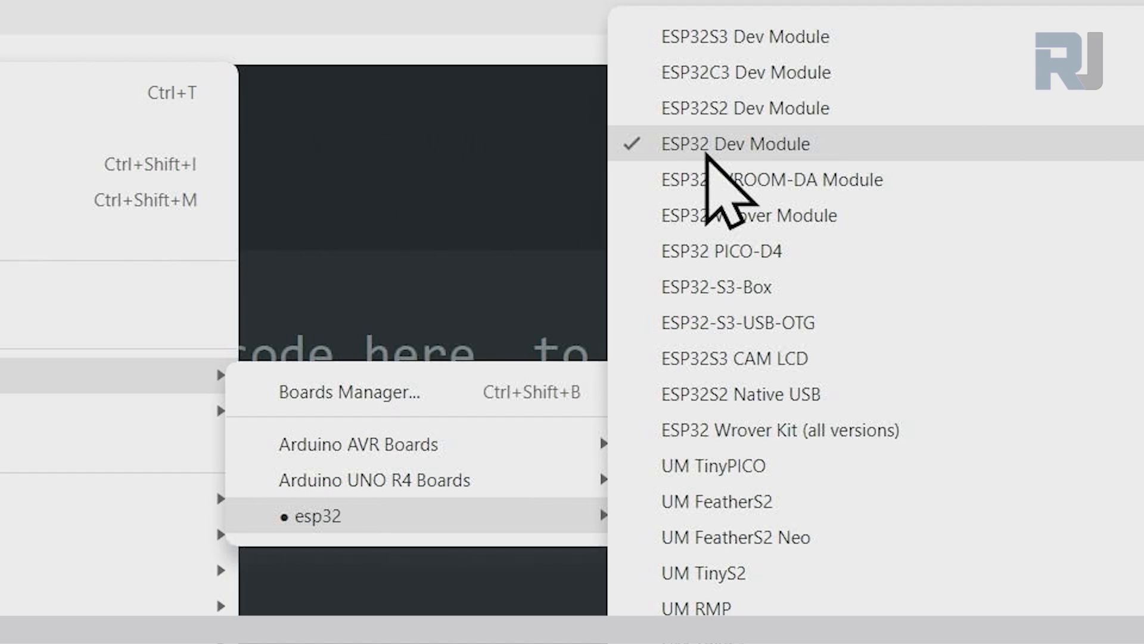
pyautogui.click(736, 144)
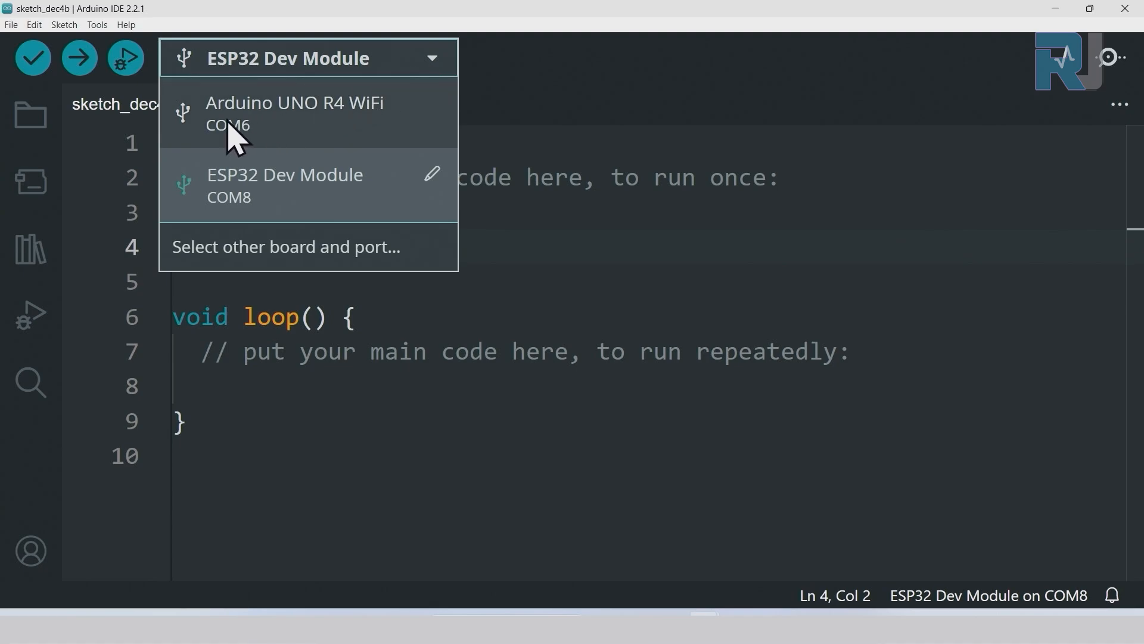
pyautogui.moveTo(281, 135)
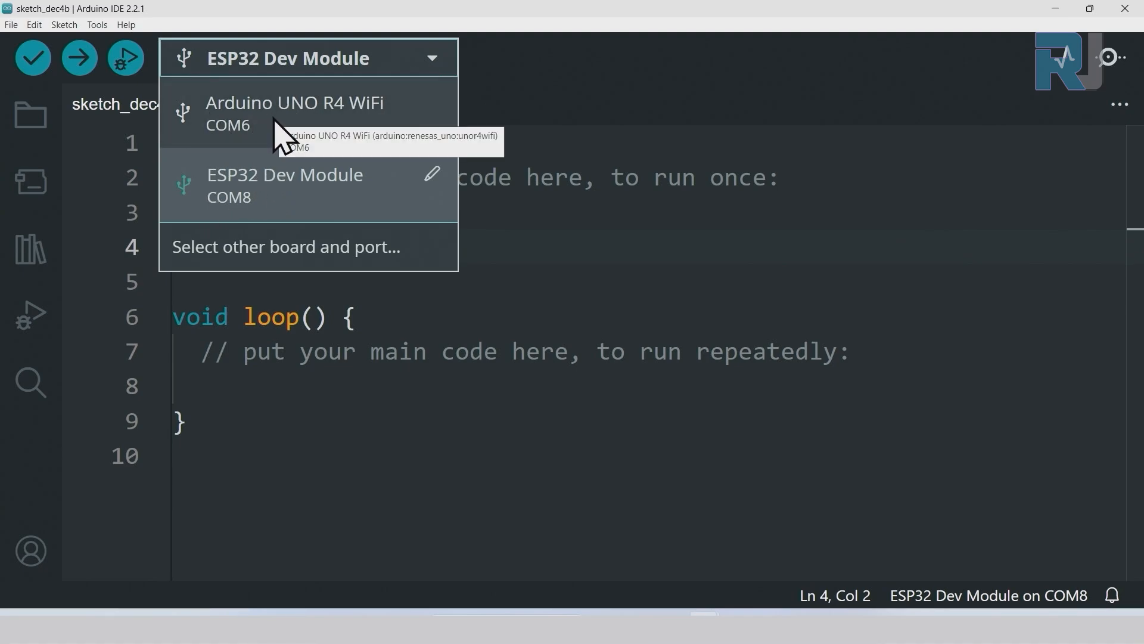
pyautogui.moveTo(270, 198)
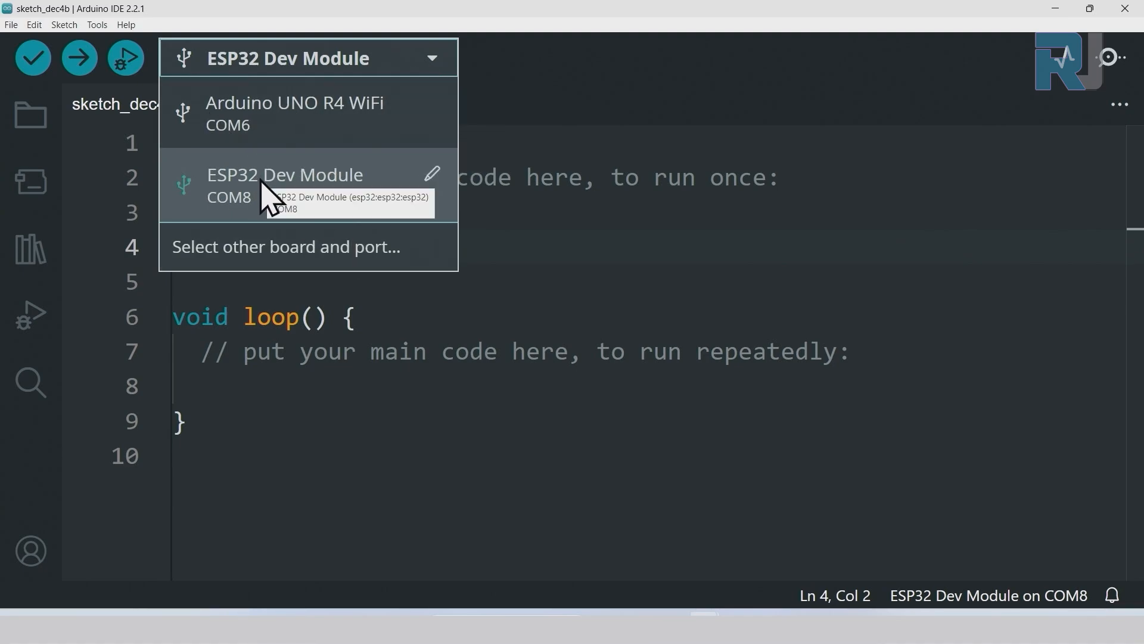
pyautogui.moveTo(241, 131)
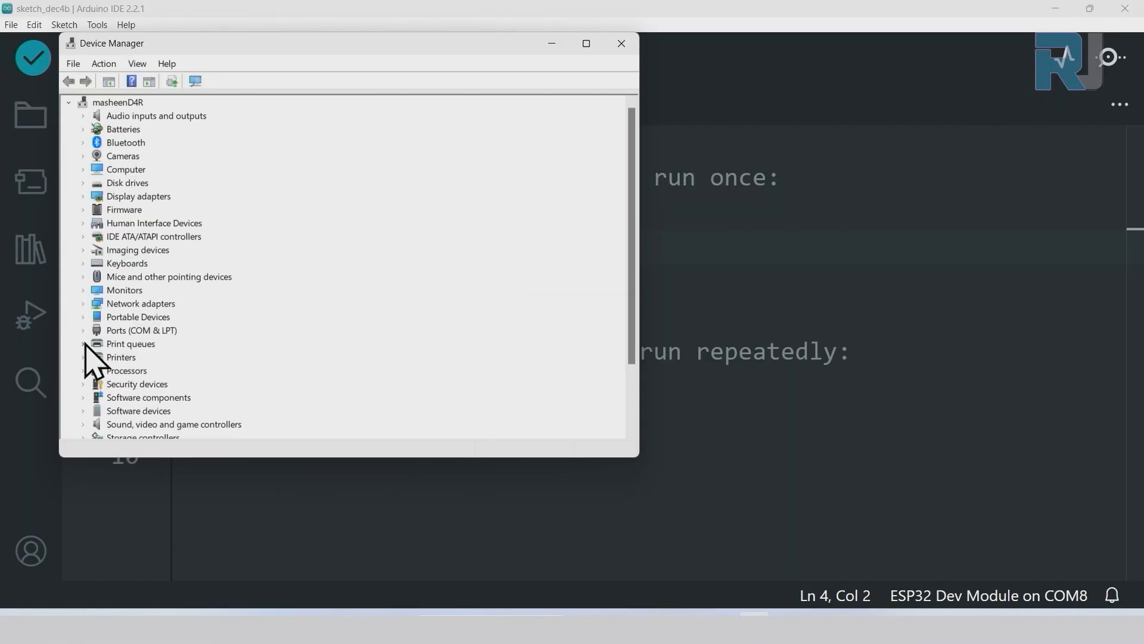
pyautogui.moveTo(96, 344)
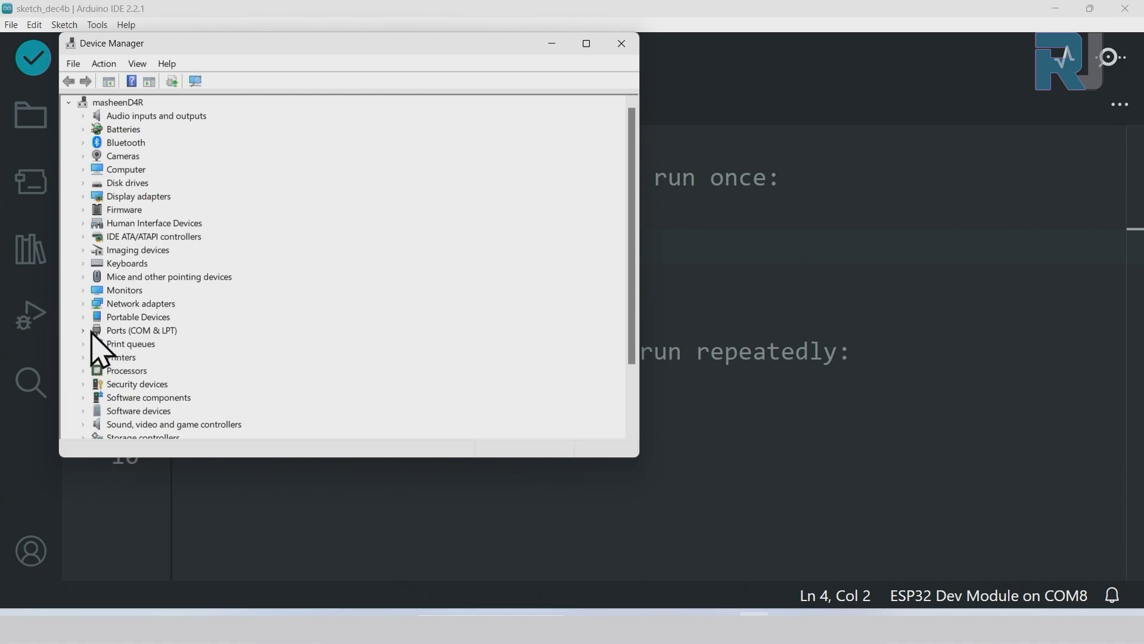
# - Expand Ports (COM & LPT) and replug the ESP32 to see USB-SERIAL CH340 on COM8
pyautogui.click(82, 330)
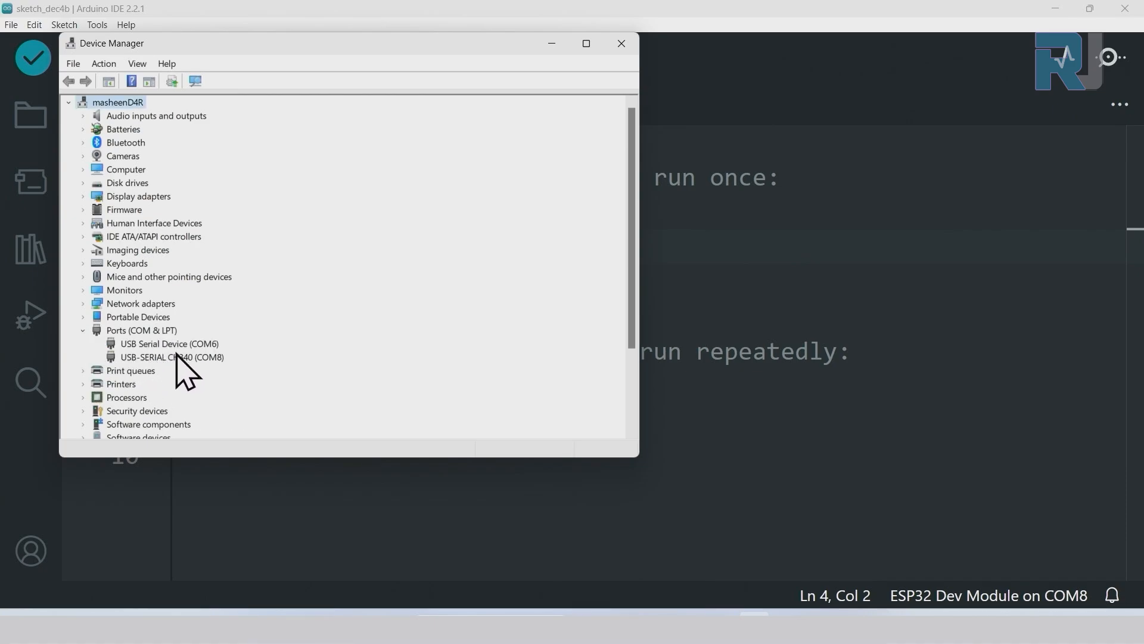
pyautogui.moveTo(201, 380)
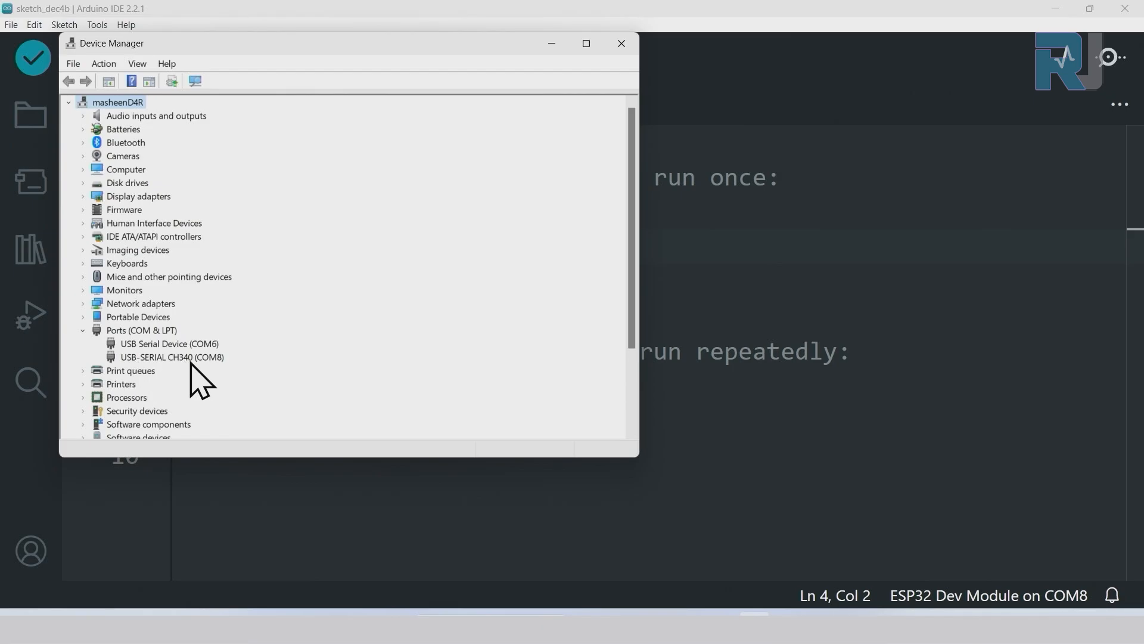
pyautogui.moveTo(157, 368)
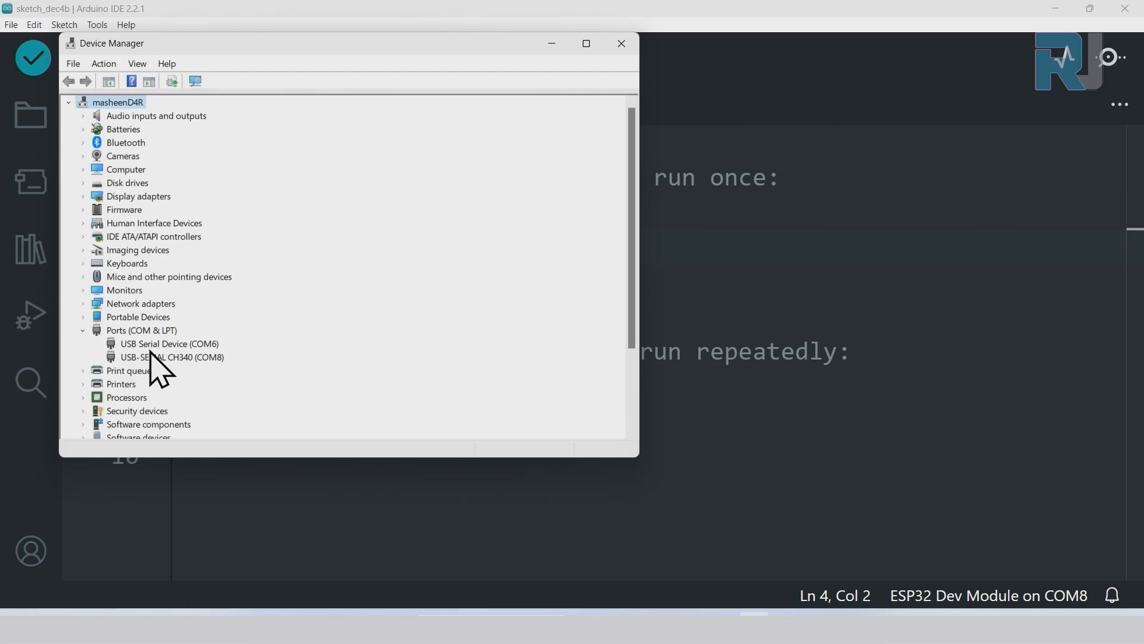
pyautogui.moveTo(183, 370)
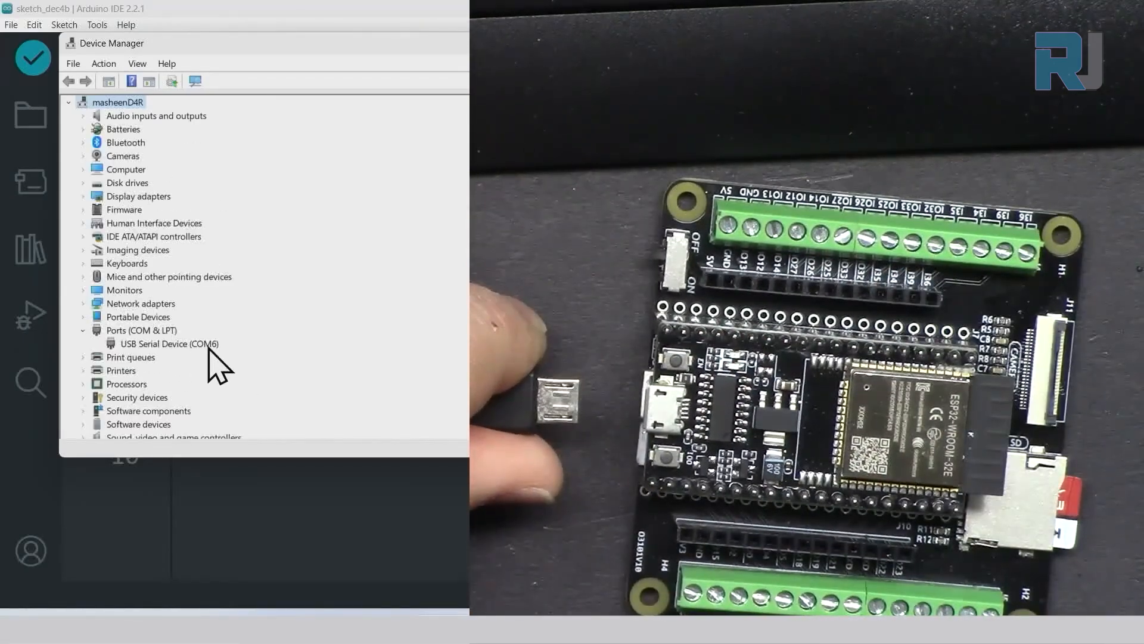
pyautogui.click(170, 344)
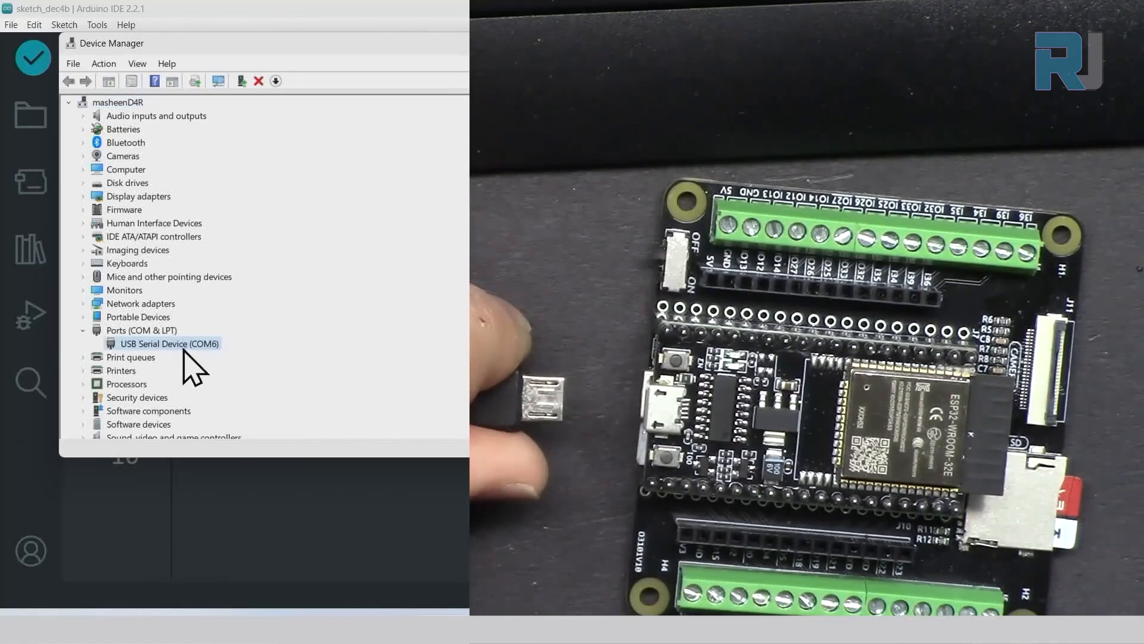
pyautogui.moveTo(175, 368)
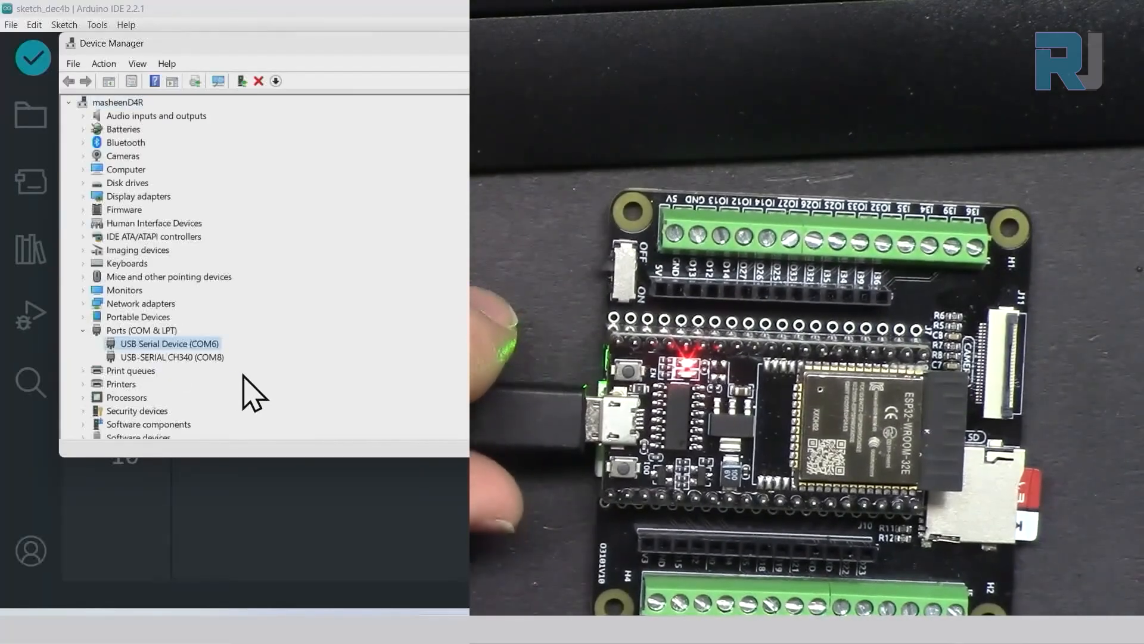
pyautogui.click(172, 357)
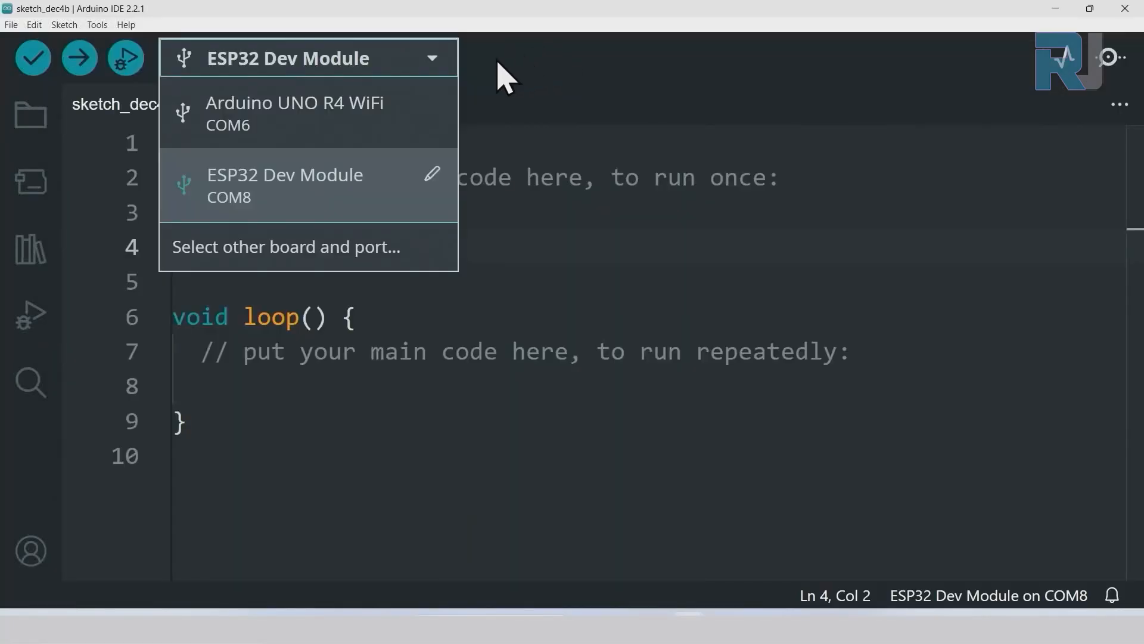
pyautogui.moveTo(226, 211)
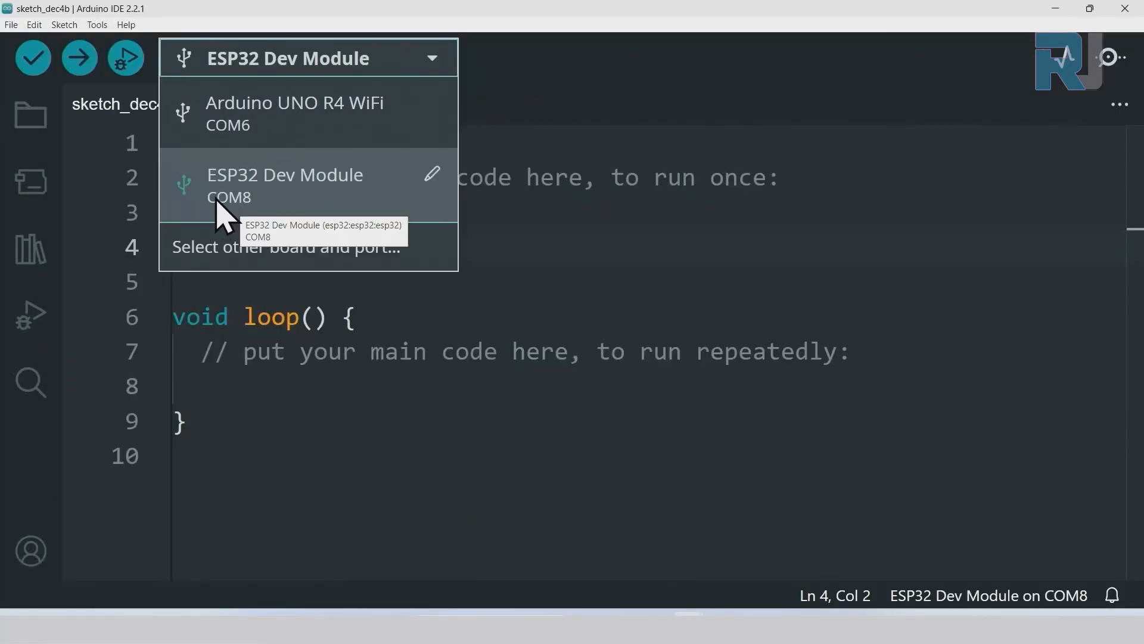
# - Close the connected-boards list and choose COM8 as the upload port under Tools > Port
pyautogui.click(285, 185)
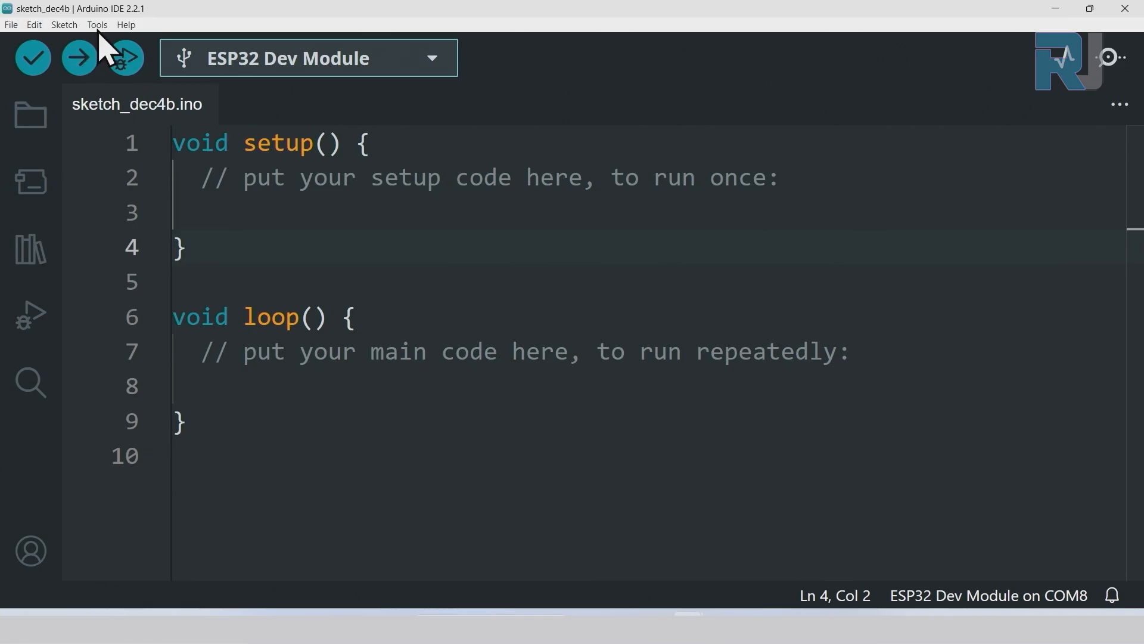
pyautogui.click(96, 24)
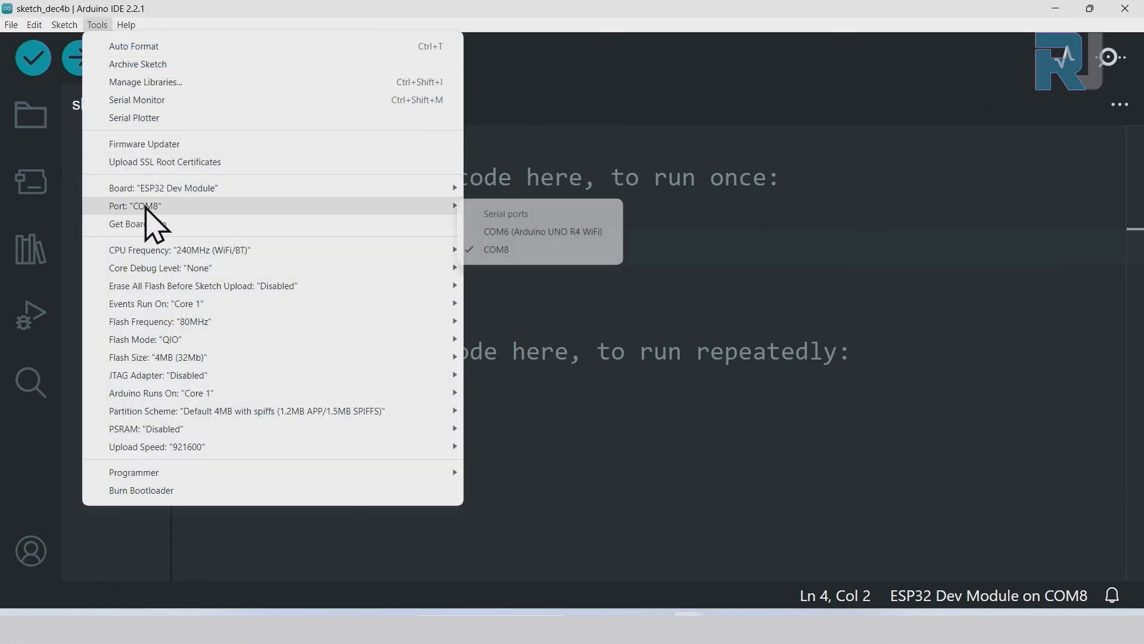
pyautogui.moveTo(488, 270)
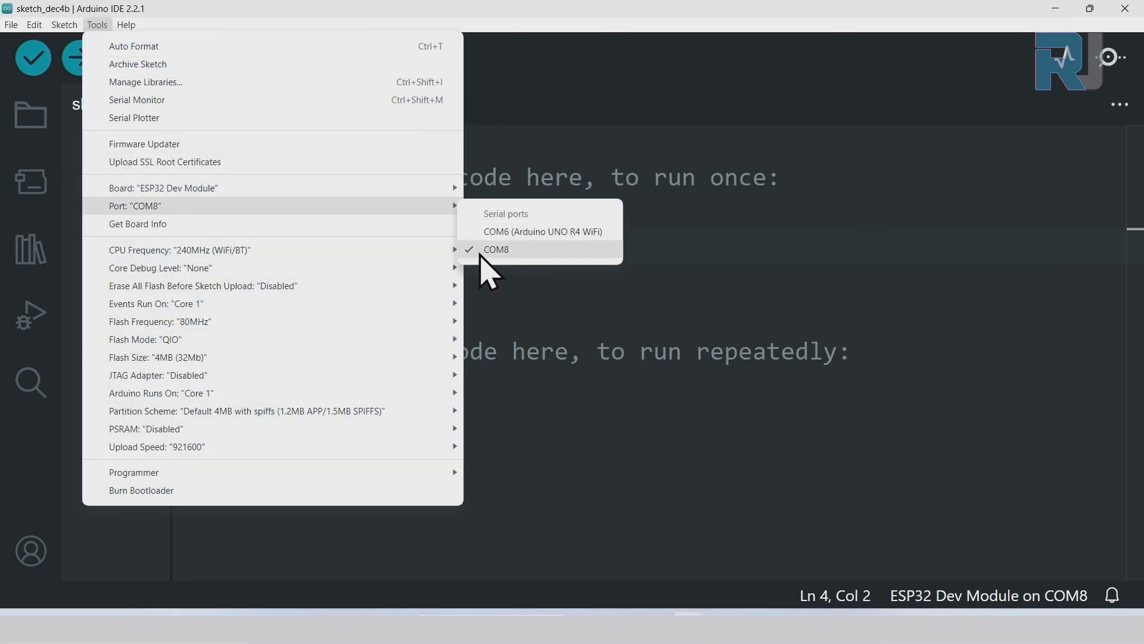
pyautogui.moveTo(495, 263)
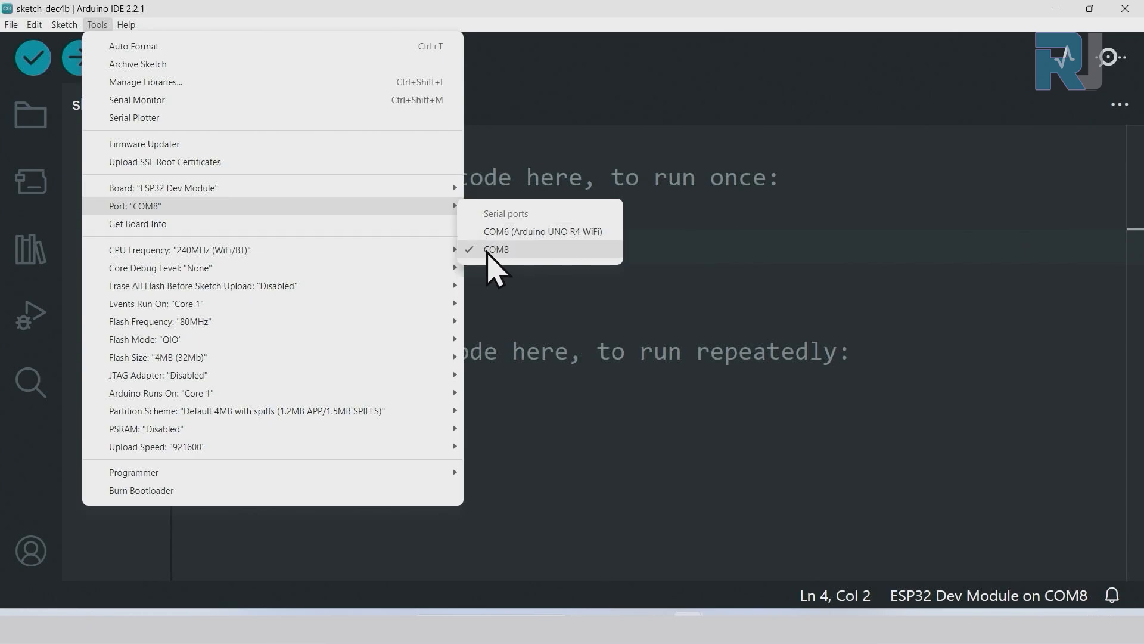
pyautogui.click(497, 249)
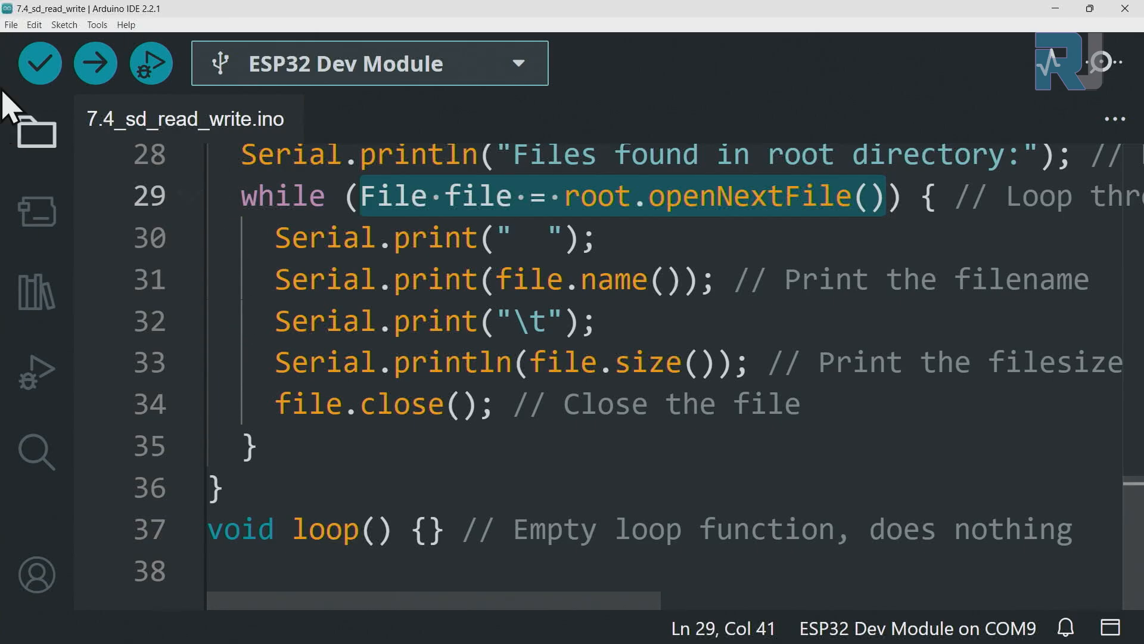
# - Upload 7.4_sd_read_write to the ESP32, then open the Serial Monitor
pyautogui.click(94, 63)
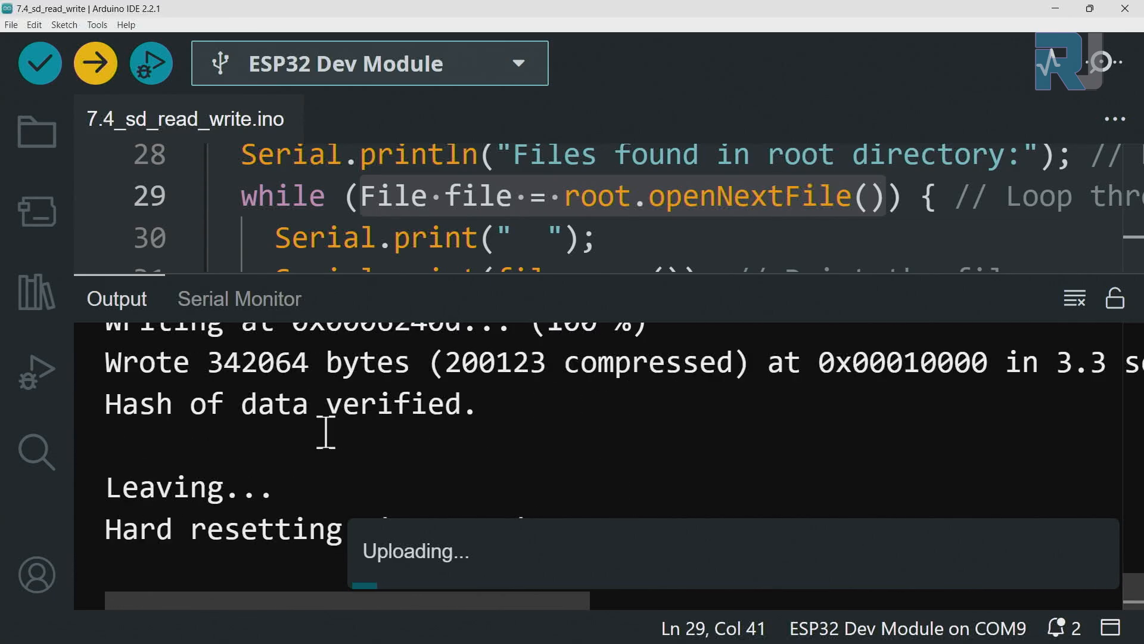
pyautogui.click(238, 298)
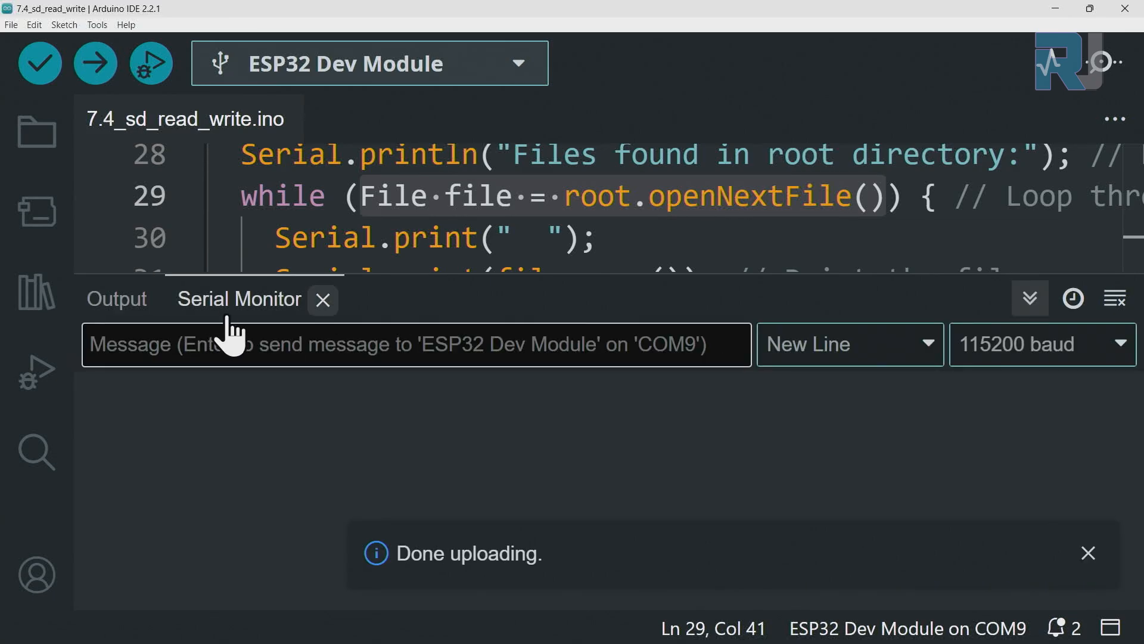
pyautogui.moveTo(467, 357)
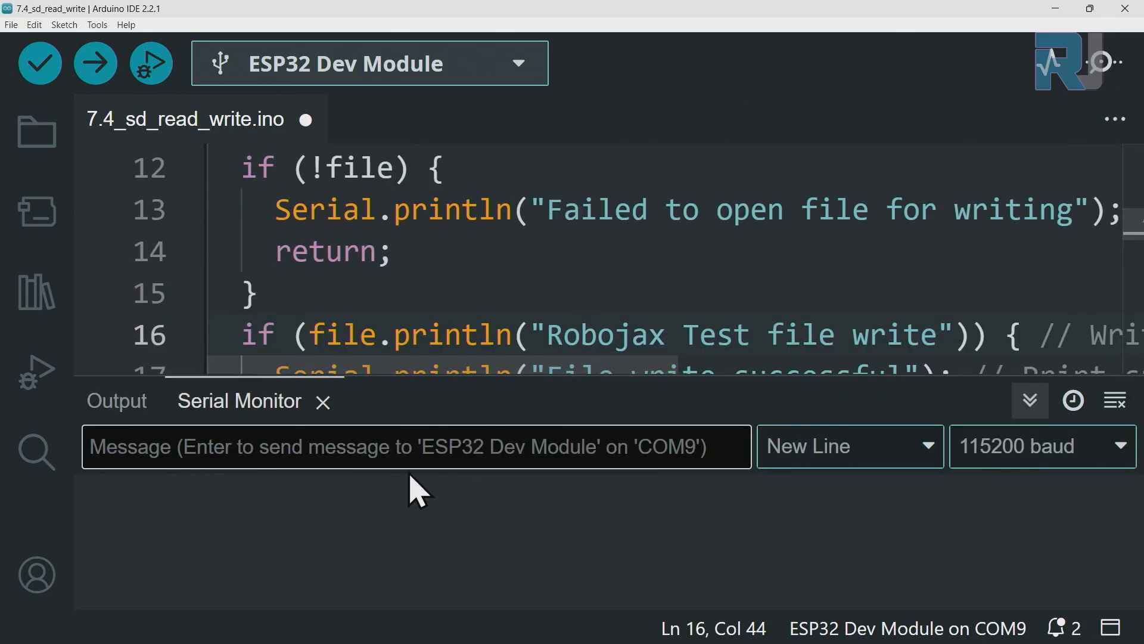
# - Match Serial.begin(115200) to the 115200 baud setting and read the test.txt 17-byte output
pyautogui.scroll(3)
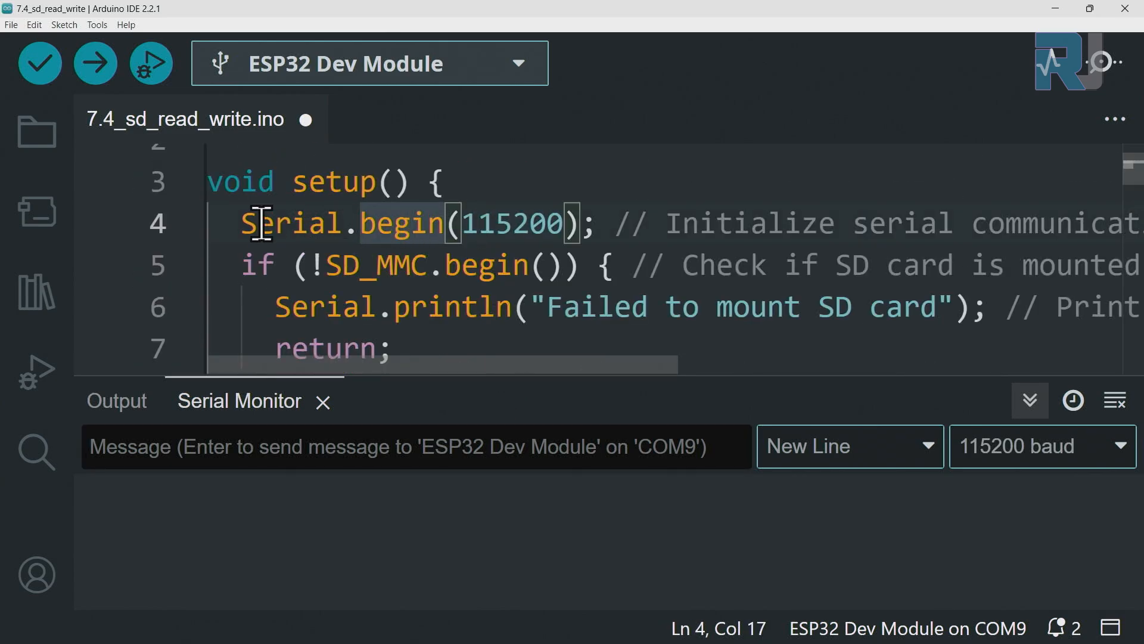
pyautogui.doubleClick(508, 222)
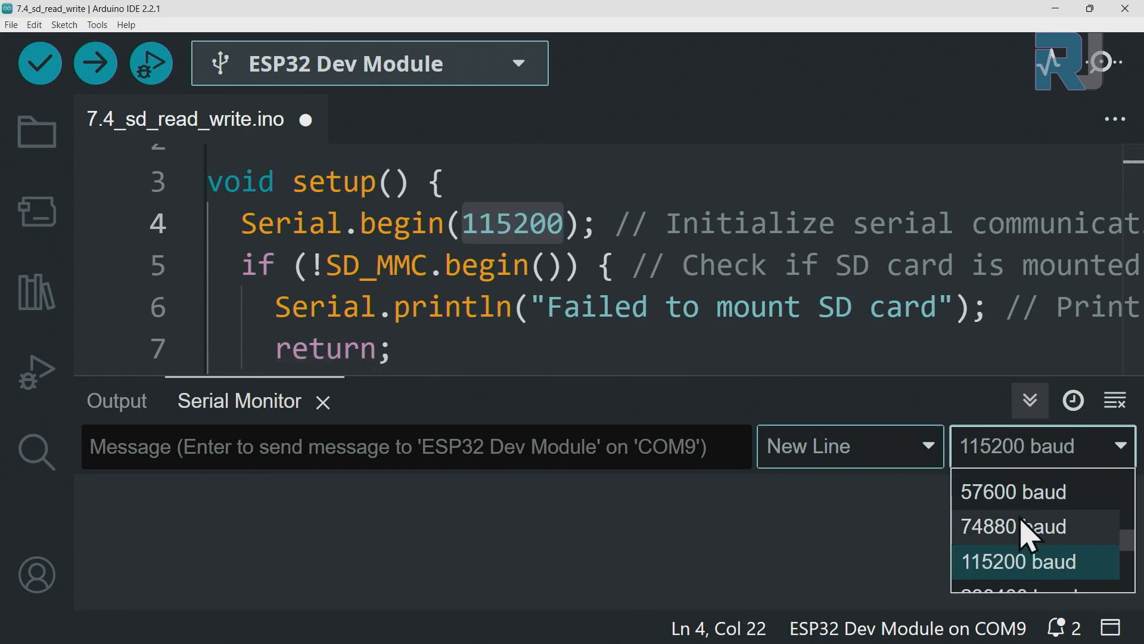
pyautogui.moveTo(303, 533)
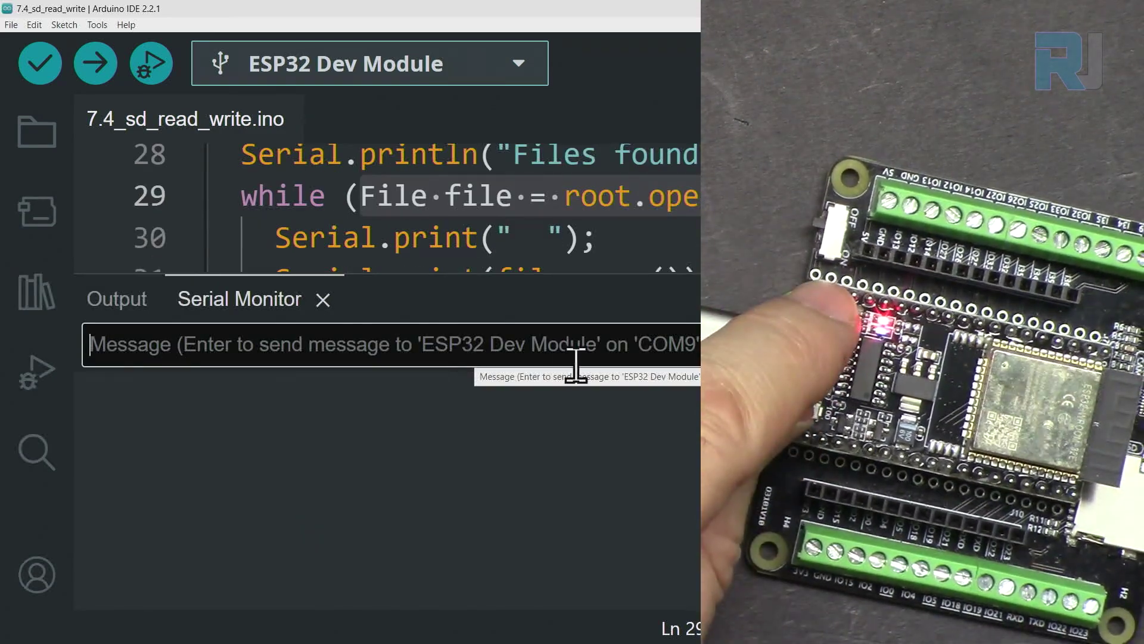
pyautogui.moveTo(587, 518)
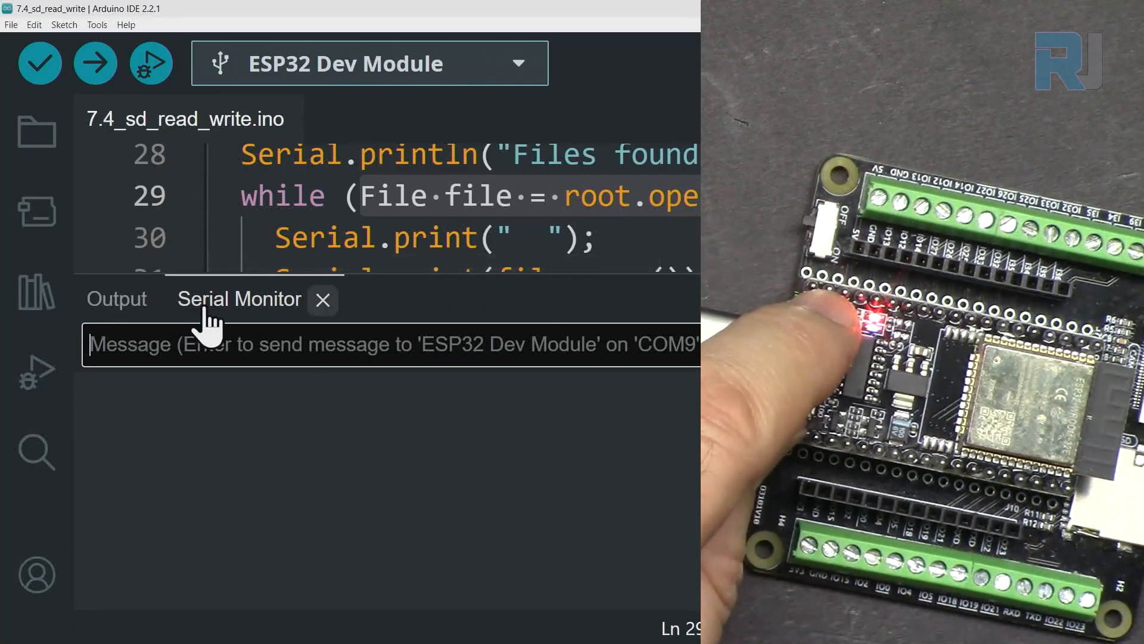
pyautogui.scroll(3)
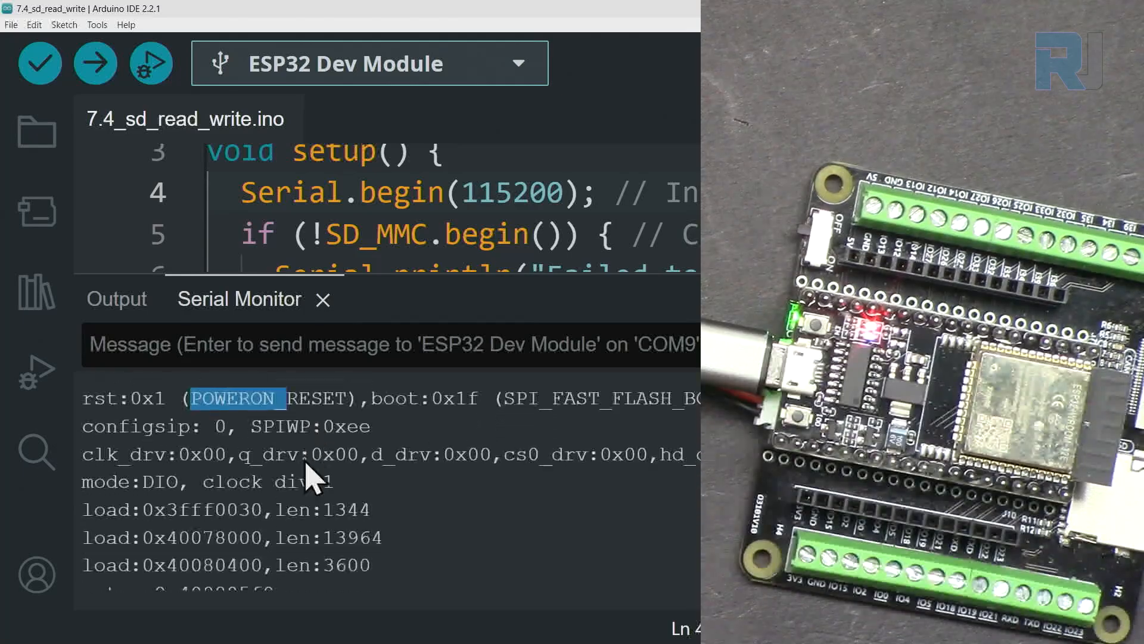
pyautogui.scroll(-3)
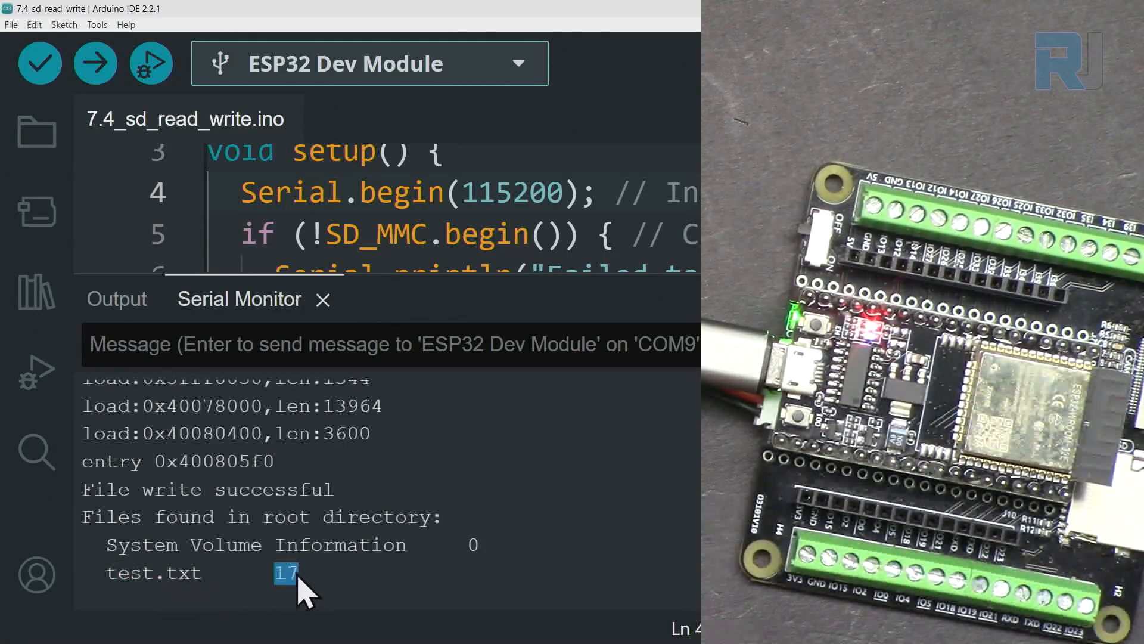
pyautogui.moveTo(405, 576)
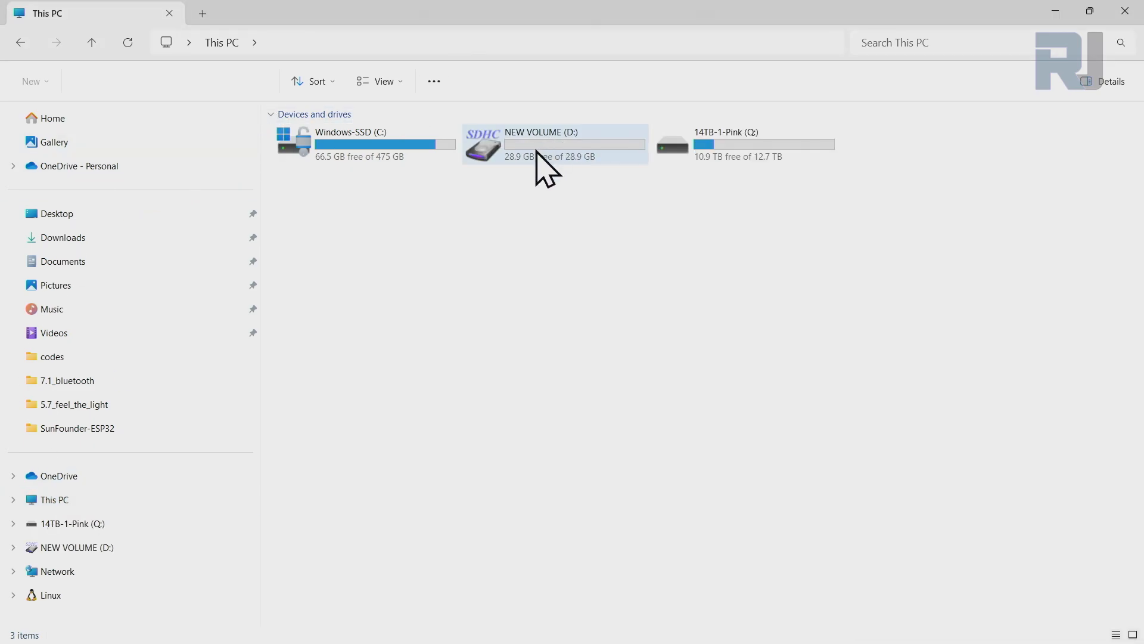
# - Open drive D: and view test.txt in Notepad, reading 'Test file write'
pyautogui.doubleClick(541, 139)
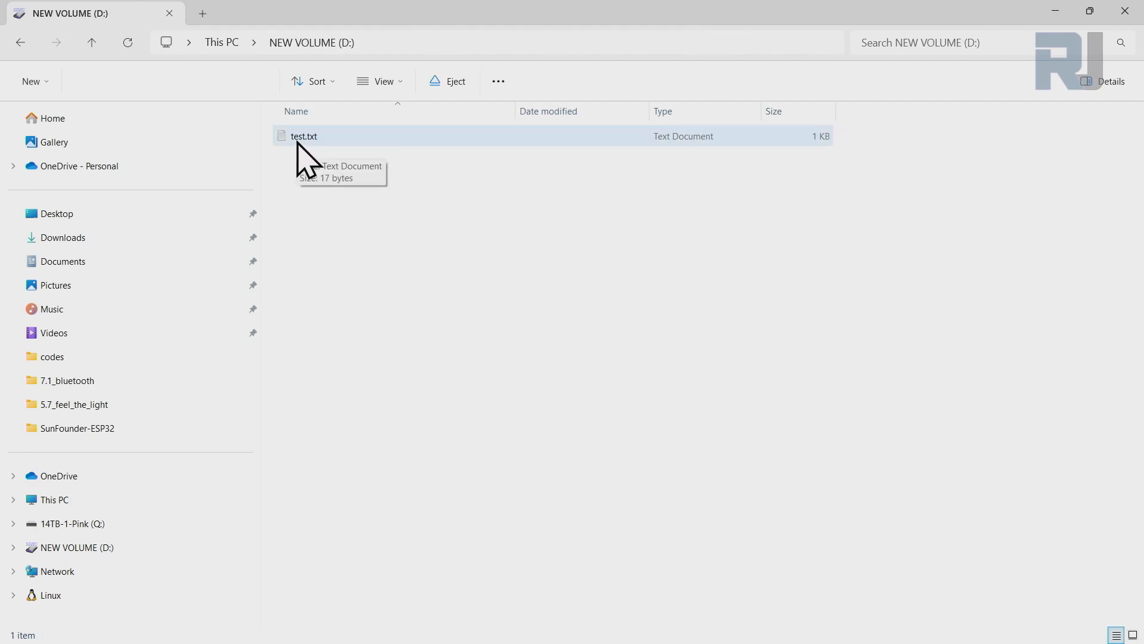
pyautogui.doubleClick(305, 136)
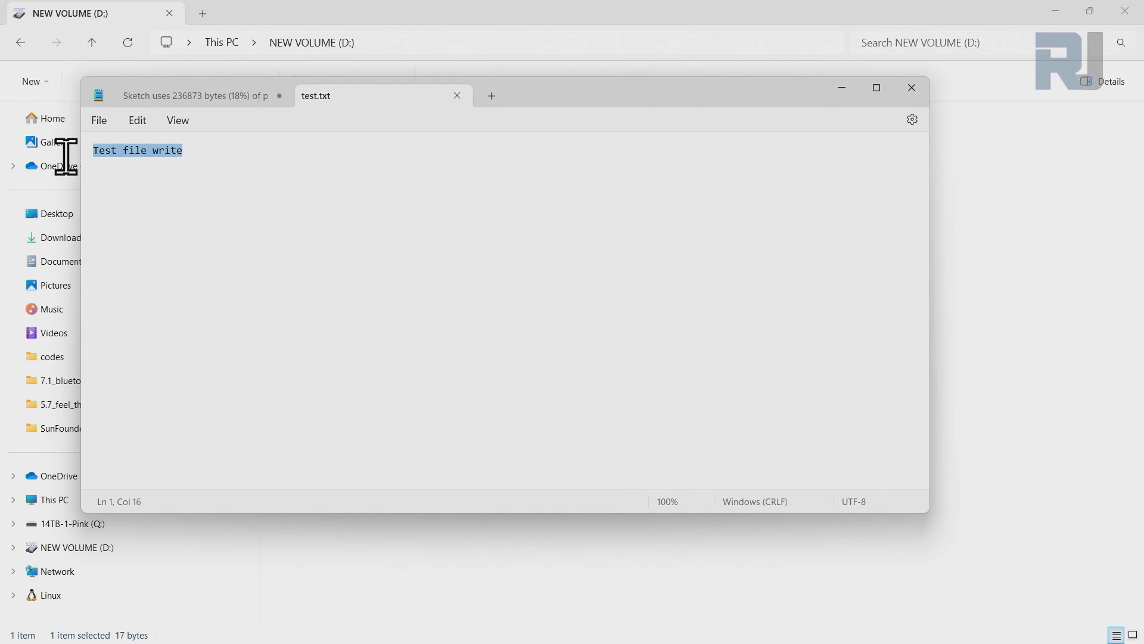
pyautogui.moveTo(209, 156)
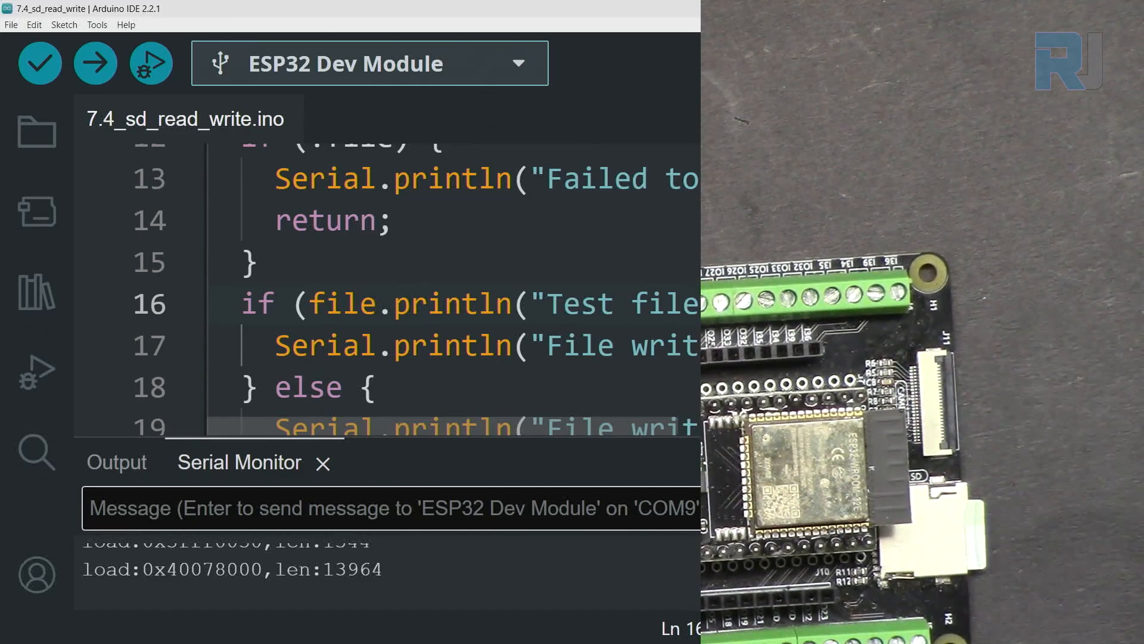
# - Change the file to /test2.txt and its text to 'Test 2 for Roboajx', then upload
pyautogui.click(1091, 8)
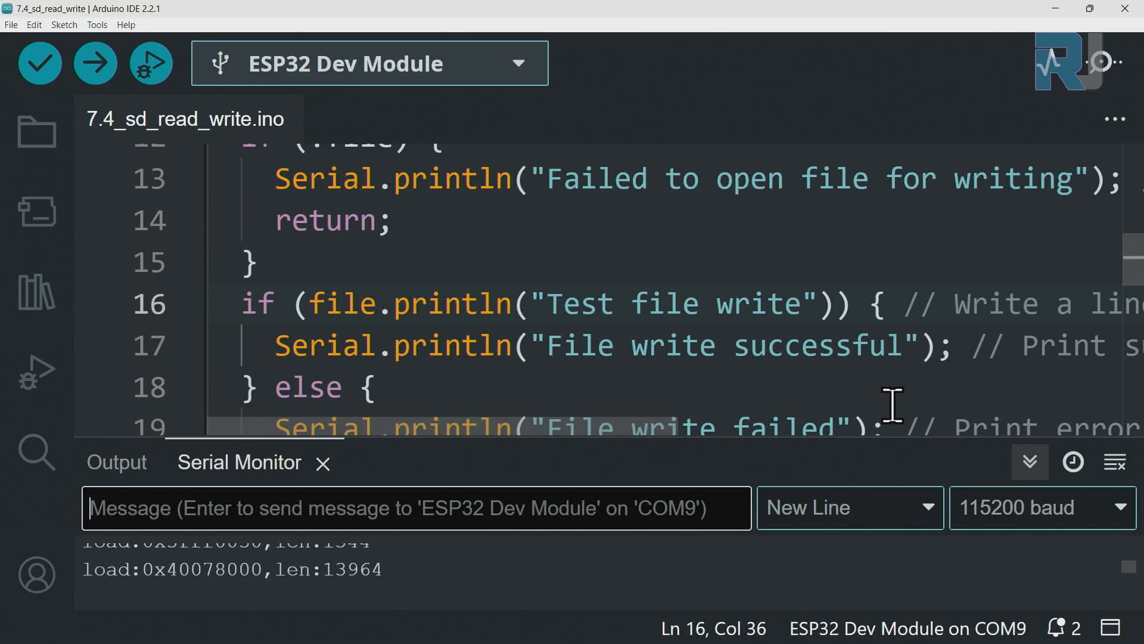
pyautogui.scroll(3)
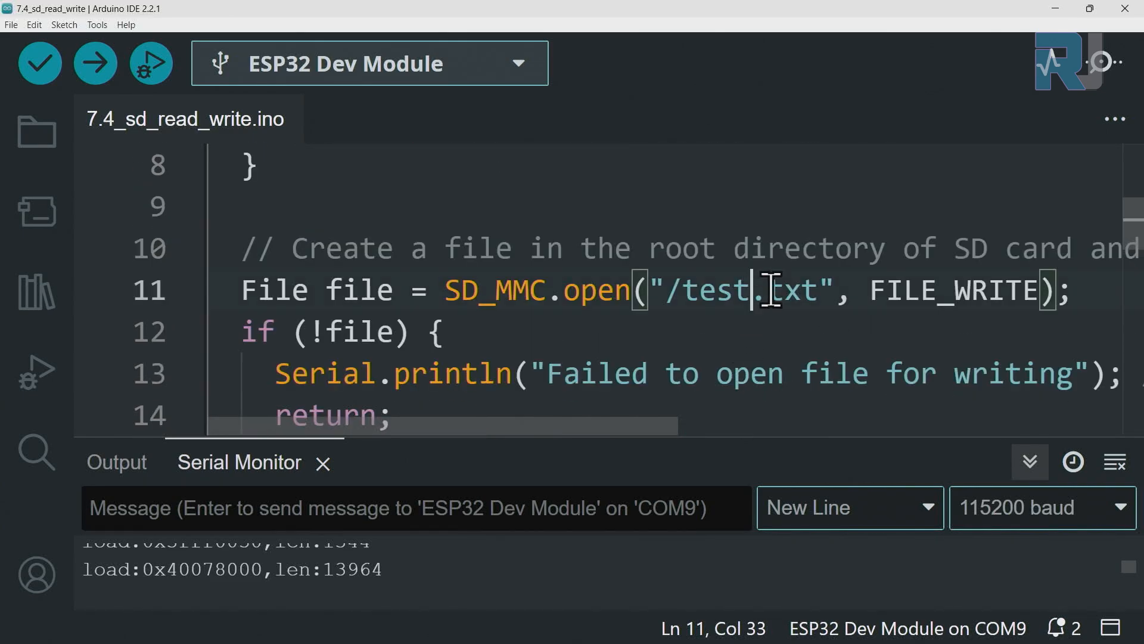
pyautogui.write('2')
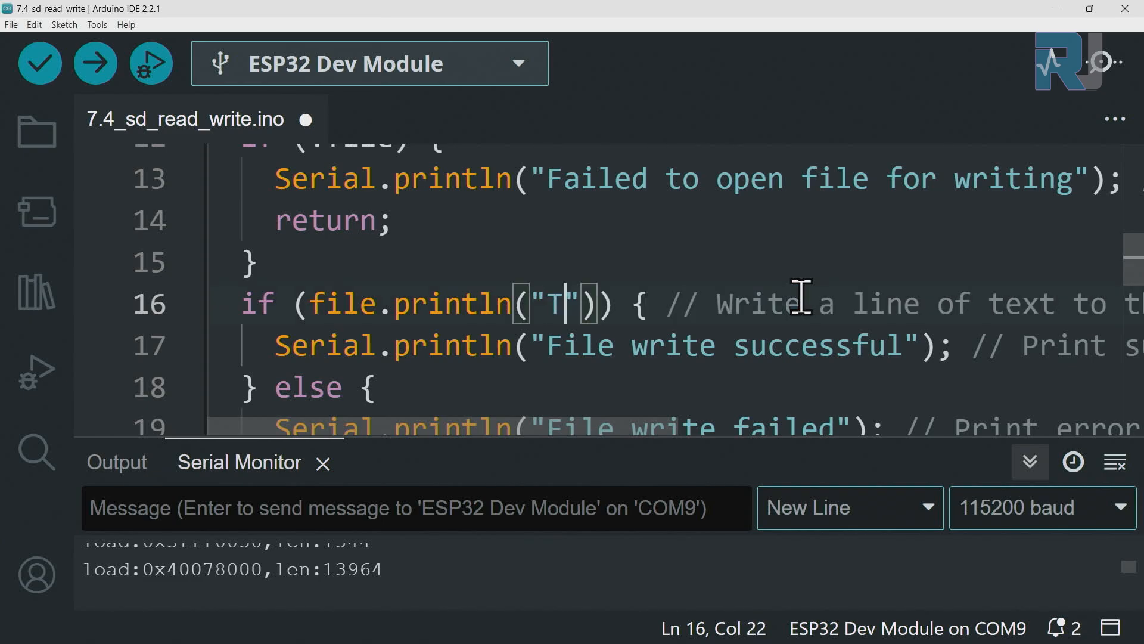
pyautogui.write('est 2 for')
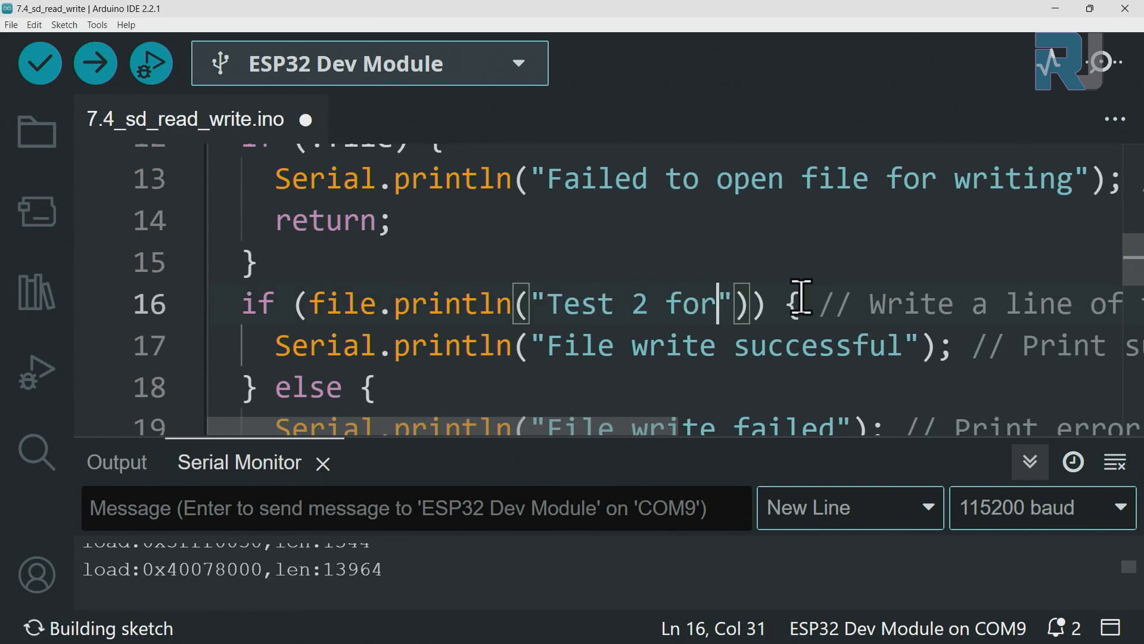
pyautogui.write('Roboj')
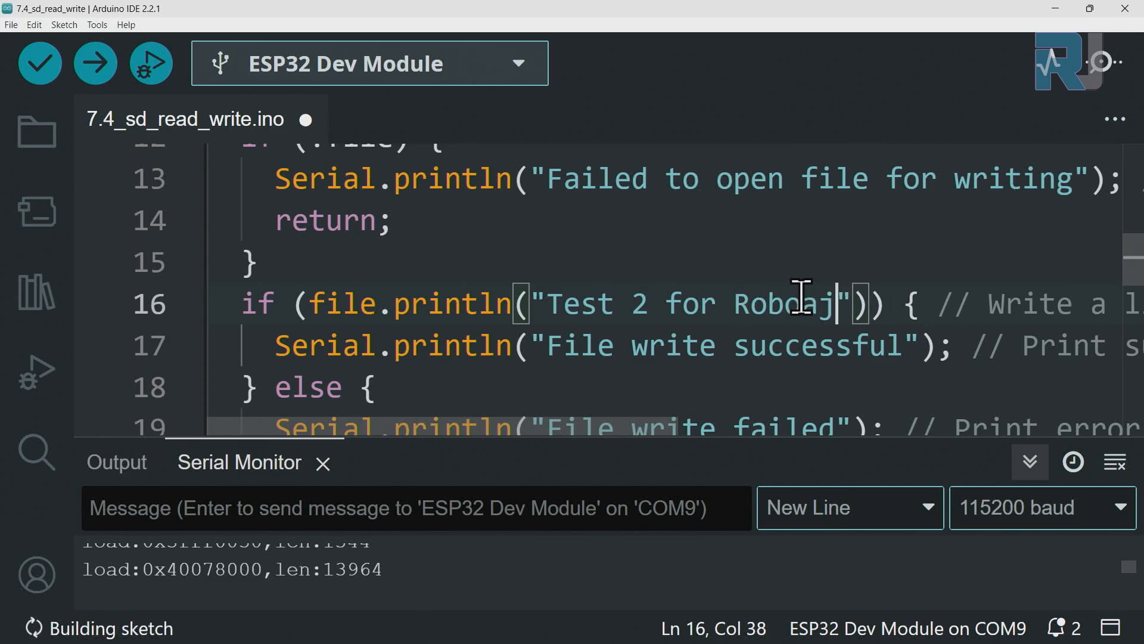
pyautogui.write('x')
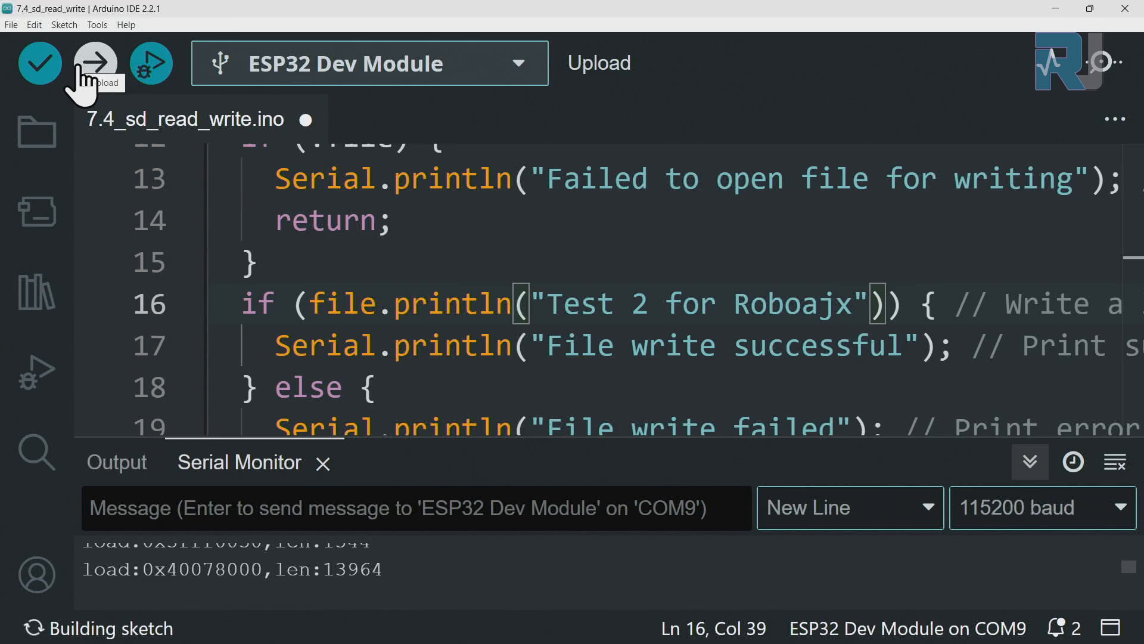
pyautogui.click(94, 63)
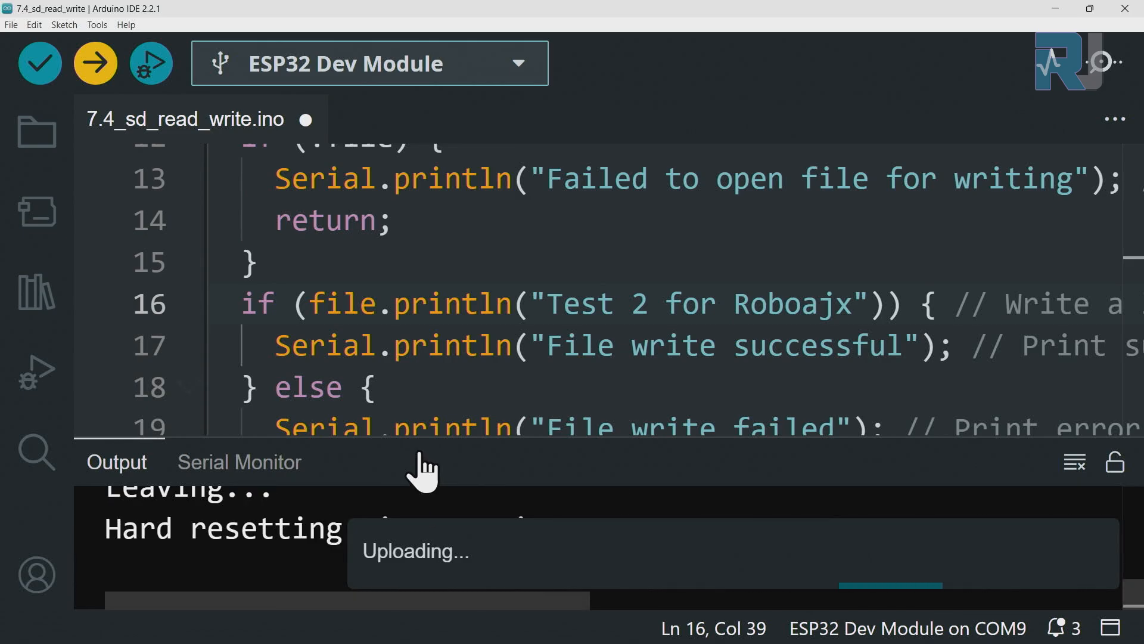
# - Open the Serial Monitor and highlight the test.txt (17) and test2.txt (20) lines
pyautogui.click(238, 461)
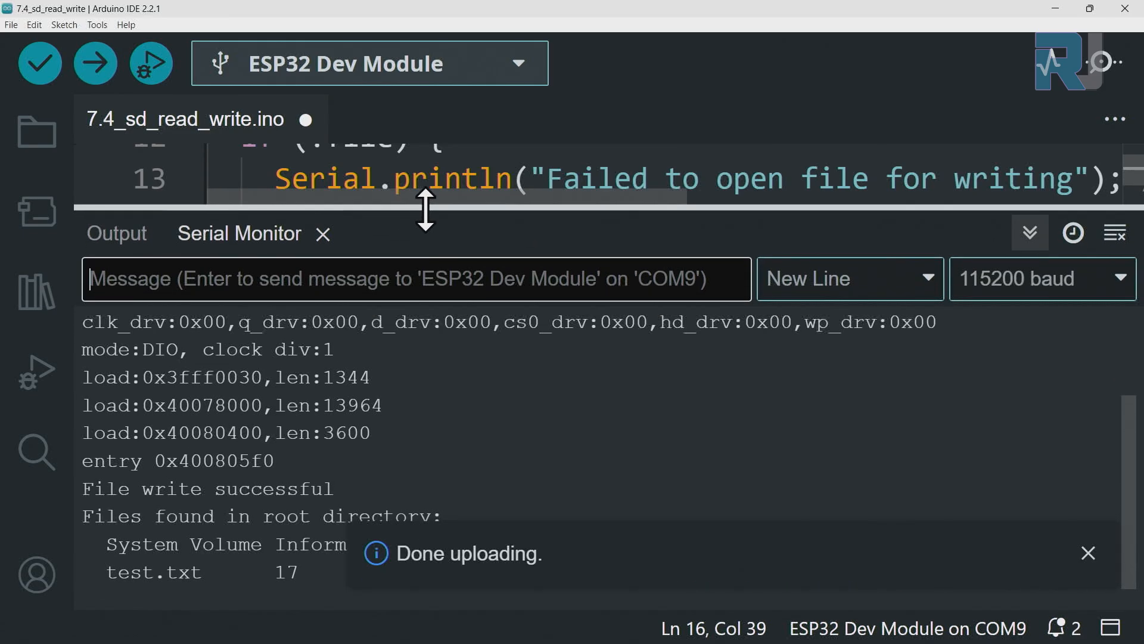
pyautogui.moveTo(446, 389)
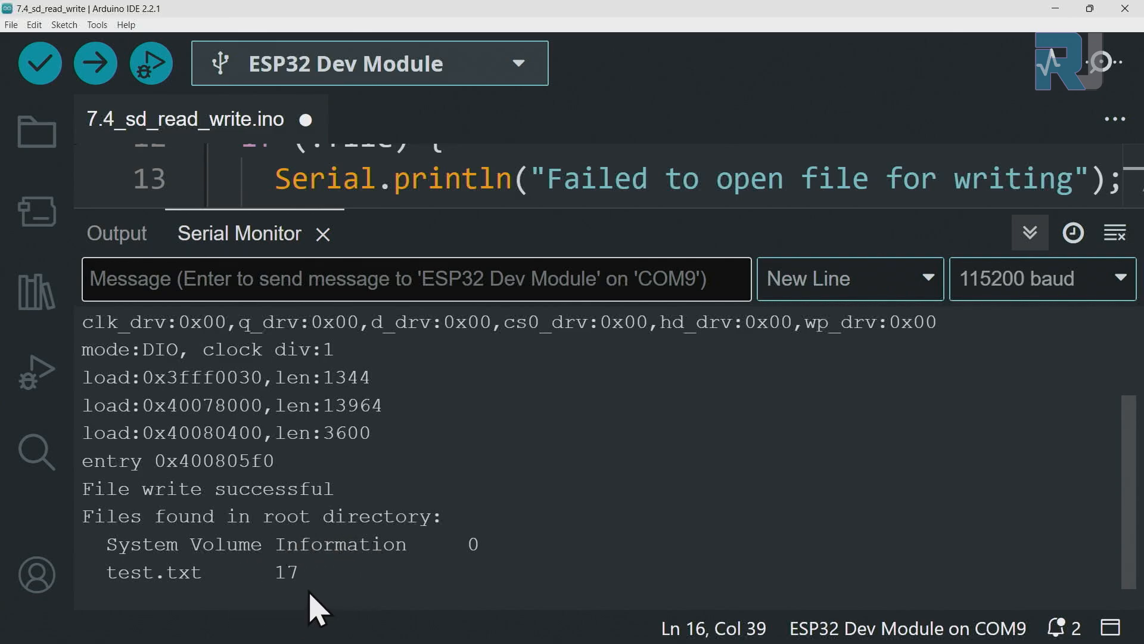
pyautogui.moveTo(1098, 177)
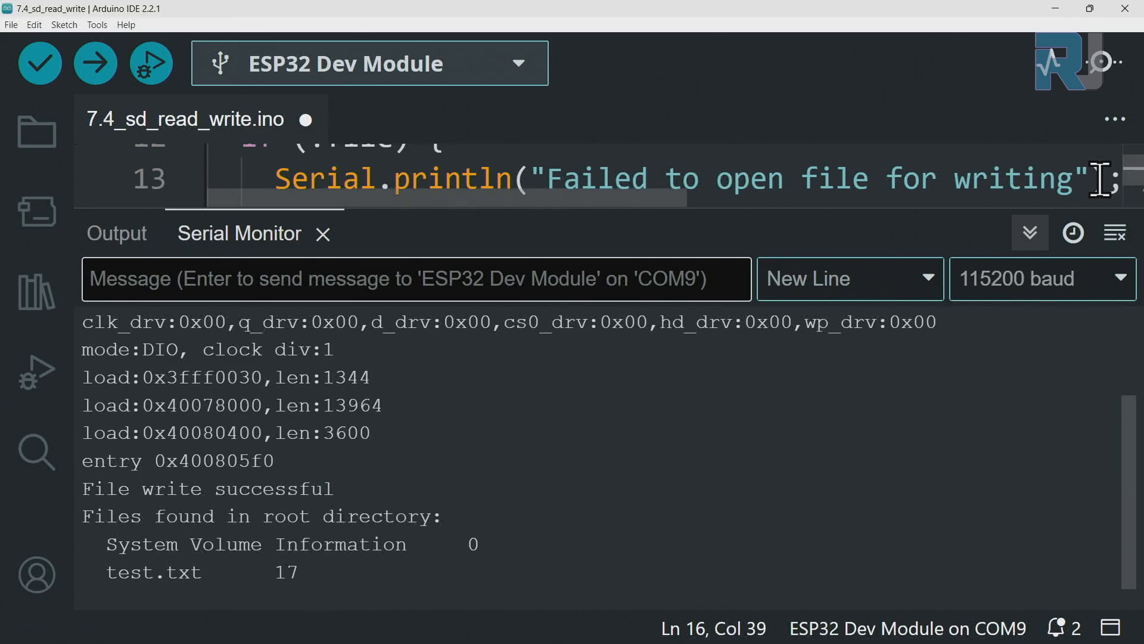
pyautogui.click(1115, 232)
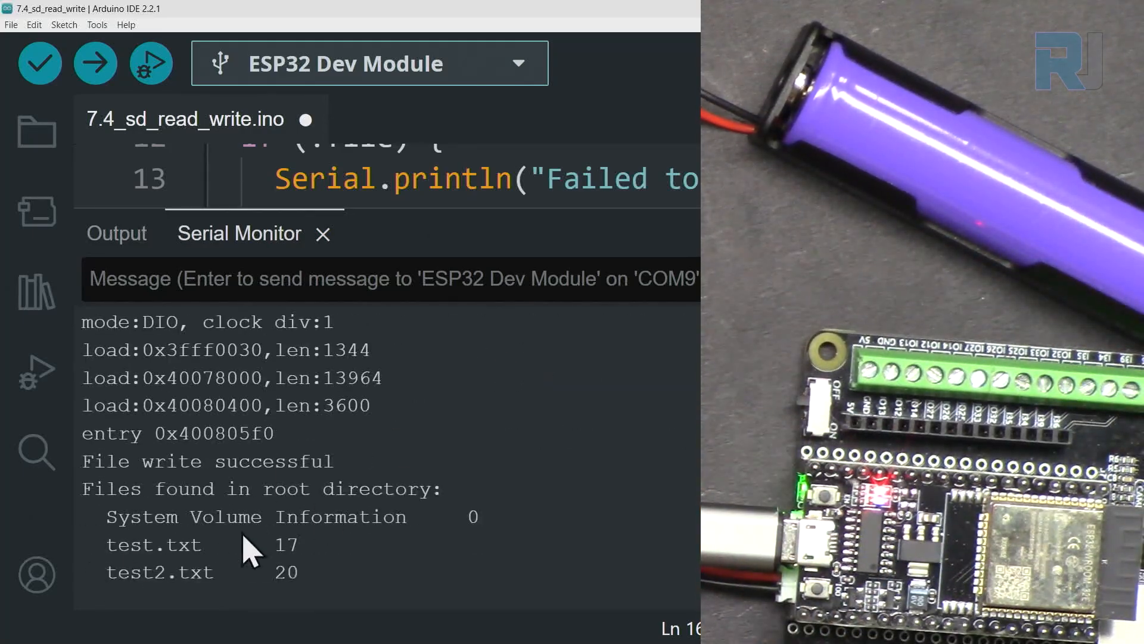
pyautogui.doubleClick(154, 545)
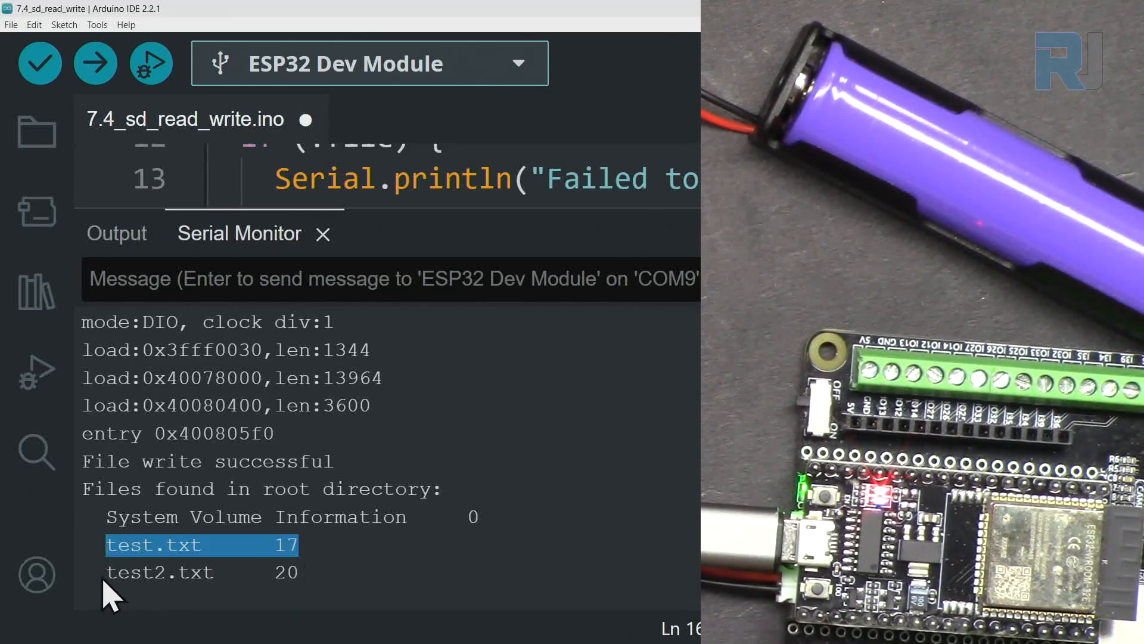
pyautogui.click(168, 572)
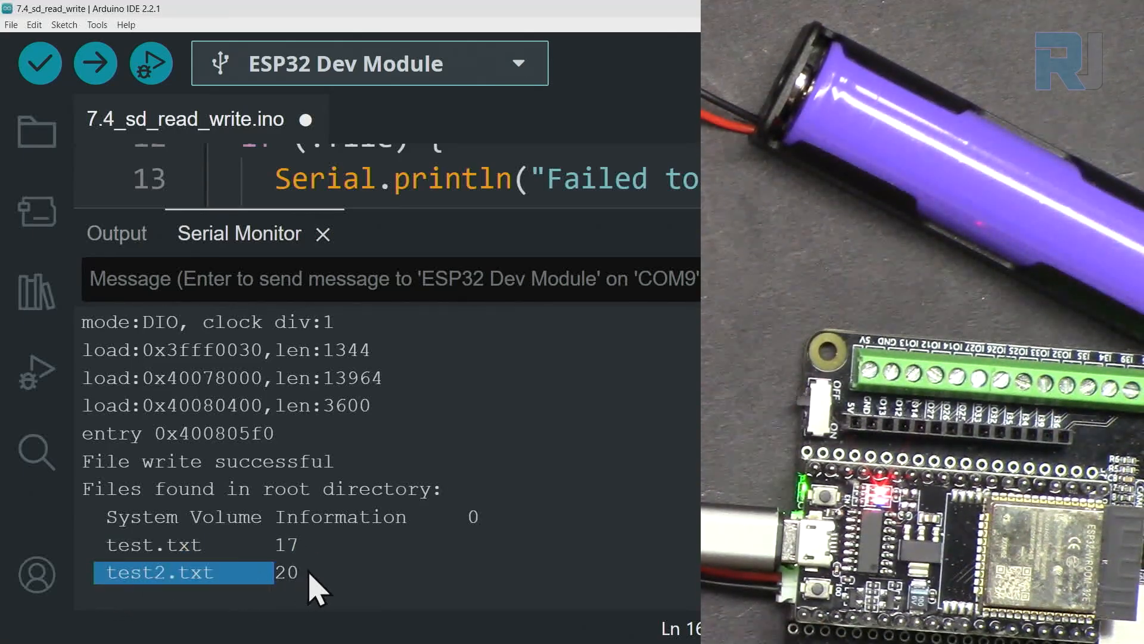